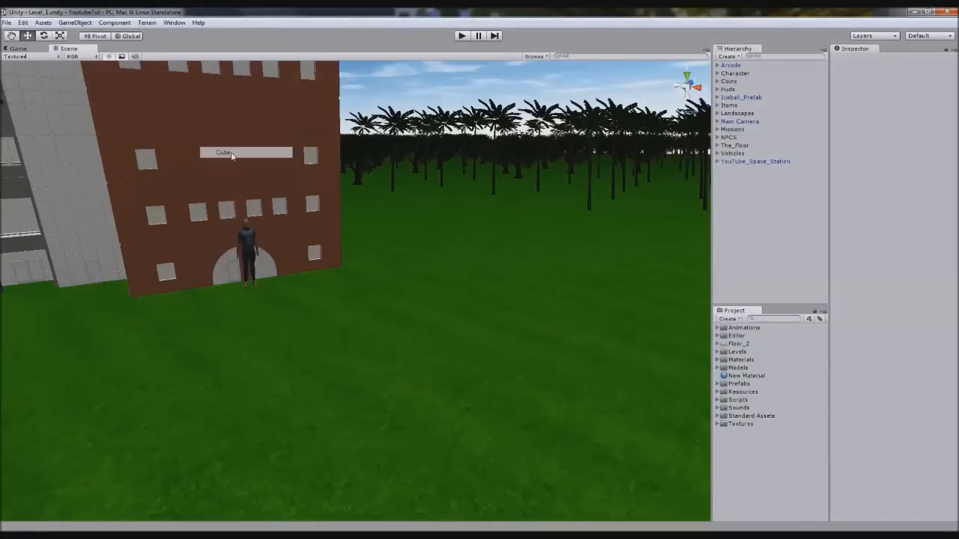
Step: Place a cube on the terrain and rename it Speed_Potion_10
click(223, 152)
text(10_Speed_Potion)
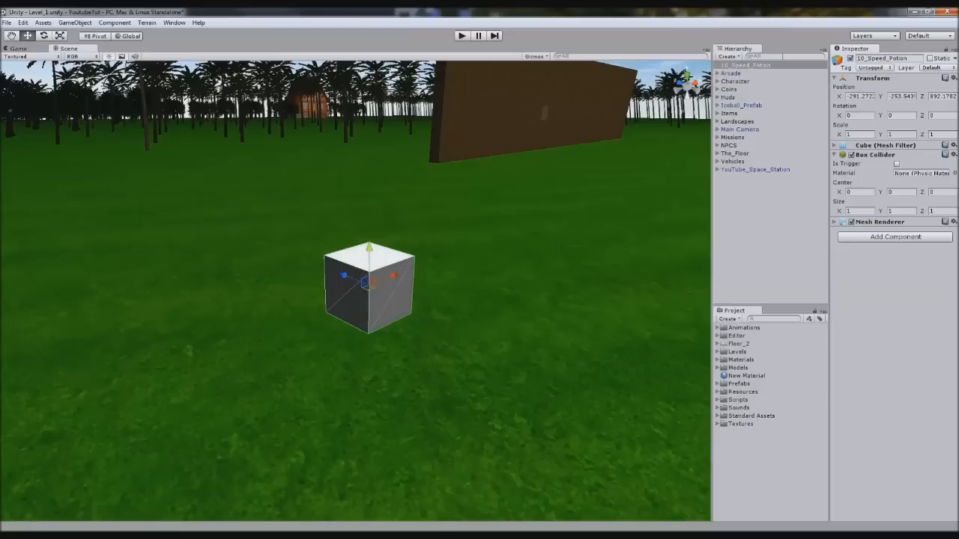
double_click(887, 58)
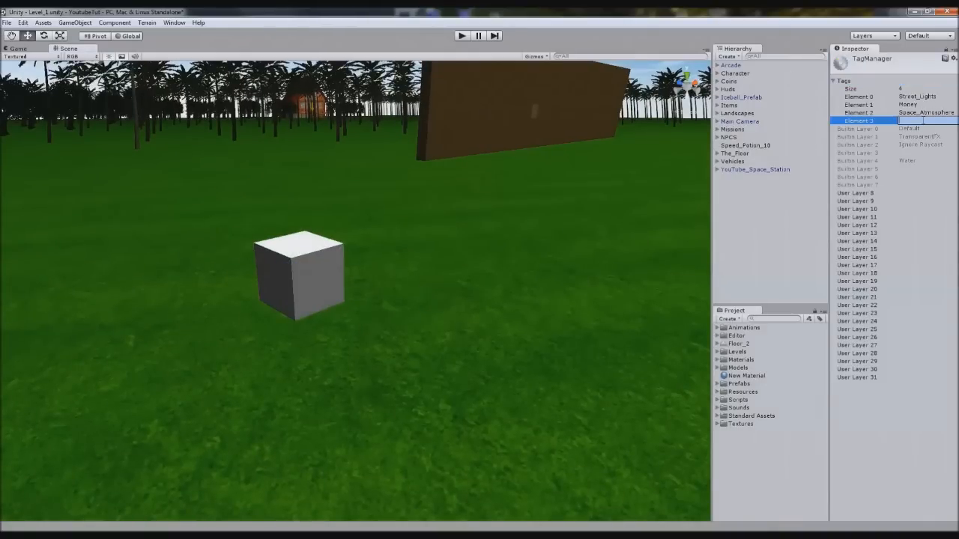
Step: Enter Potion as the new Element 3 tag in the Tag Manager
text(Potion)
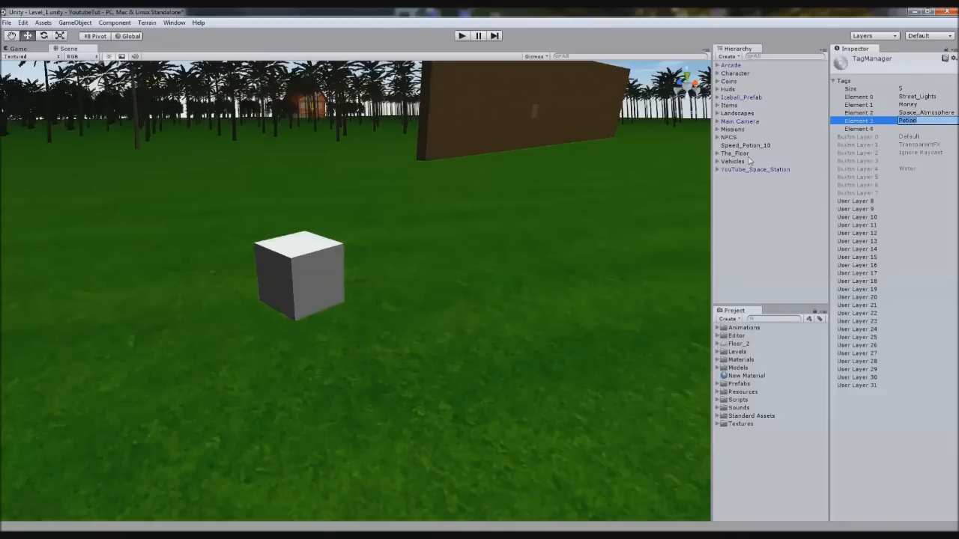
mouse_move(737, 154)
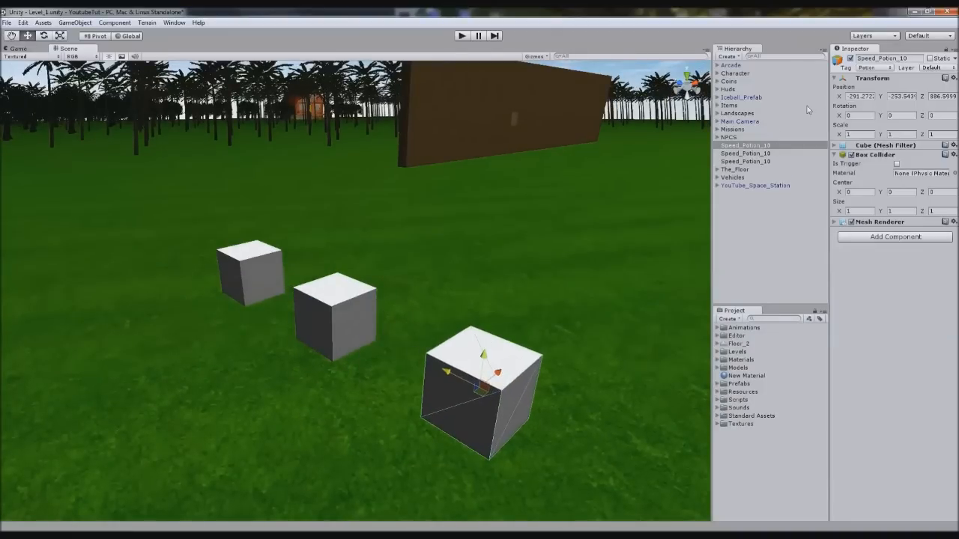
Step: Tag the cube Potion and name the duplicates Speed_Potion_10, Fireball_Potion_10 and Gravity_Potion_10
click(744, 153)
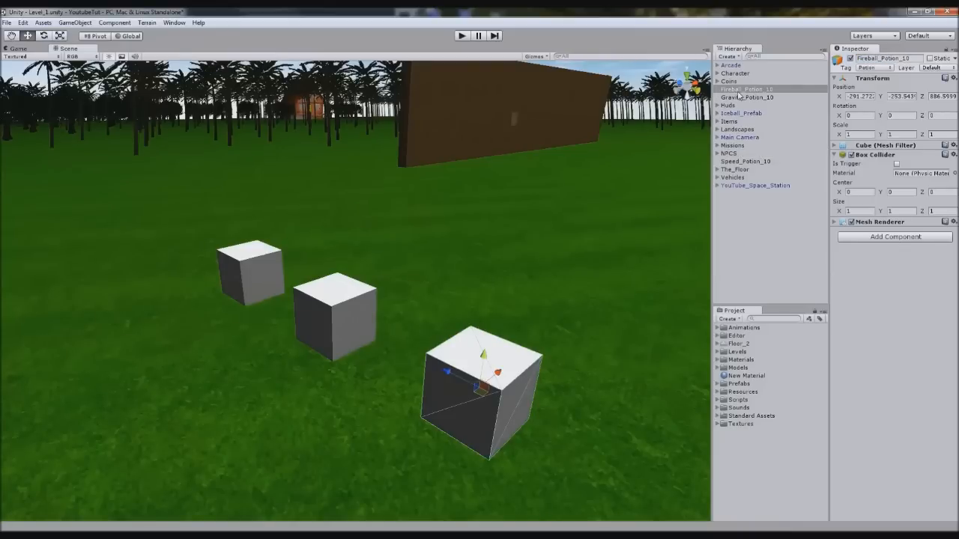
click(746, 97)
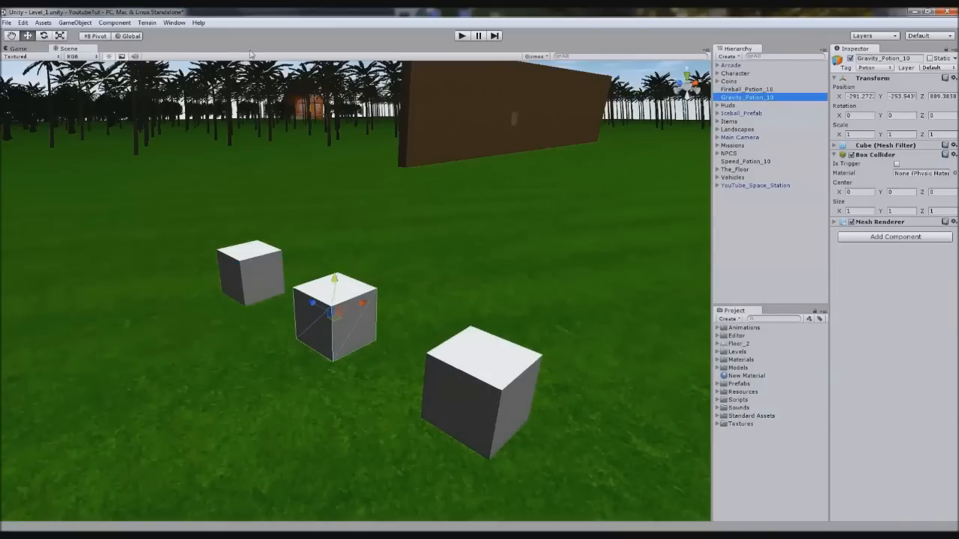
click(736, 73)
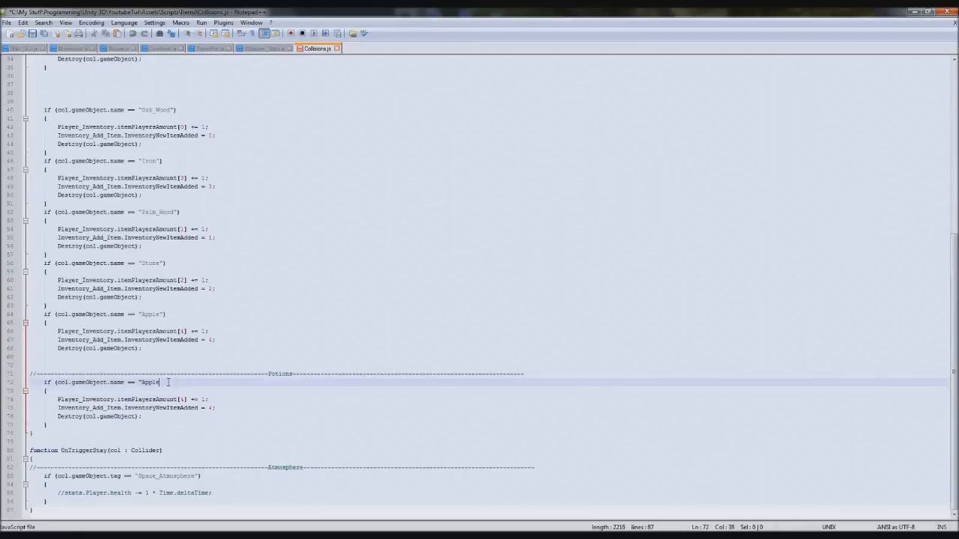
Step: Check for the "Potion" tag, destroy the potion's collider, and set its parent to transform
text("))
click(100, 416)
text(.)
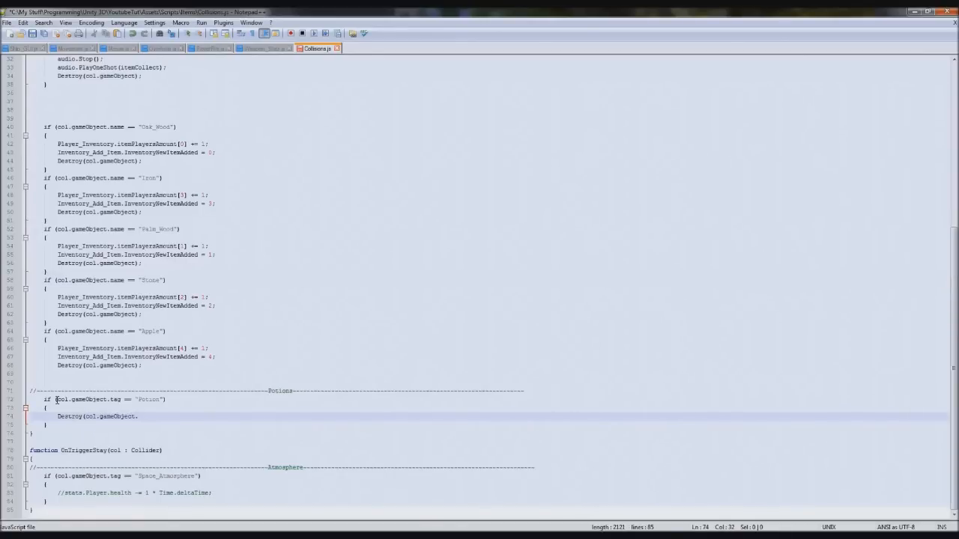
text(collider);)
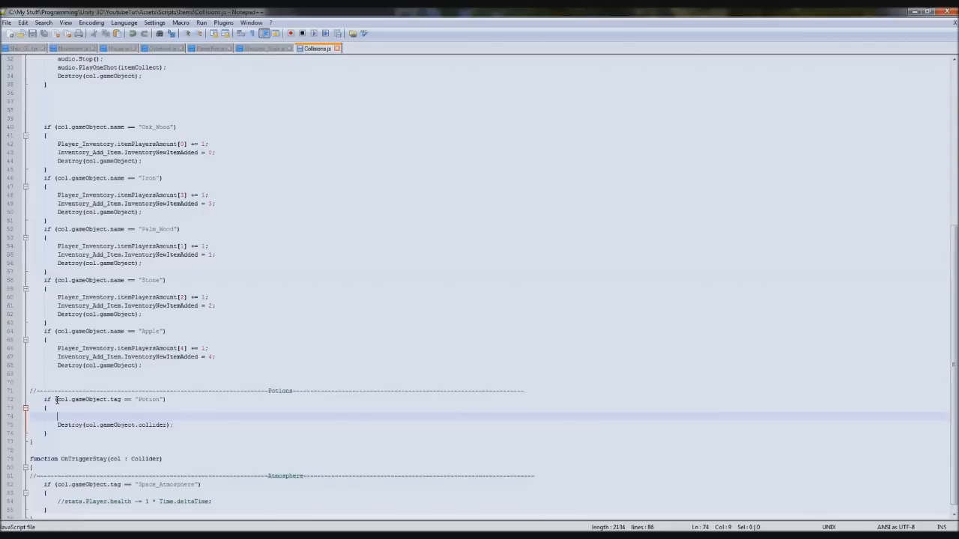
text(col.gameObject)
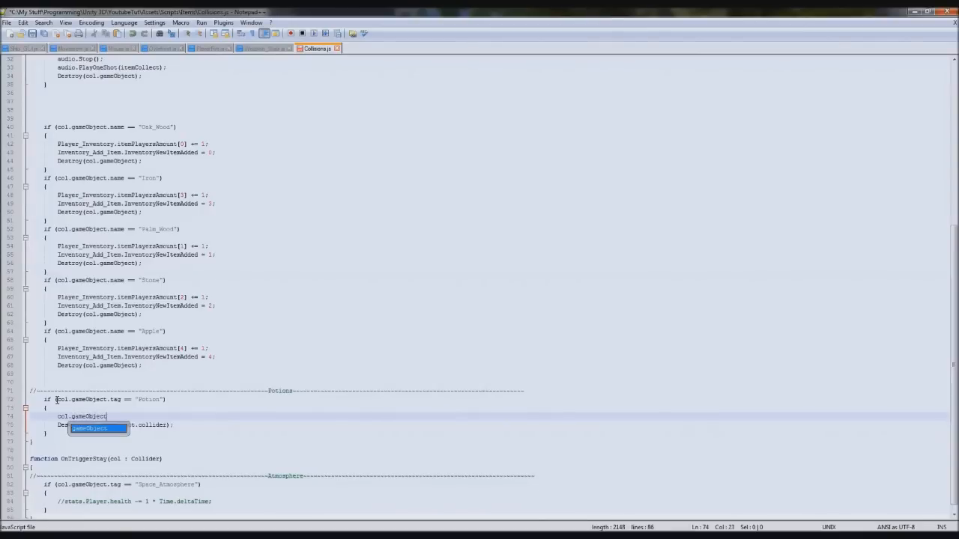
text(.transform.p)
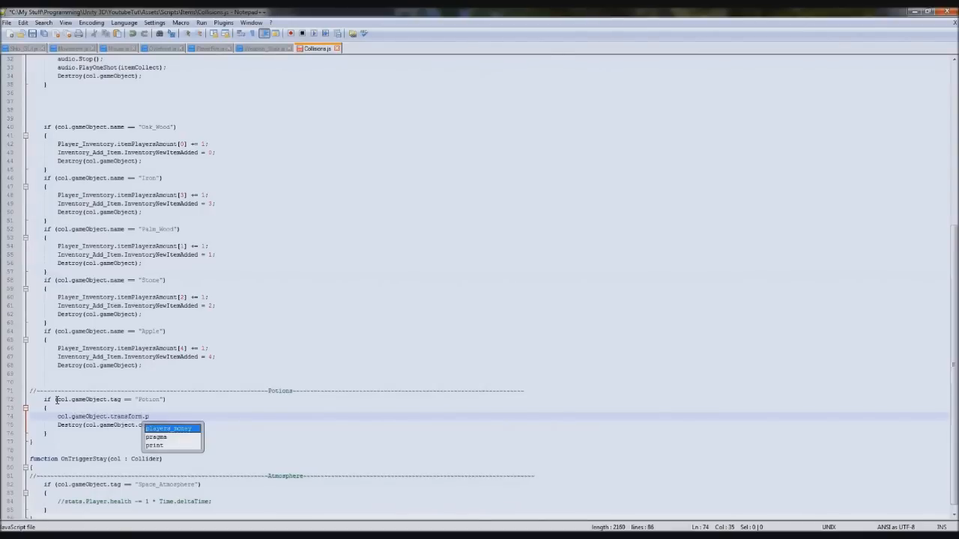
text(arent =)
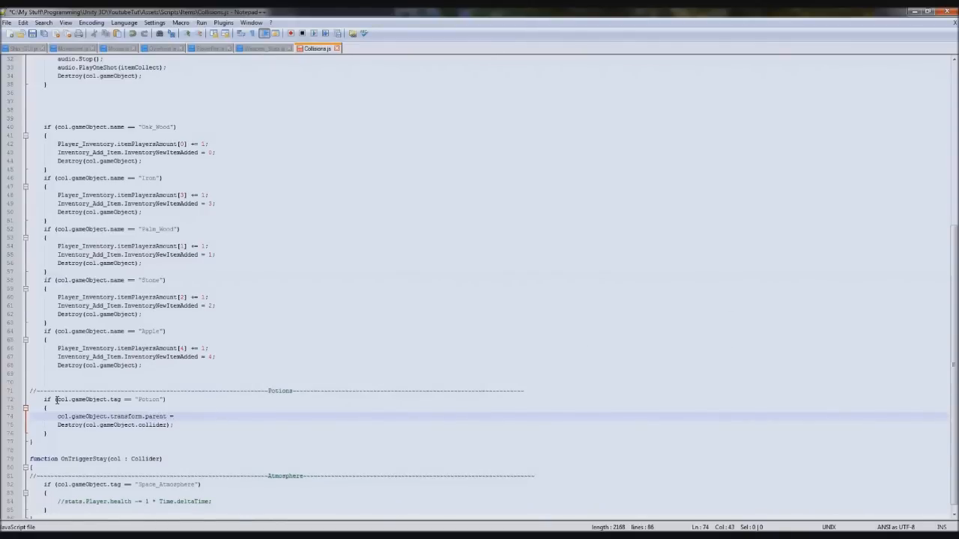
text(transform)
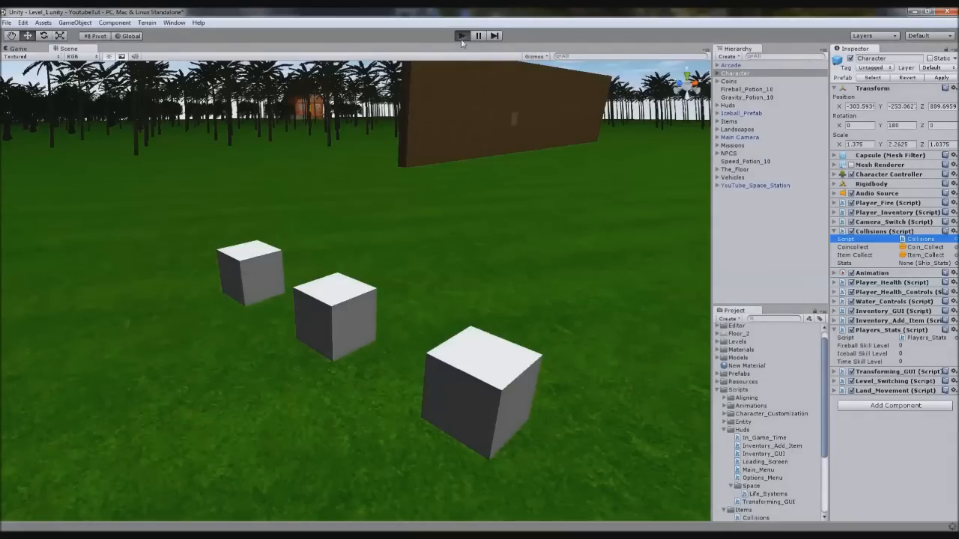
Step: Play the scene to test the trigger potion cubes, then stop playback
click(461, 36)
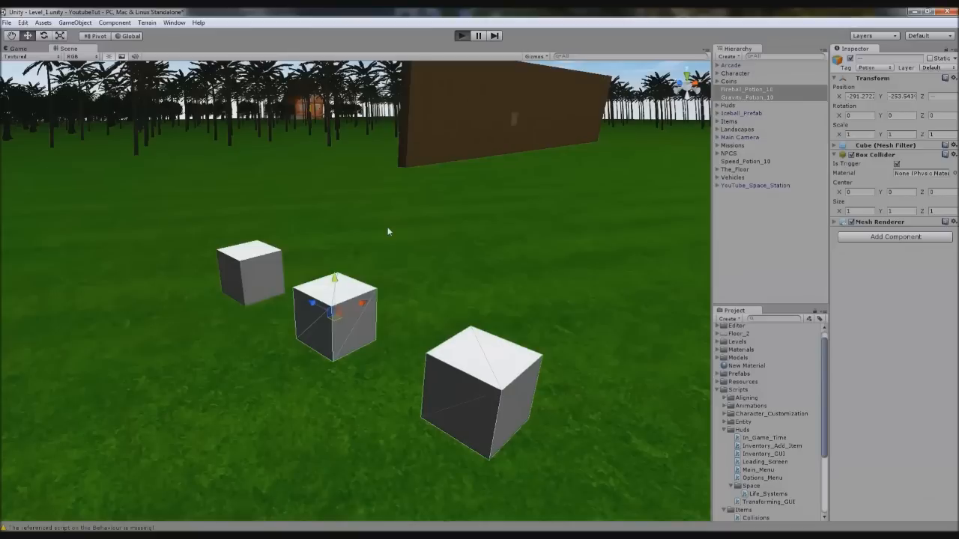
click(462, 35)
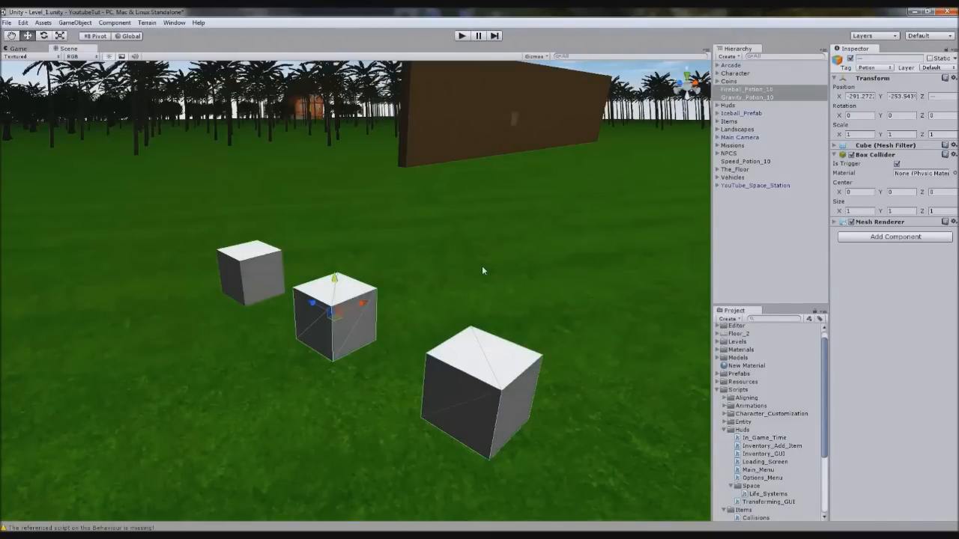
mouse_move(717, 434)
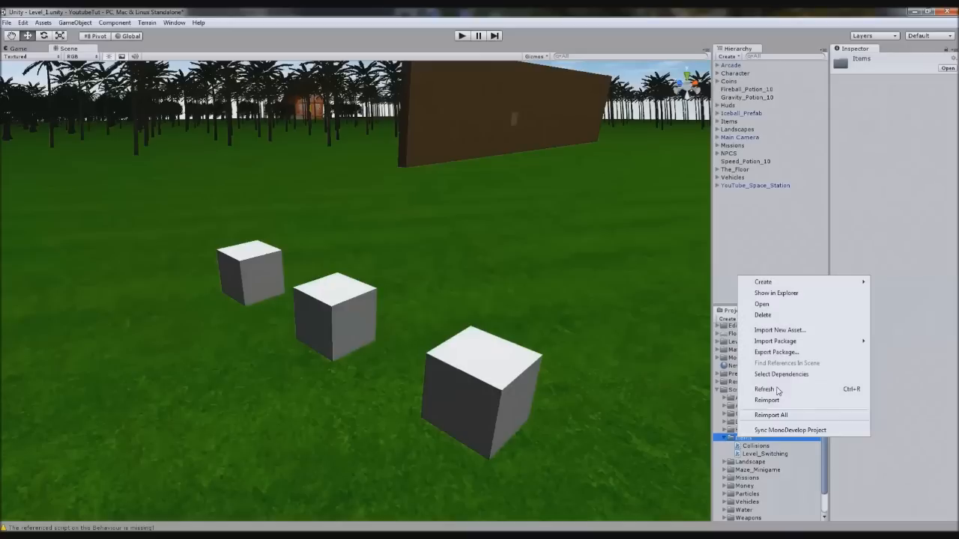
Step: Create a Potions folder under Scripts/Items holding a new Potions JavaScript
click(764, 389)
text(P)
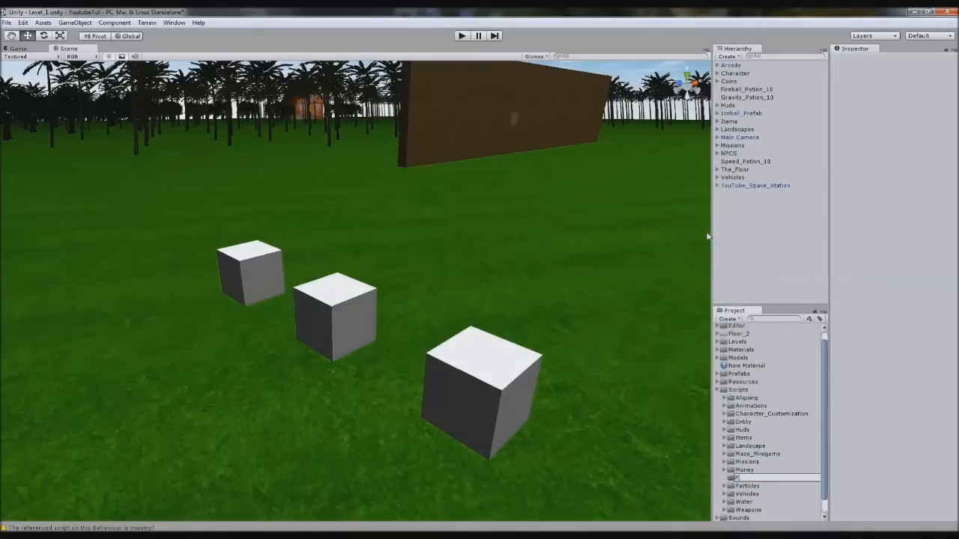
click(745, 485)
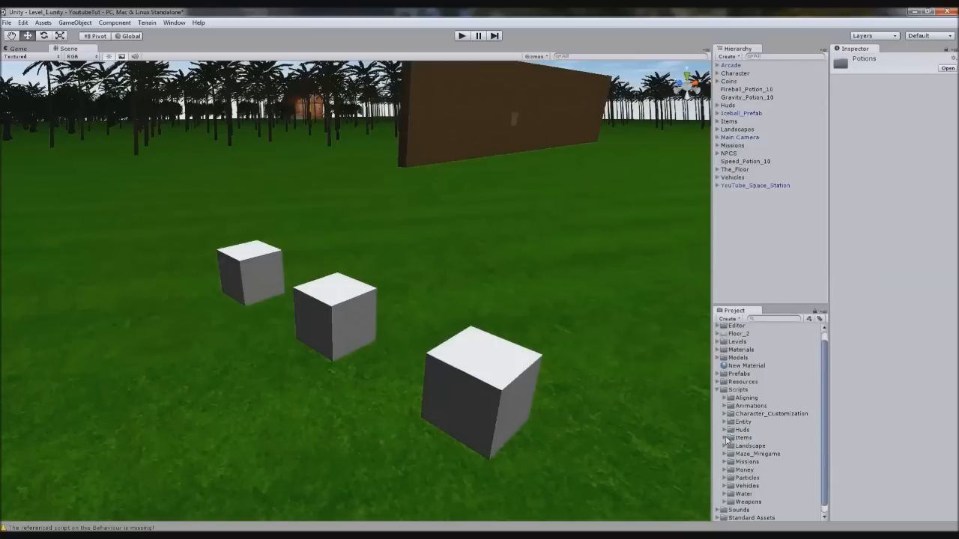
right_click(756, 449)
text(Potions)
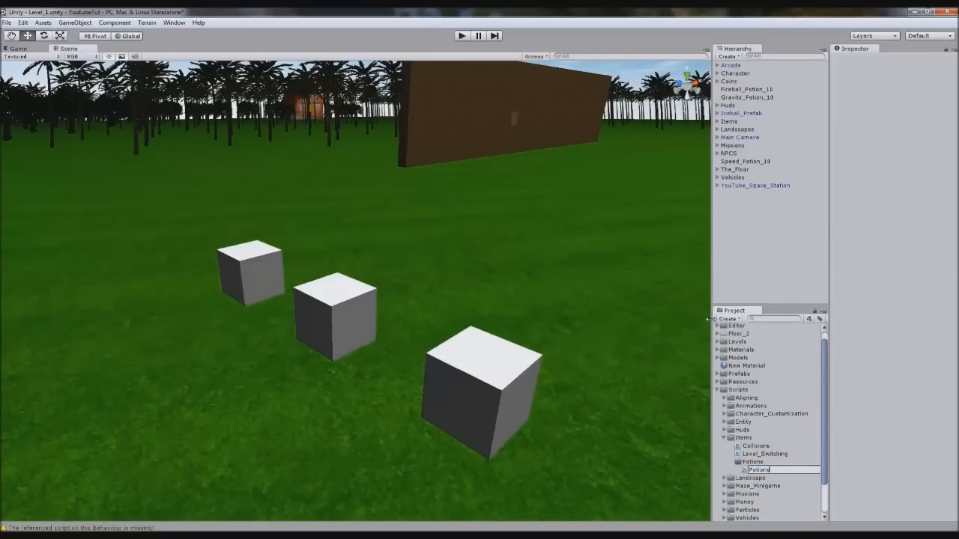
click(758, 470)
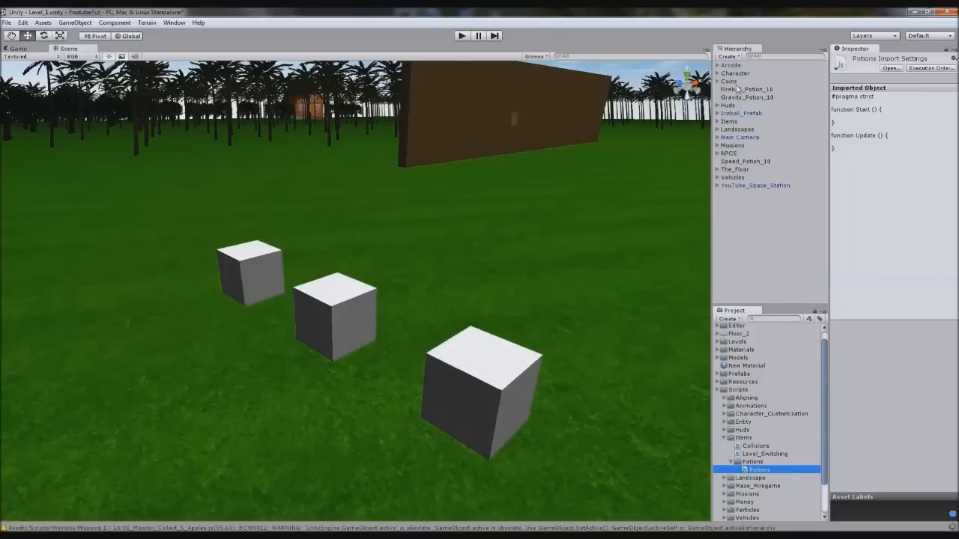
Step: Select the three potion cubes and attach the Potions script to them
click(744, 161)
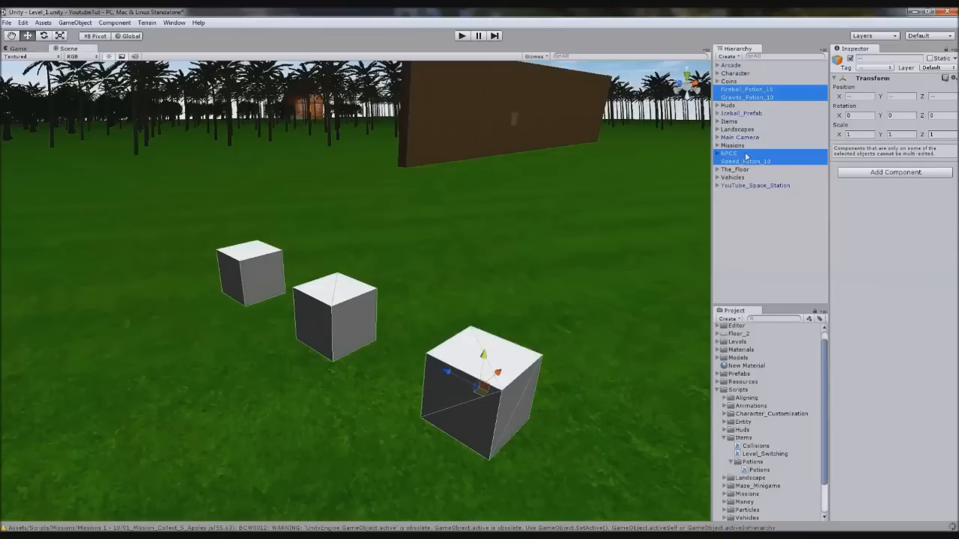
click(744, 161)
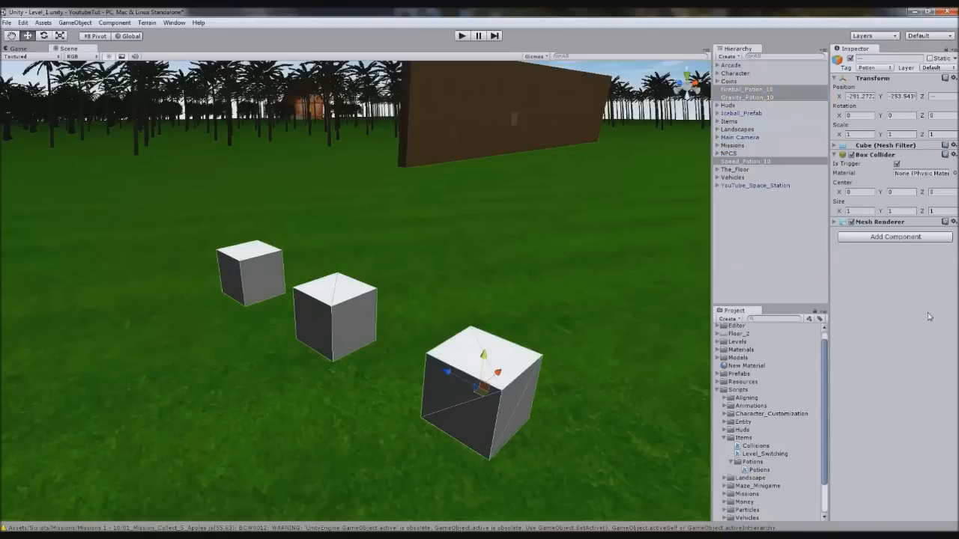
click(759, 469)
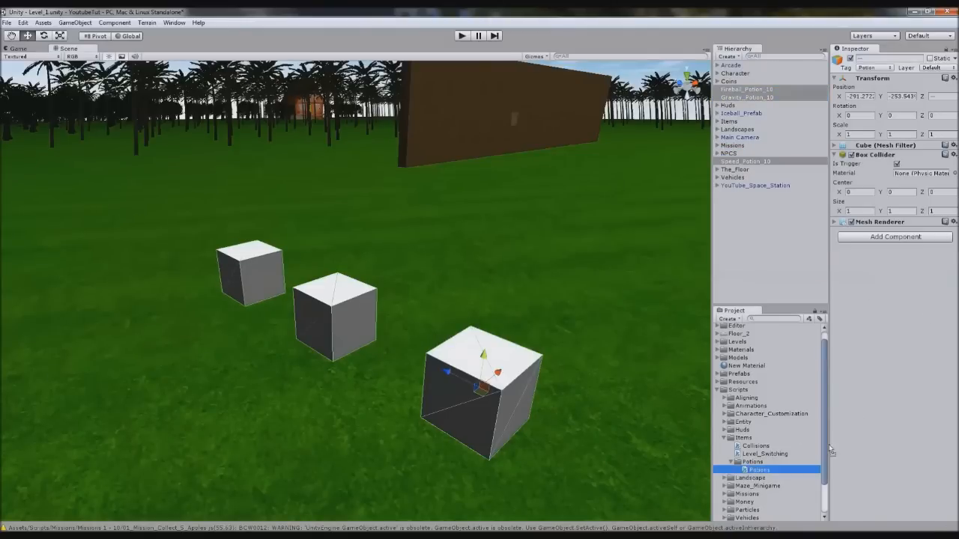
click(730, 81)
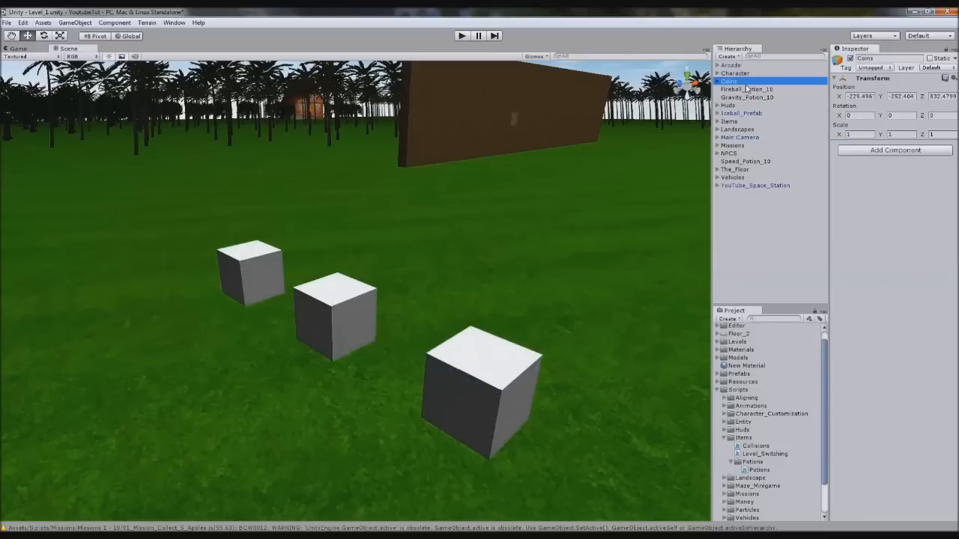
Step: Confirm Fireball, Gravity and Speed potions carry Potions, and ping Potions.js in Project
click(746, 89)
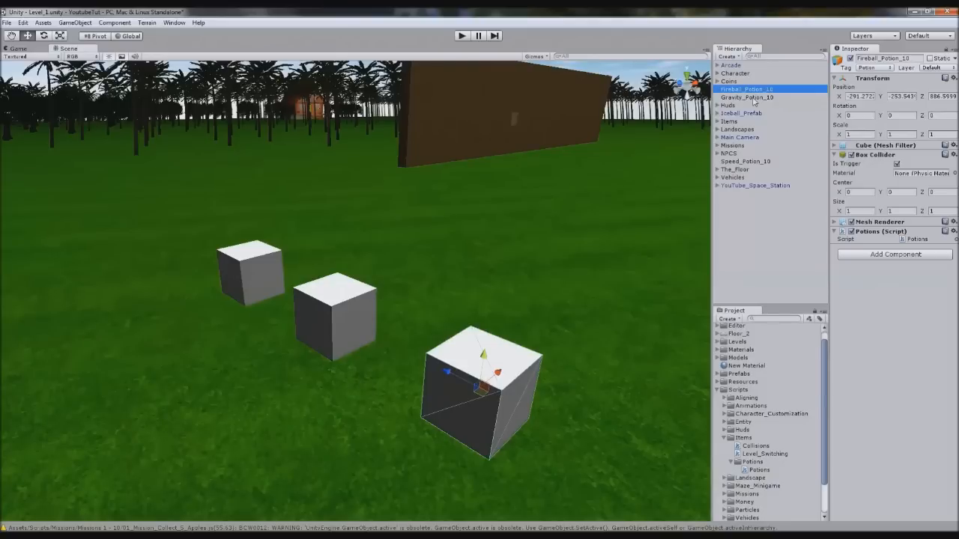
click(746, 97)
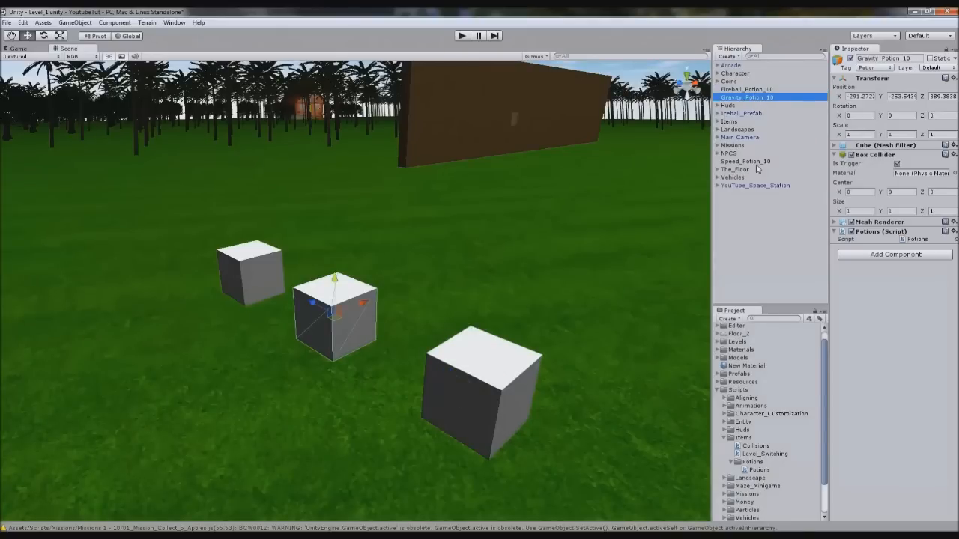
click(744, 161)
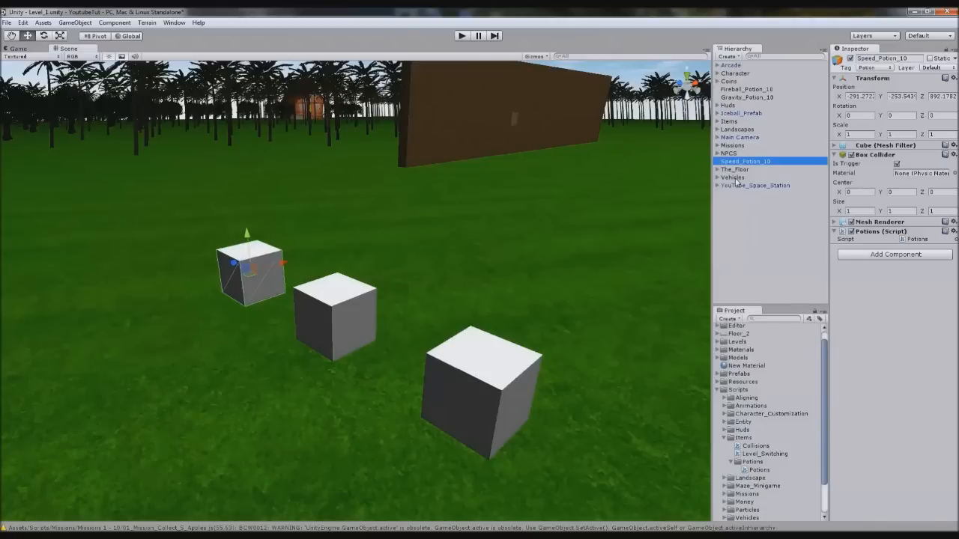
mouse_move(378, 31)
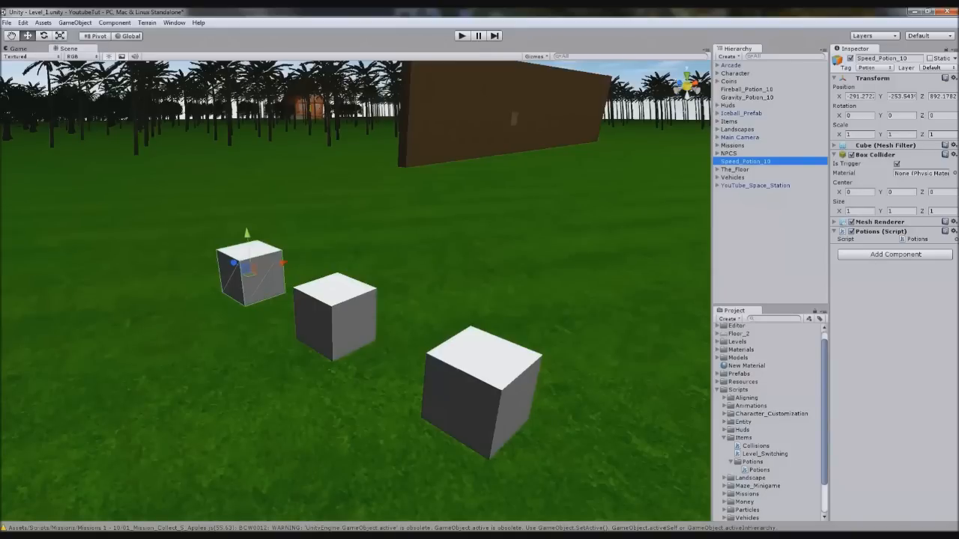
click(759, 470)
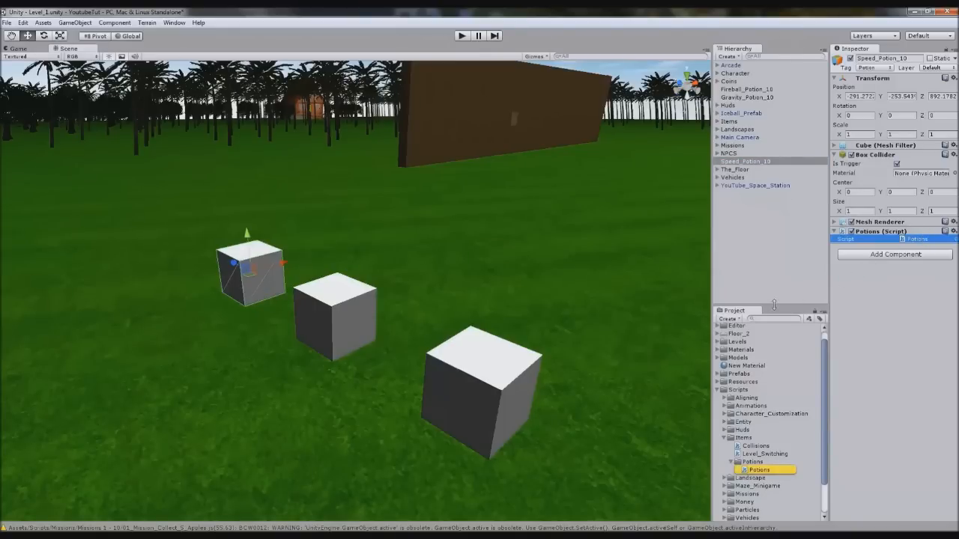
Step: Open Potions.js and declare potion_name, potion_timer = -1 and potion_active variables
double_click(759, 469)
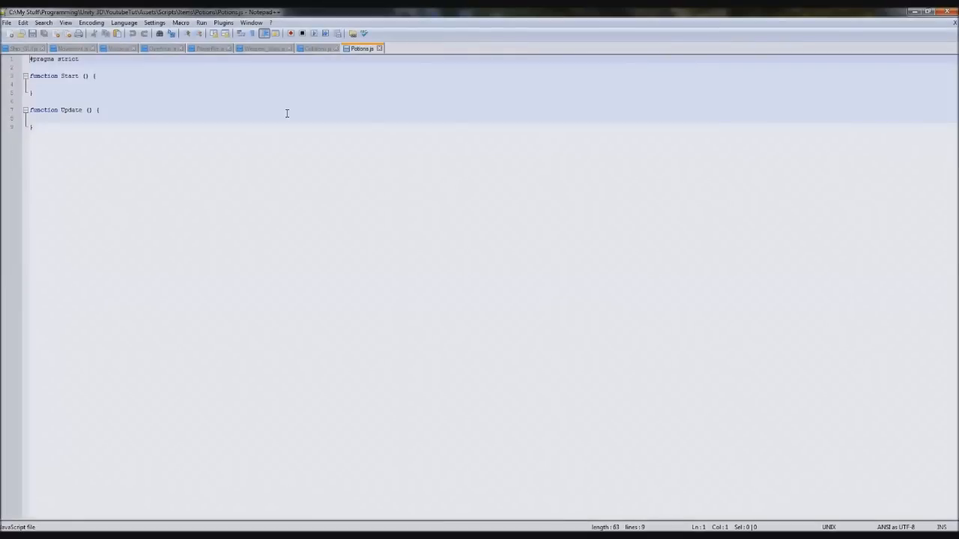
key(enter)
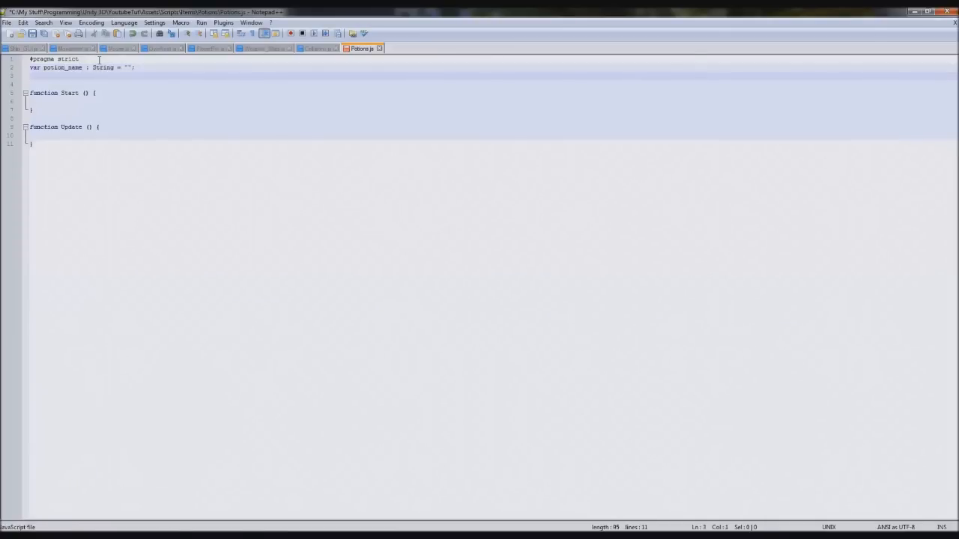
text(var potion_ty)
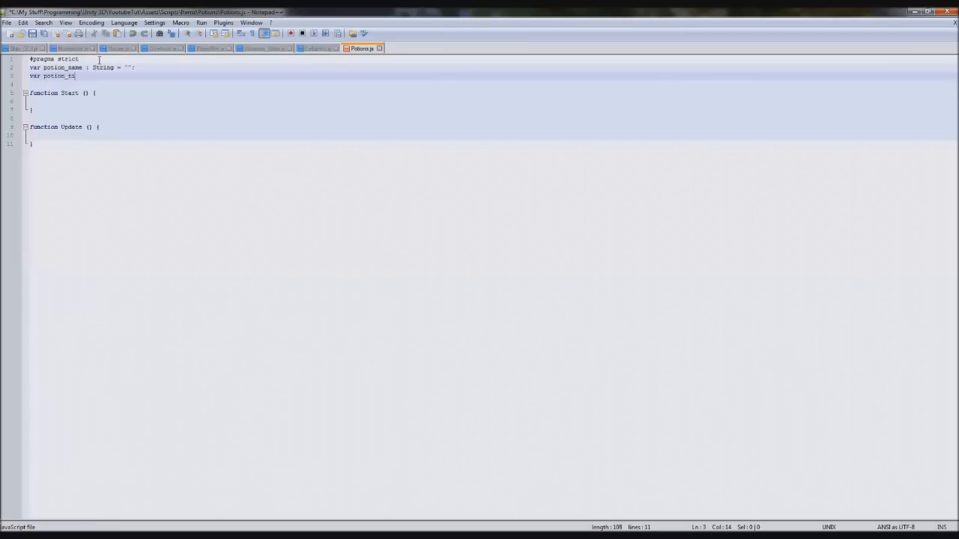
text(mer : int =)
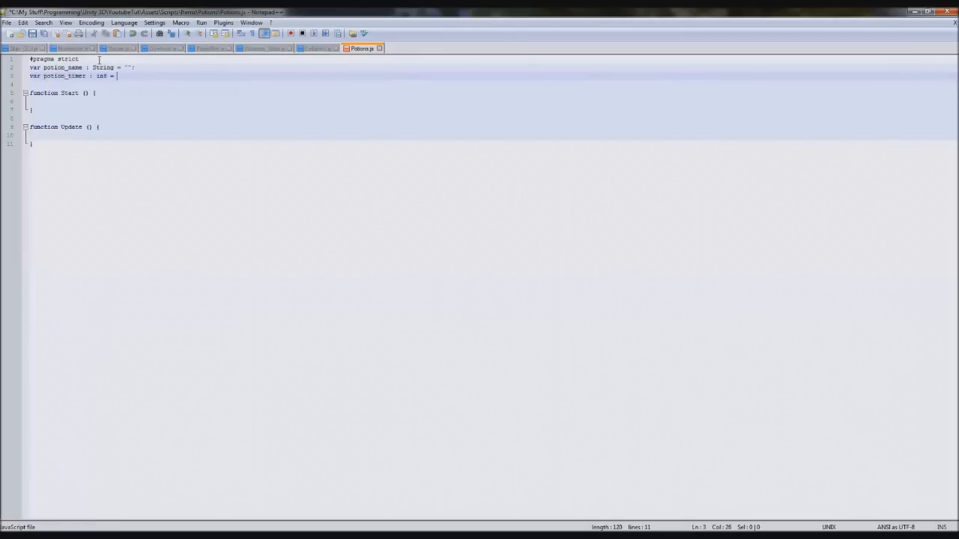
text(-1;)
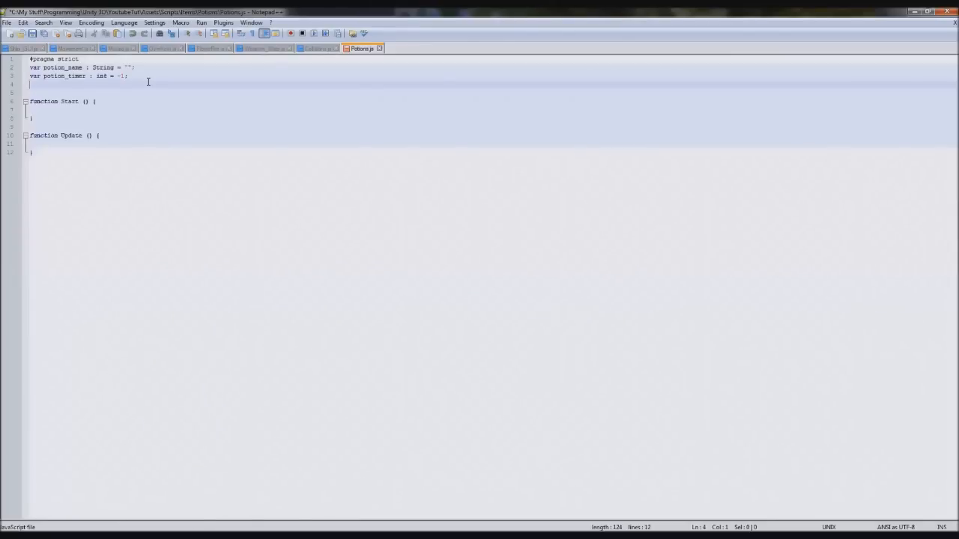
text(var)
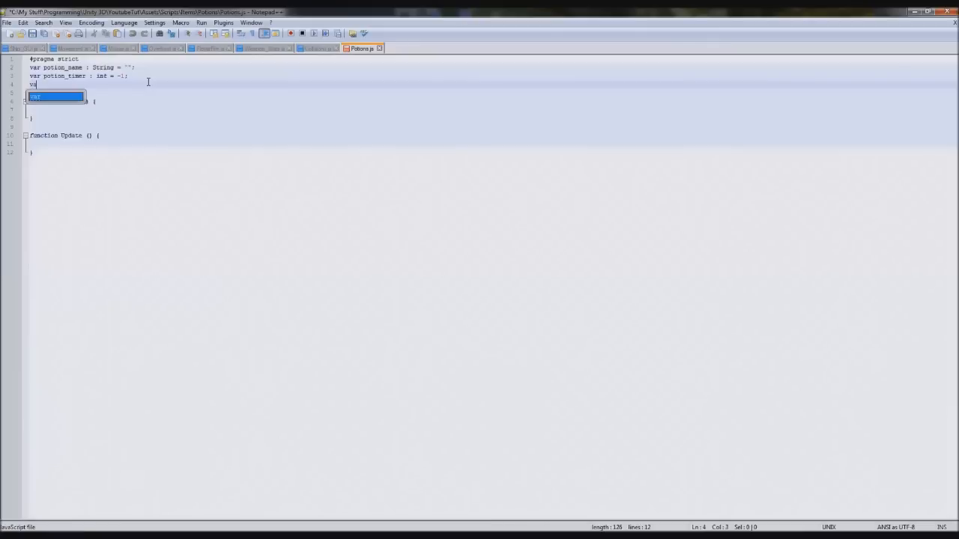
text(potion_active : boolean = false;)
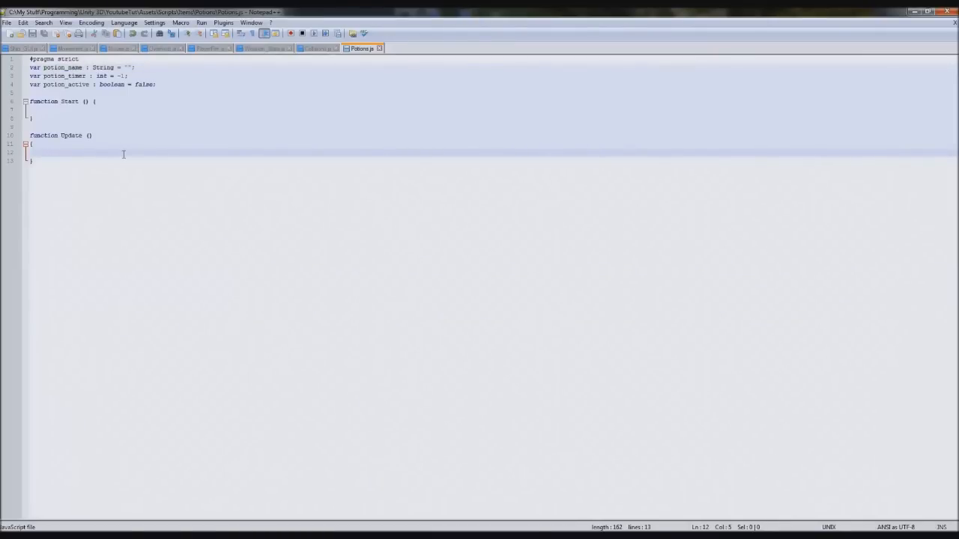
Step: Add an empty if (potion_name != "") block in Update
text(if (potion_name == ")
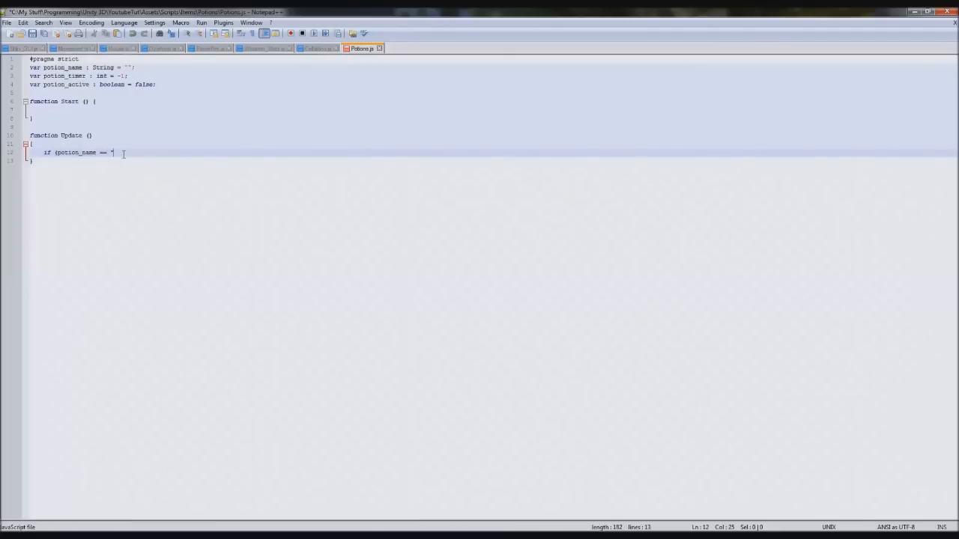
text(!=)
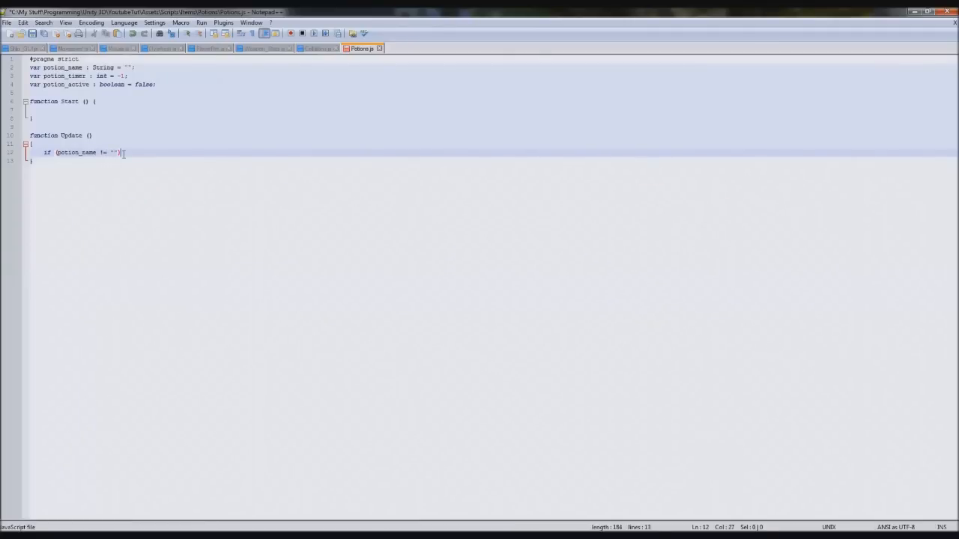
text({)
text(})
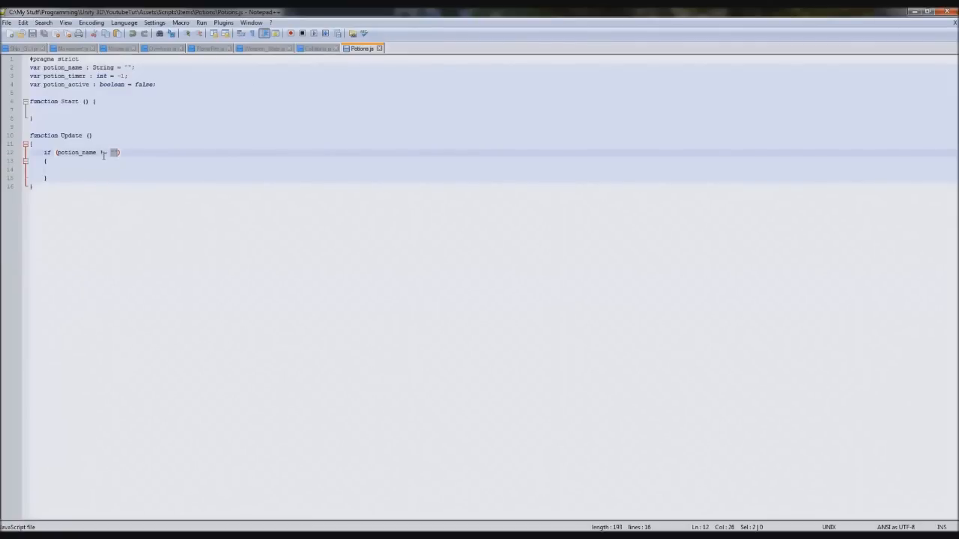
Step: In the Potion block, set potion_name to col.gameObject.name
double_click(76, 152)
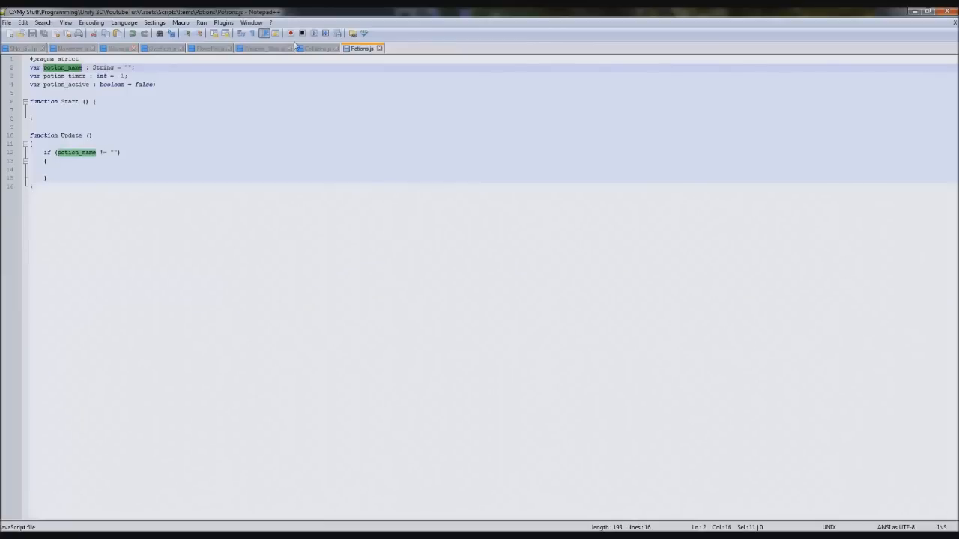
click(317, 48)
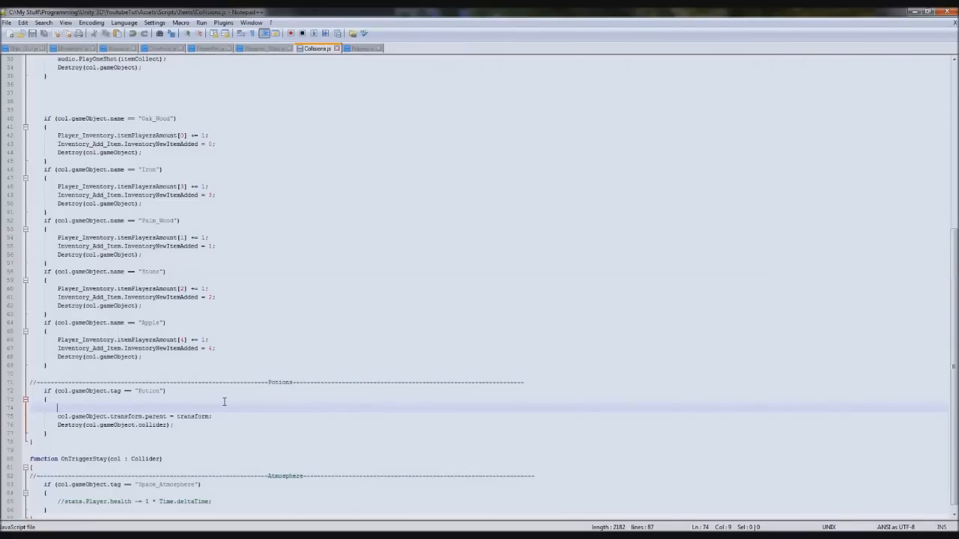
text(gameObject.Find("MiscScripts").GetComponent(Potions)
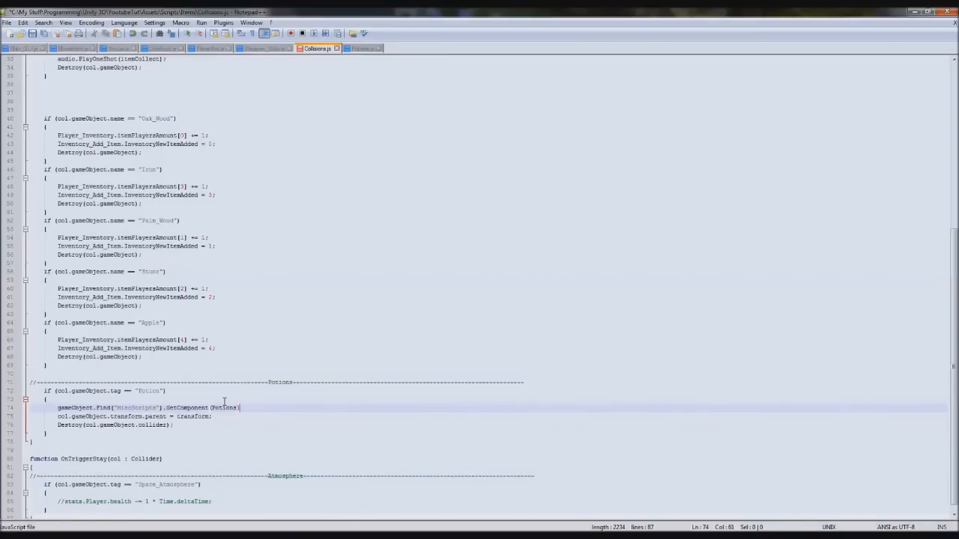
click(361, 48)
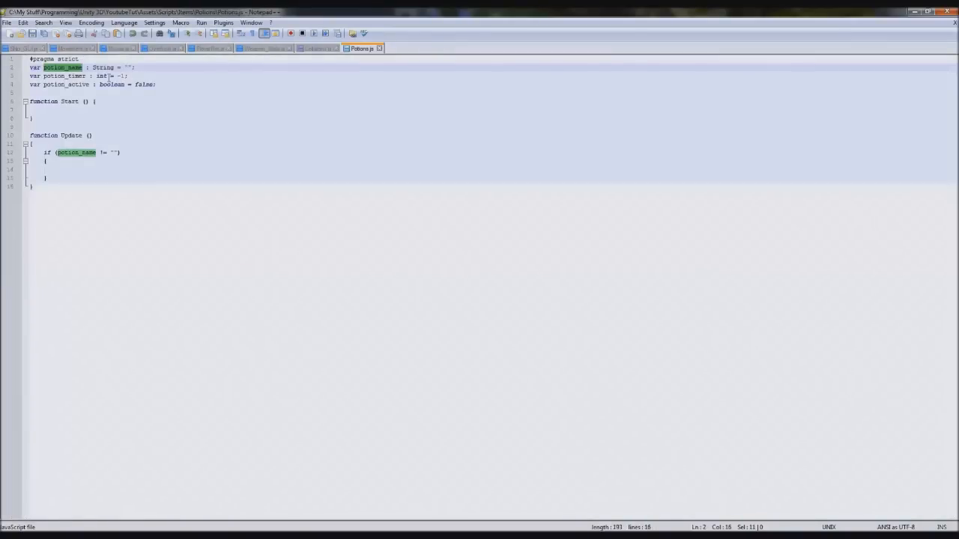
click(317, 47)
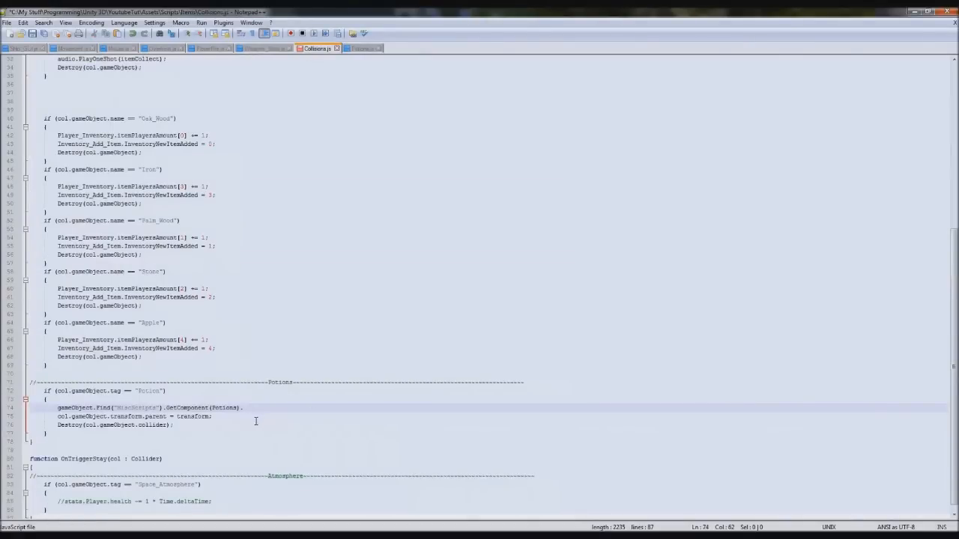
text(potion_name =)
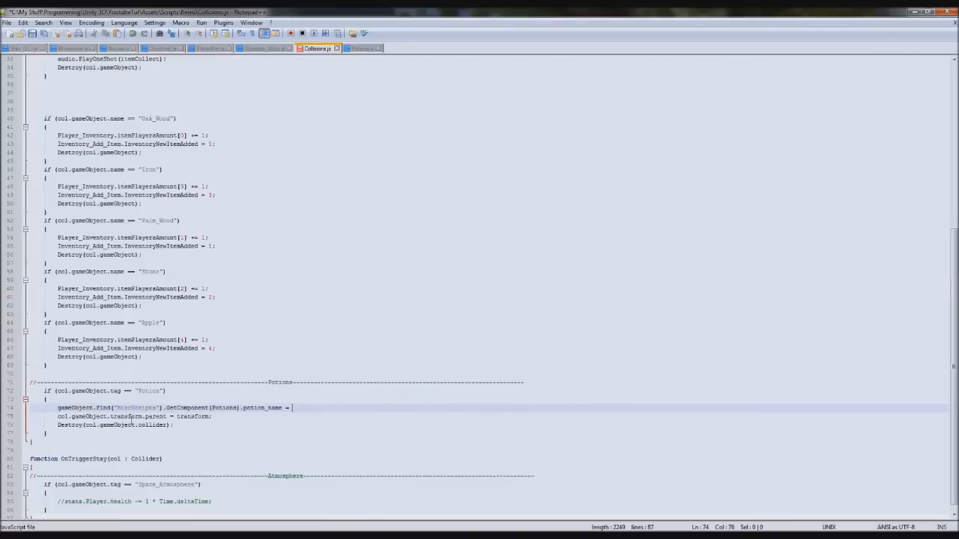
text(col.gameObject)
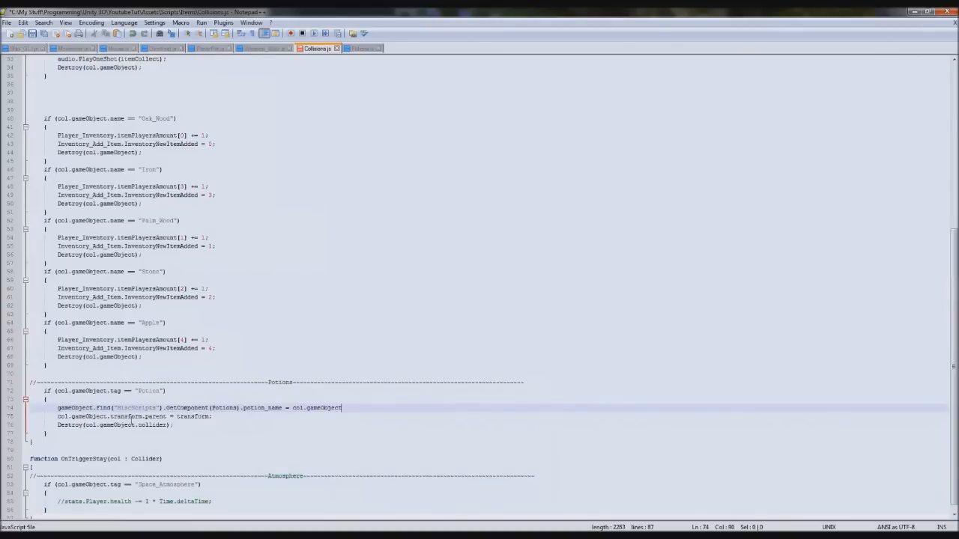
text(.name;)
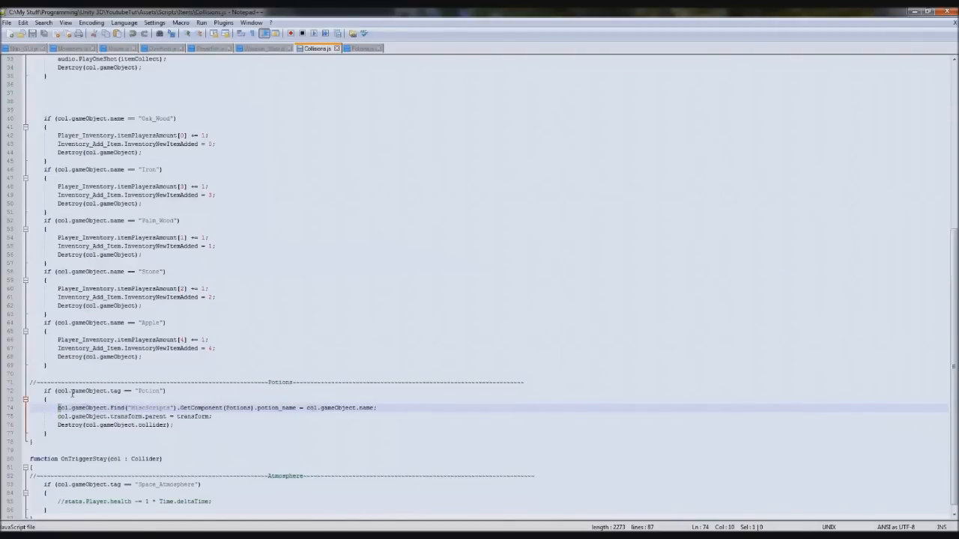
click(155, 407)
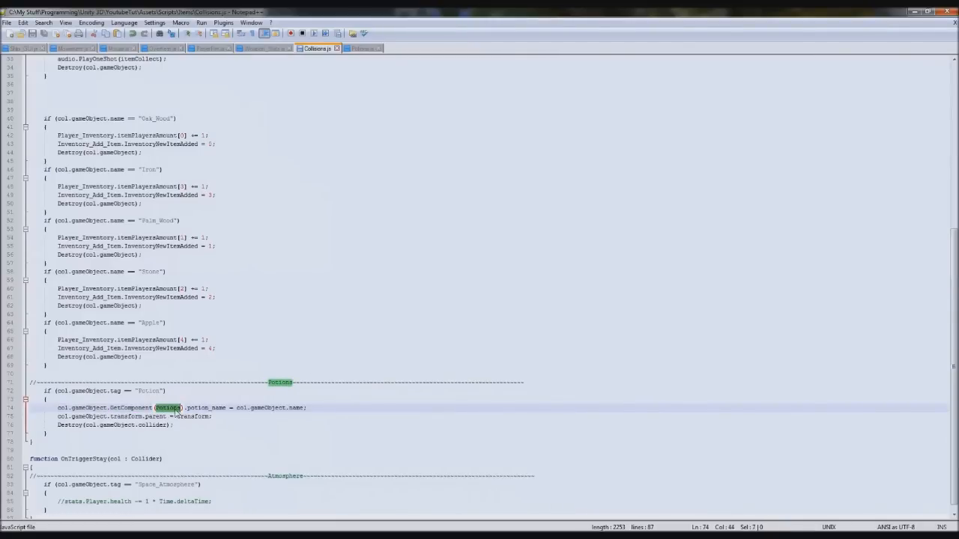
Step: Check the GetComponent(Potions) call against Potions.js, then return to Potions.js
double_click(206, 407)
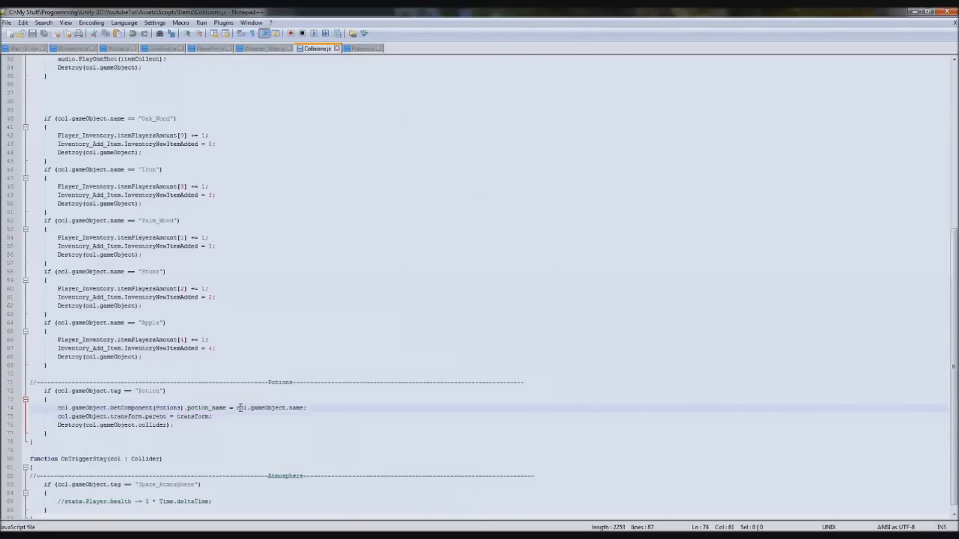
click(361, 48)
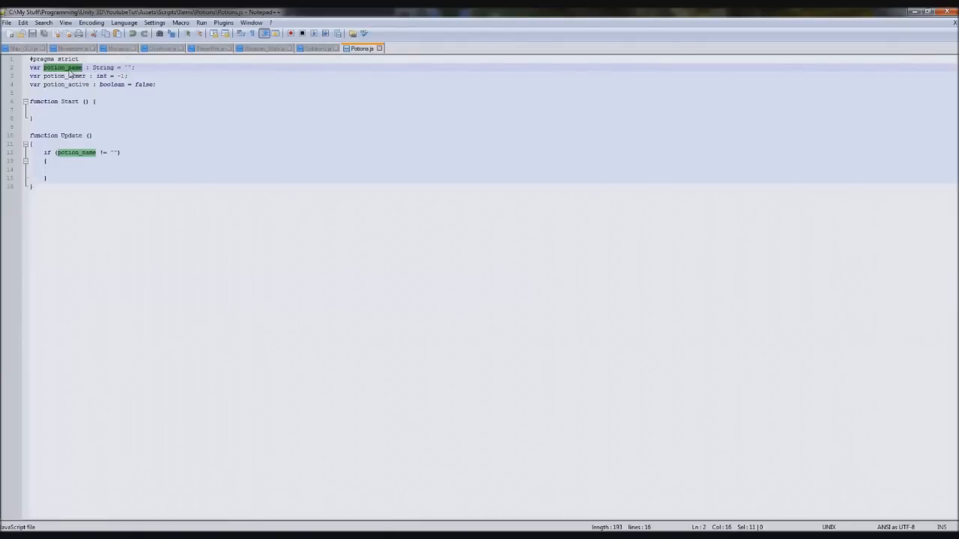
click(316, 48)
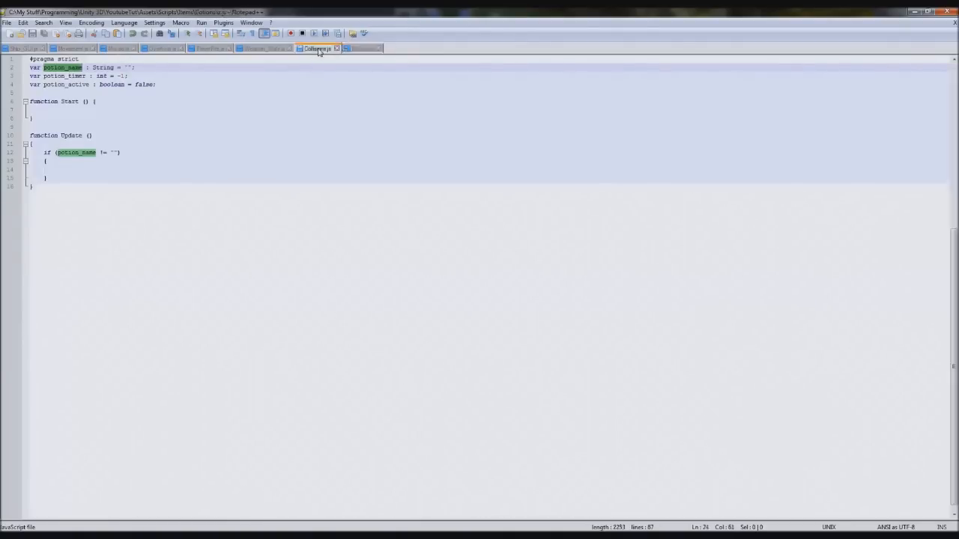
scroll(down, 3)
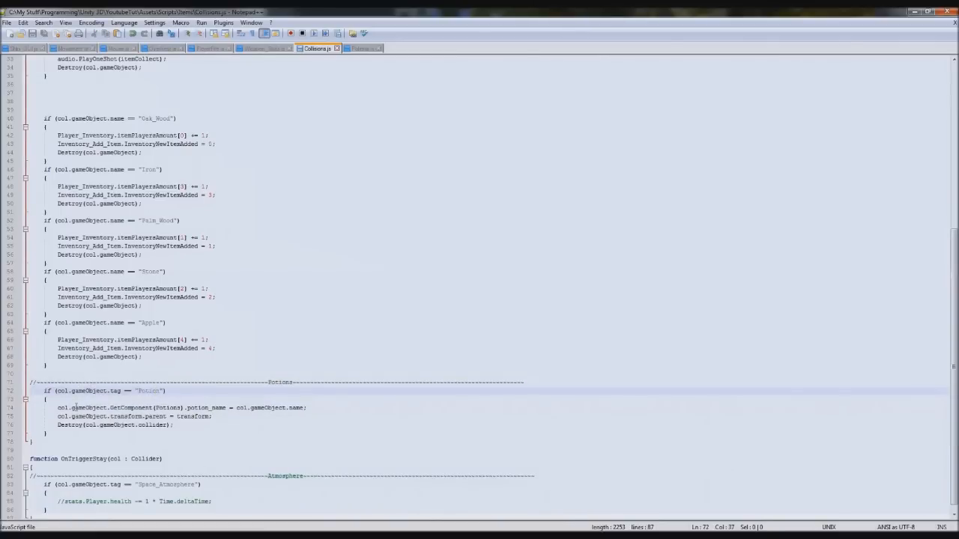
click(362, 48)
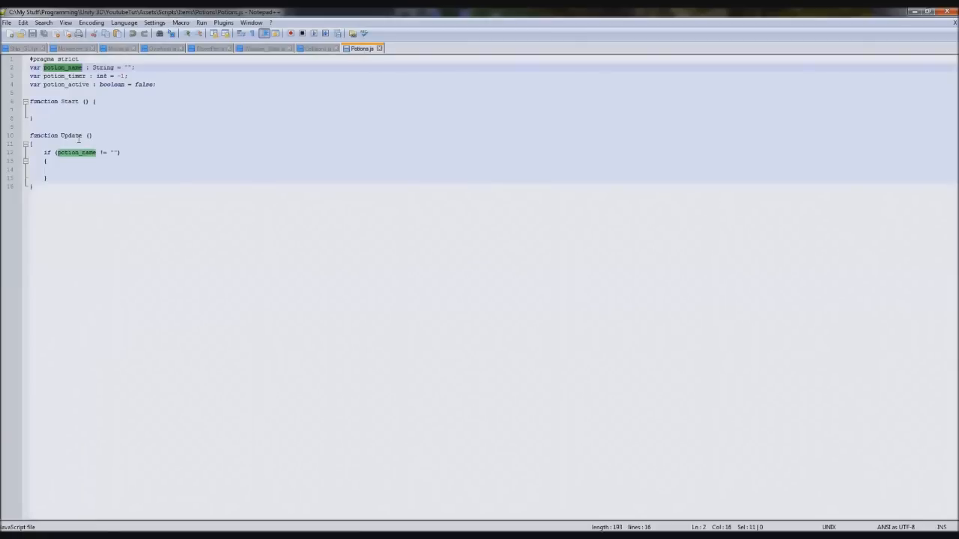
Step: Add an if (potion_timer == -1) block inside the potion_name check
click(58, 168)
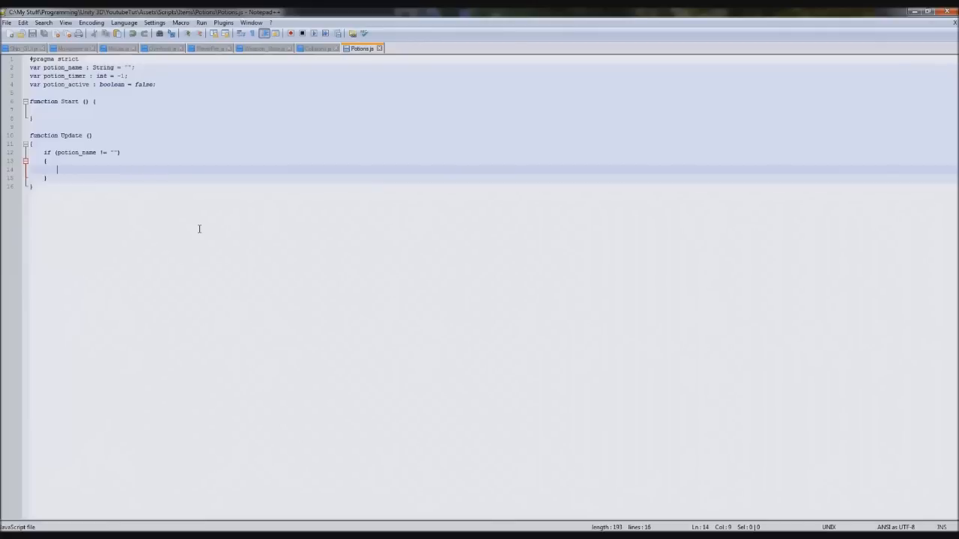
text(if (potion)
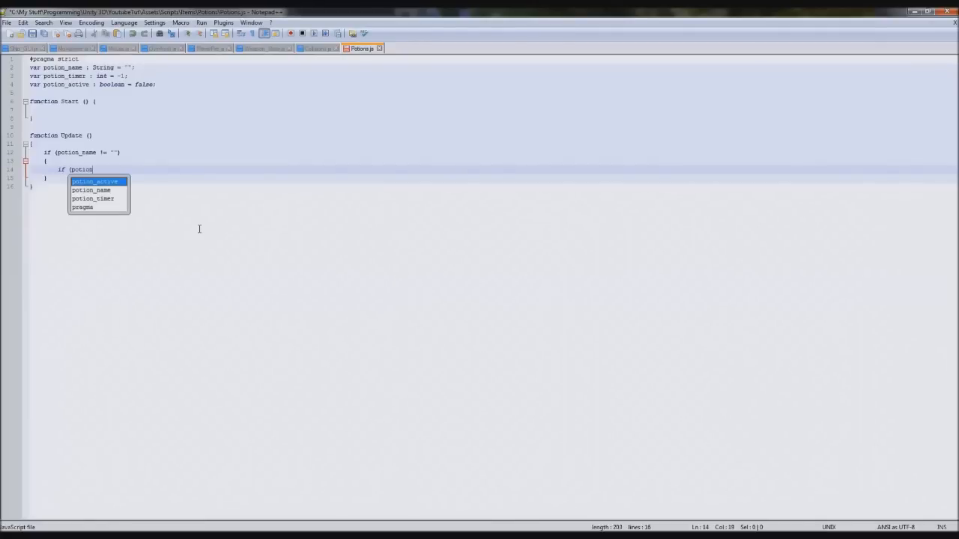
text(_timer !)
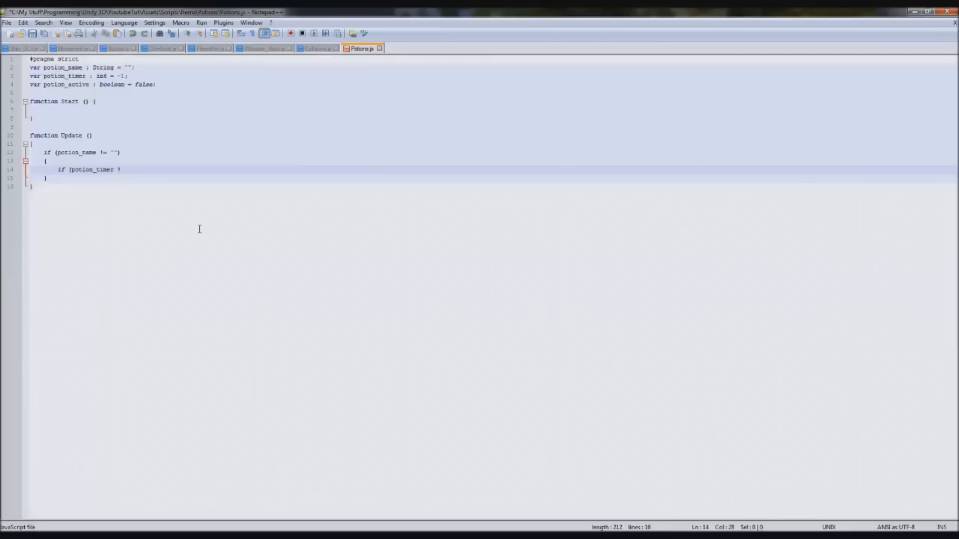
text(== 01))
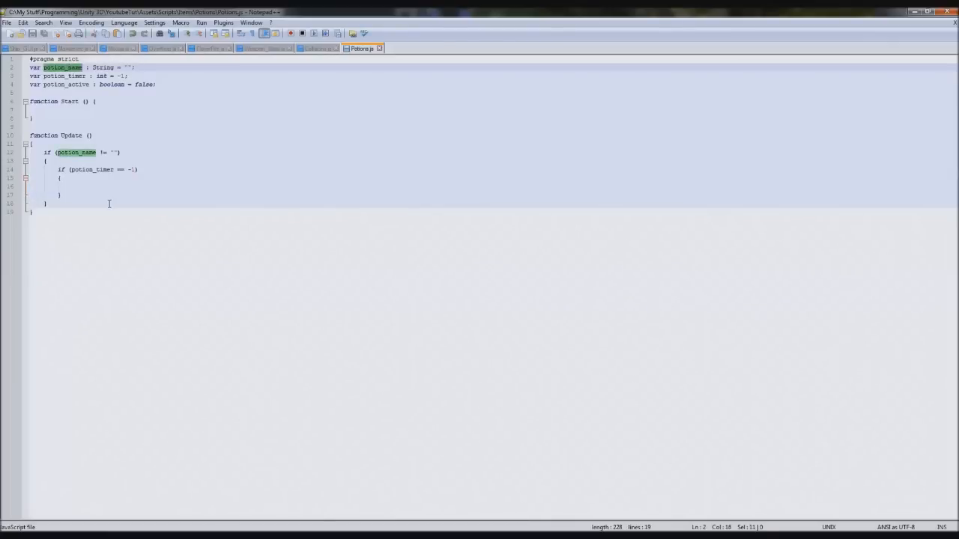
click(113, 191)
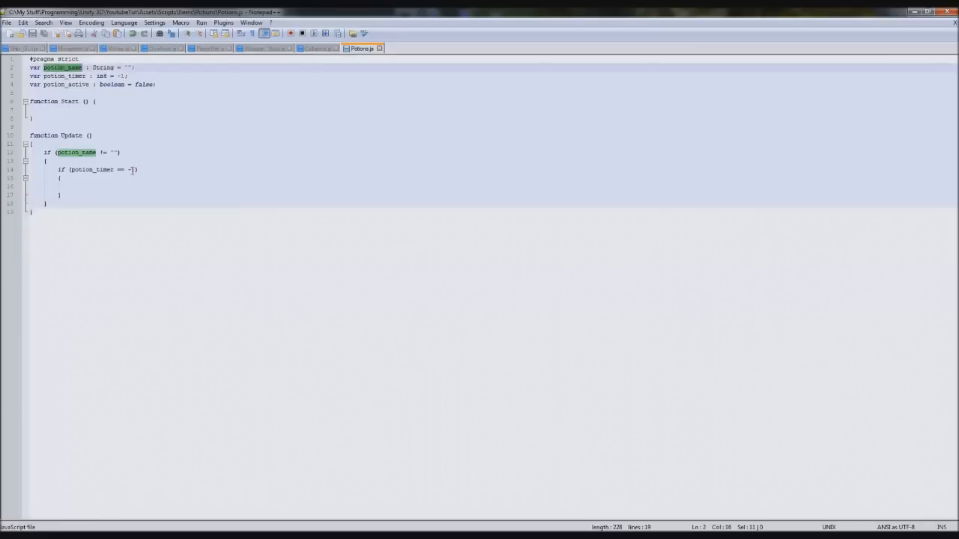
Step: Declare get_time as potion_name split on the underscore
text(var)
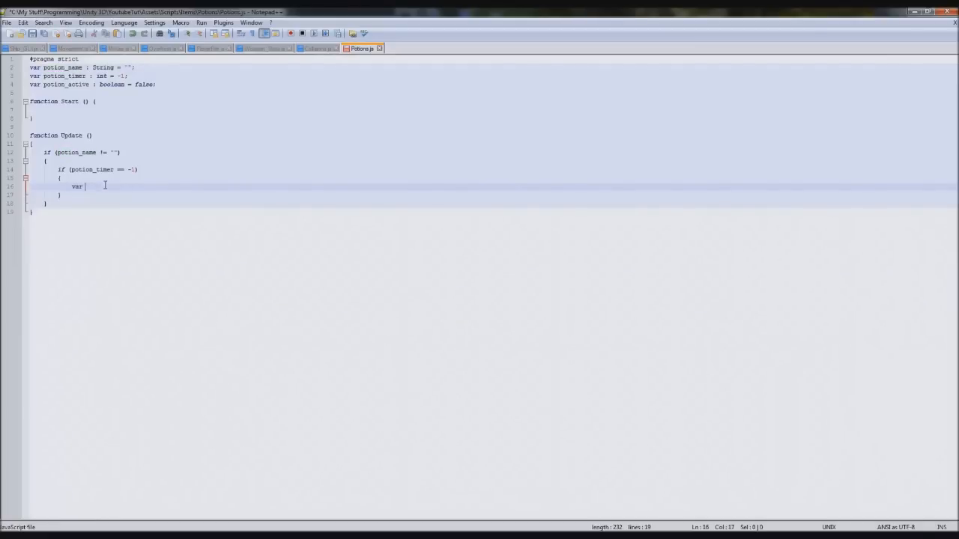
text(get_time)
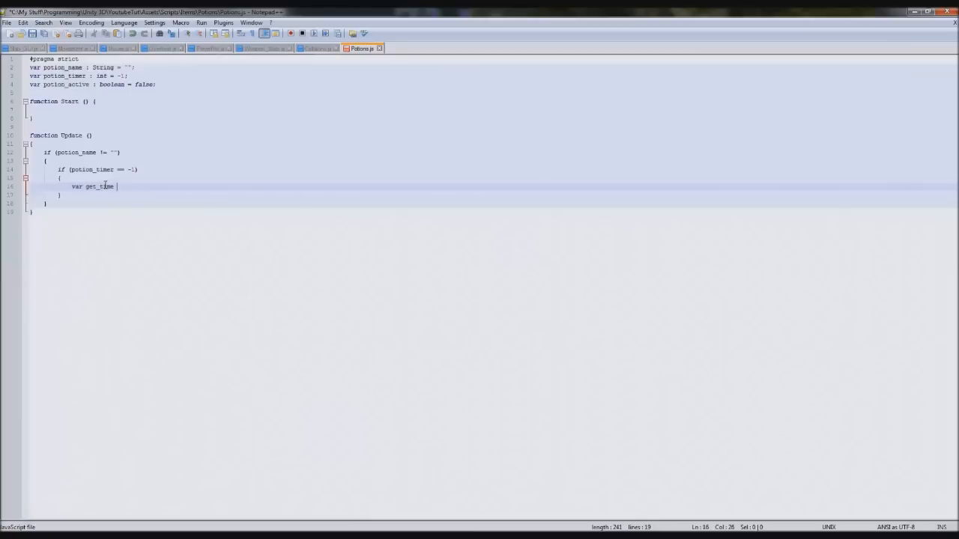
text(= potion_name)
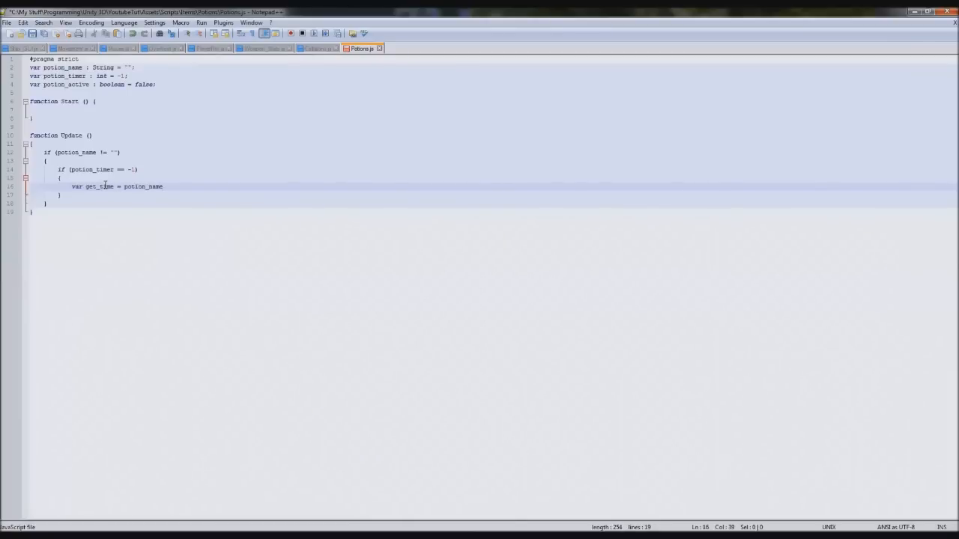
text(.Split()
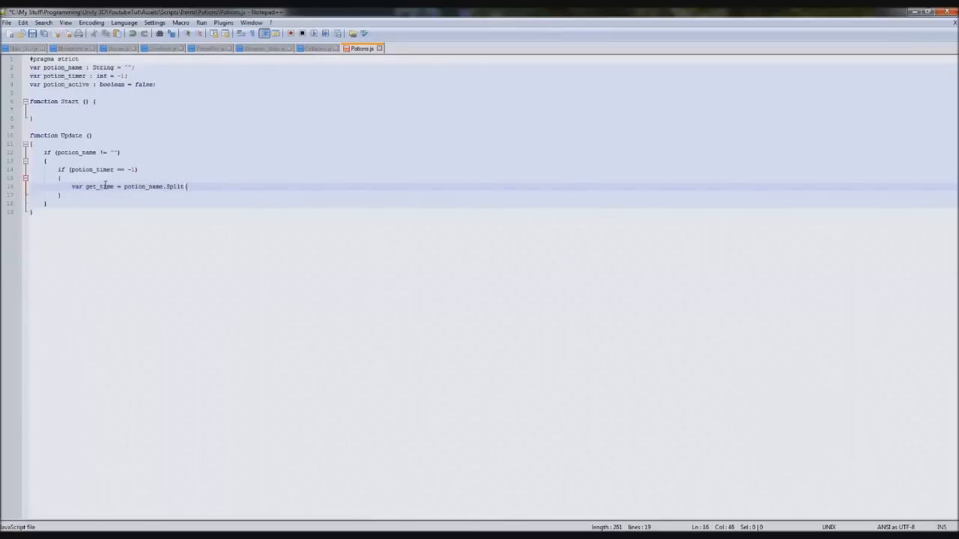
text((")
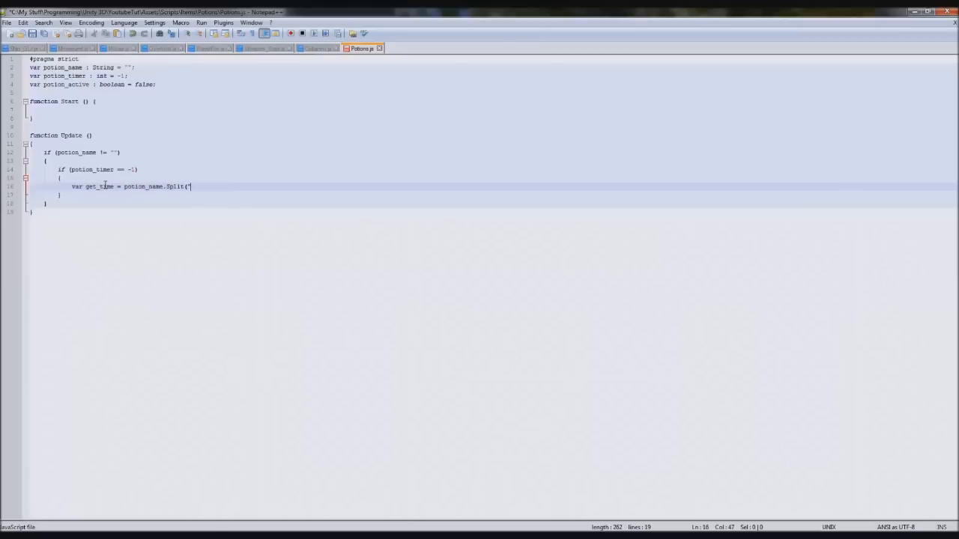
text(_" [)
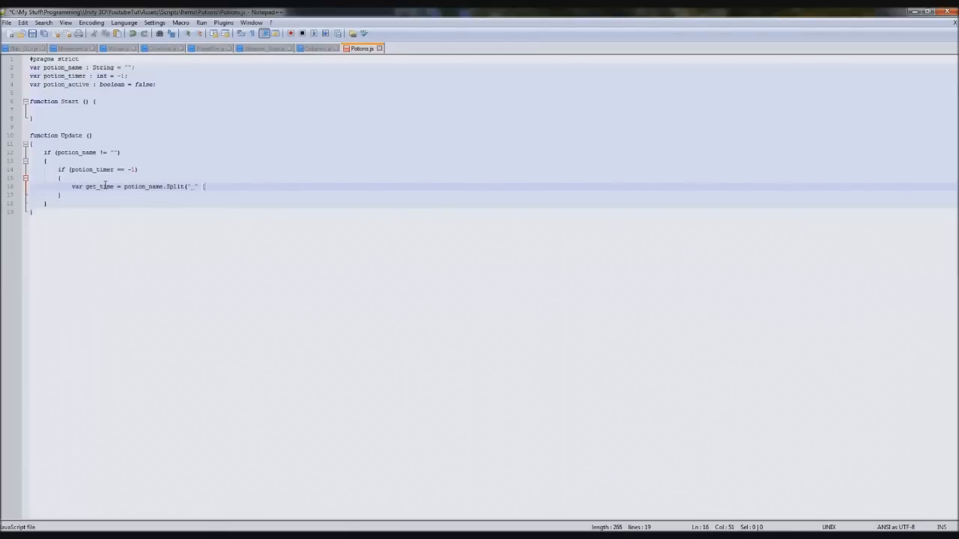
text(0]);)
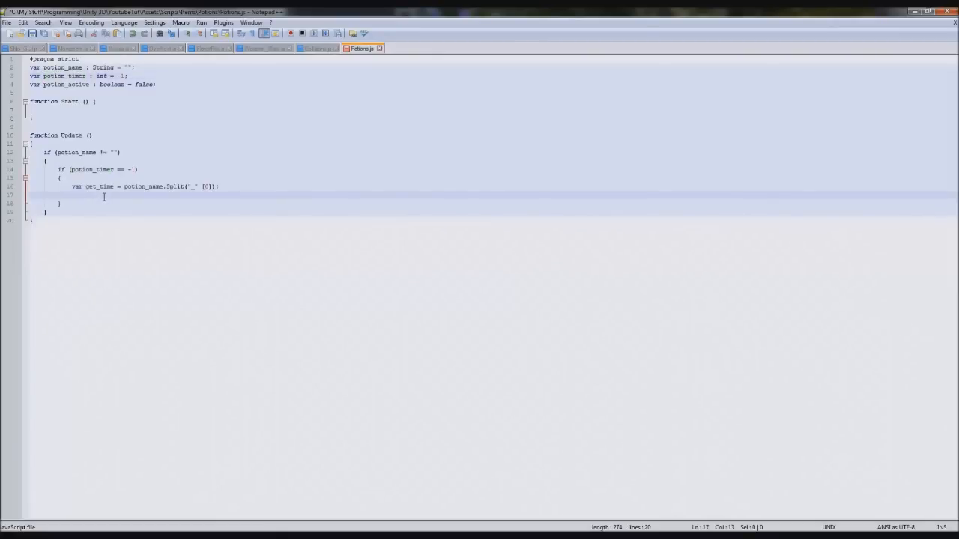
Step: Set potion_timer to parseInt(get_time[2]) * 60
text(potion_timer =)
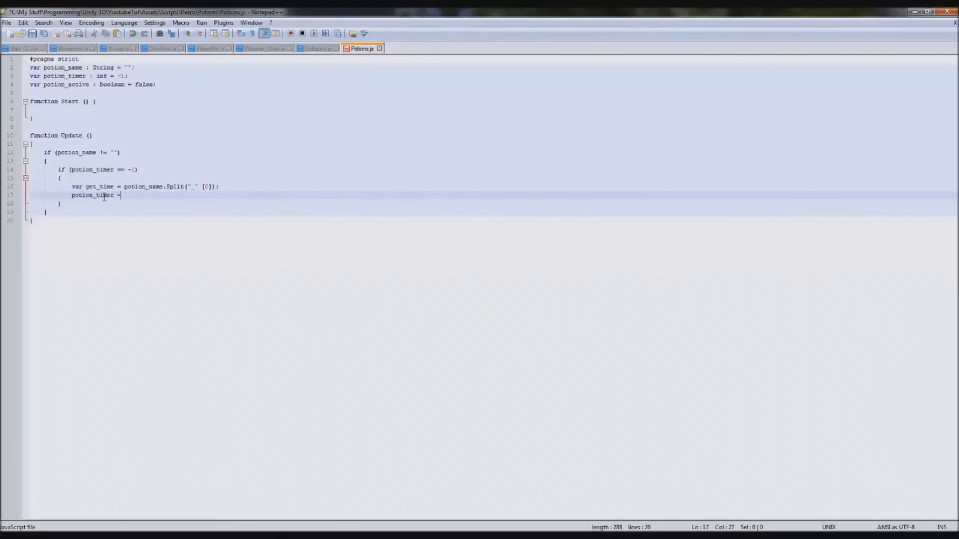
text(parseInt)
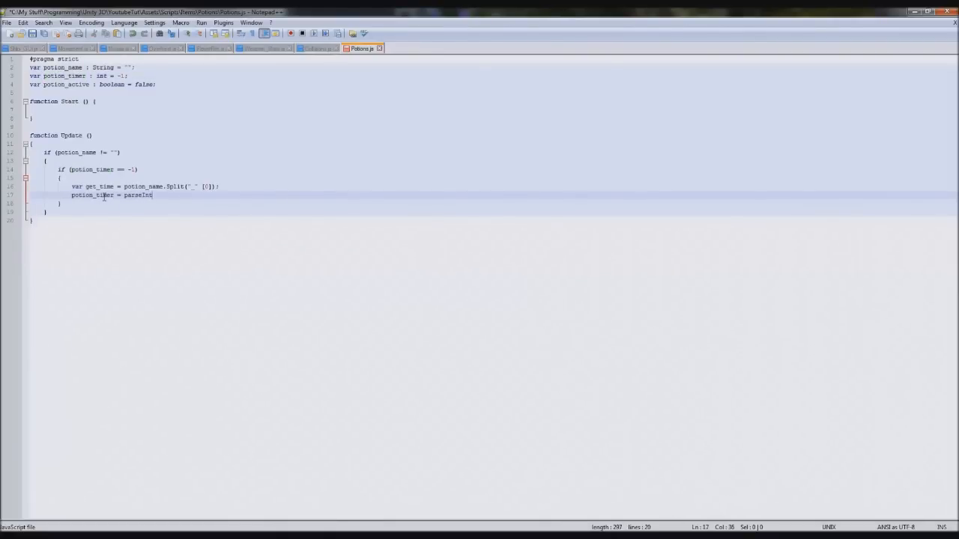
text(()
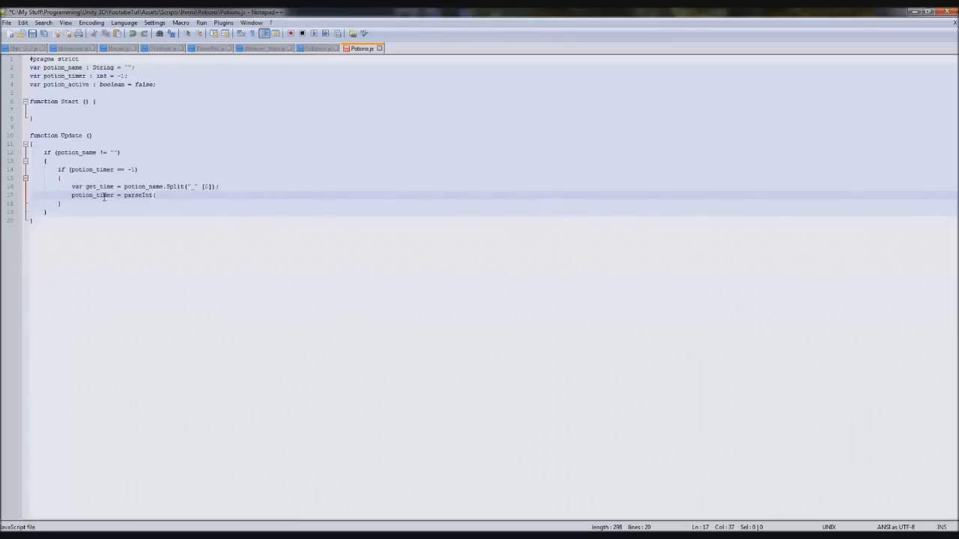
text(get_time()
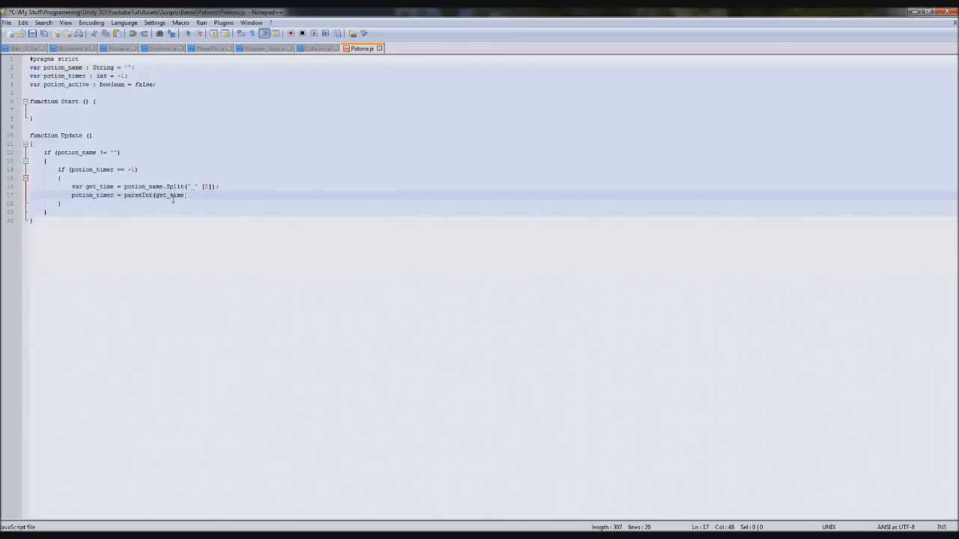
text(2])
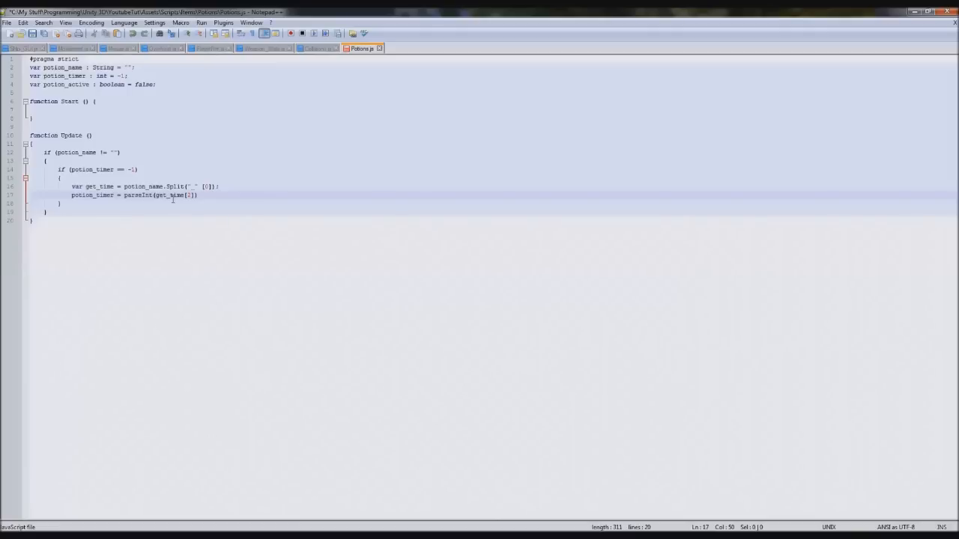
text(* 60;)
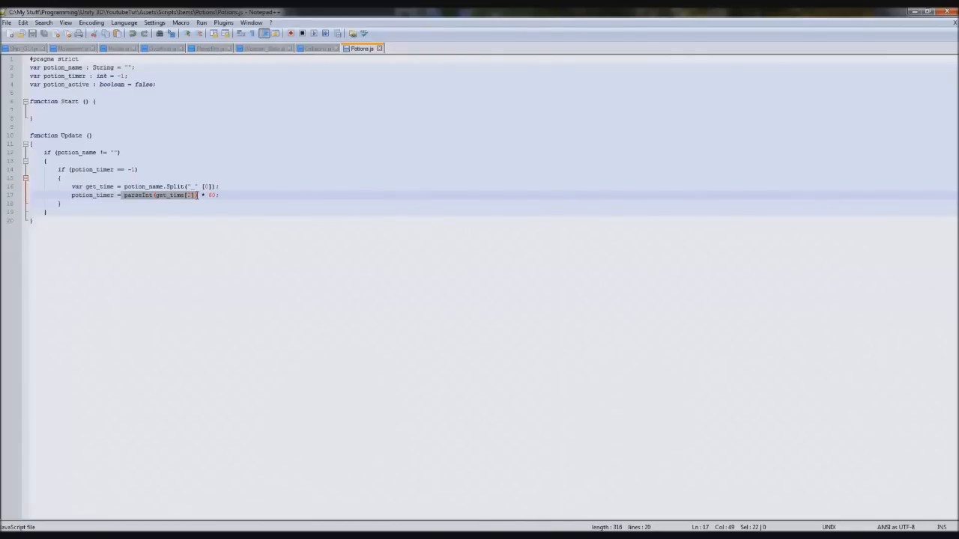
click(245, 194)
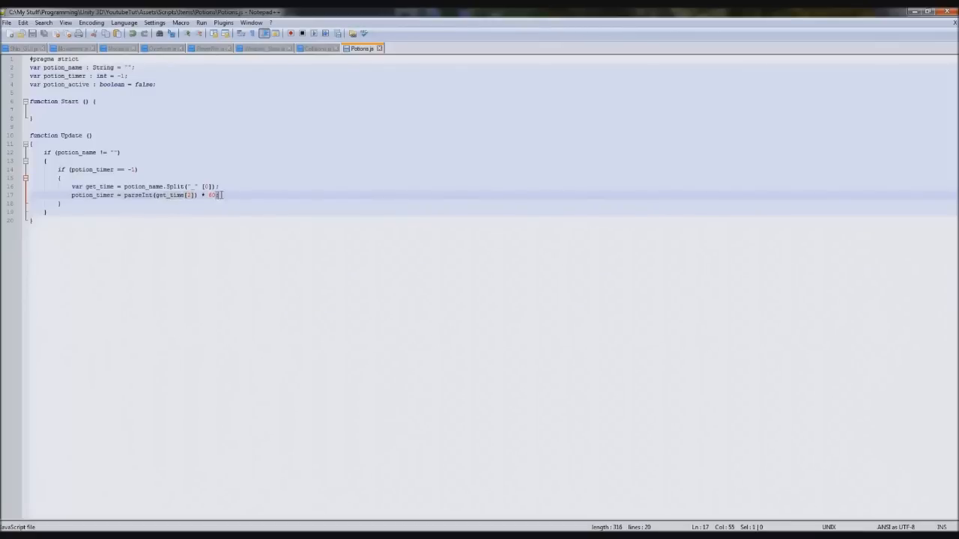
click(237, 195)
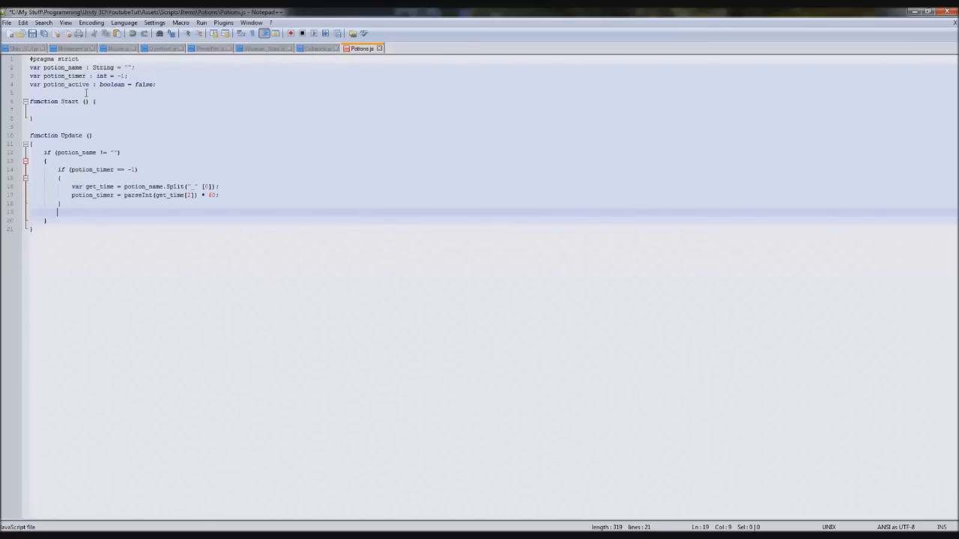
Step: Wrap the timer code in if (potion_active == true) and default potion_active to true
double_click(65, 84)
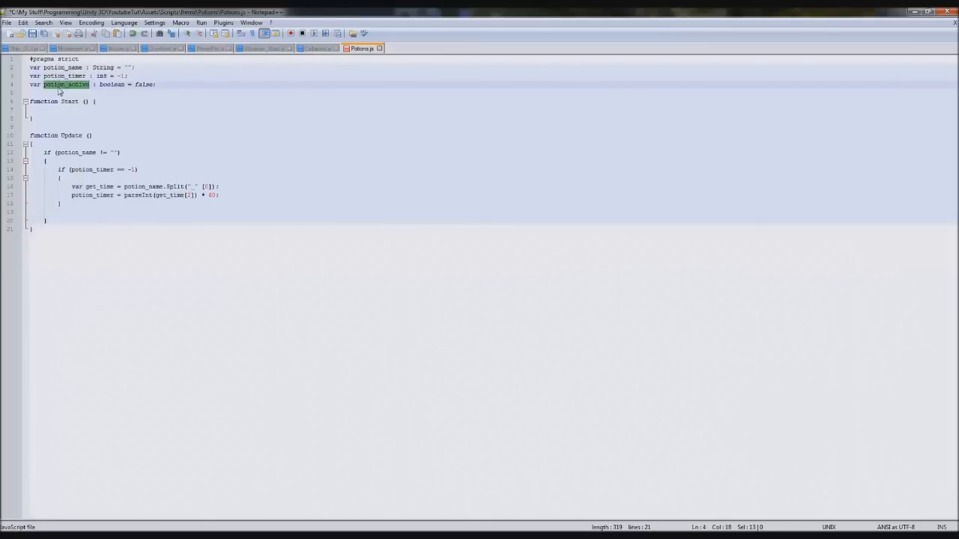
click(69, 213)
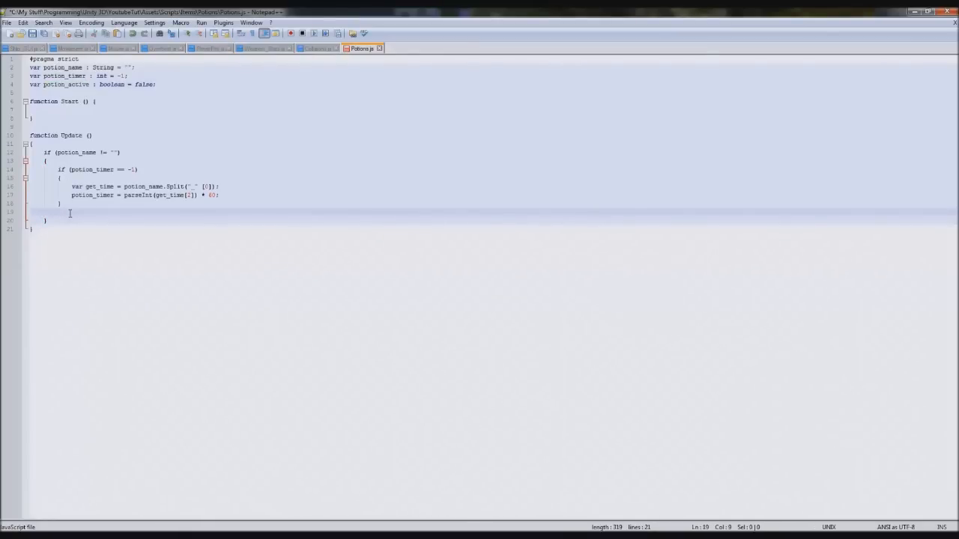
text(if)
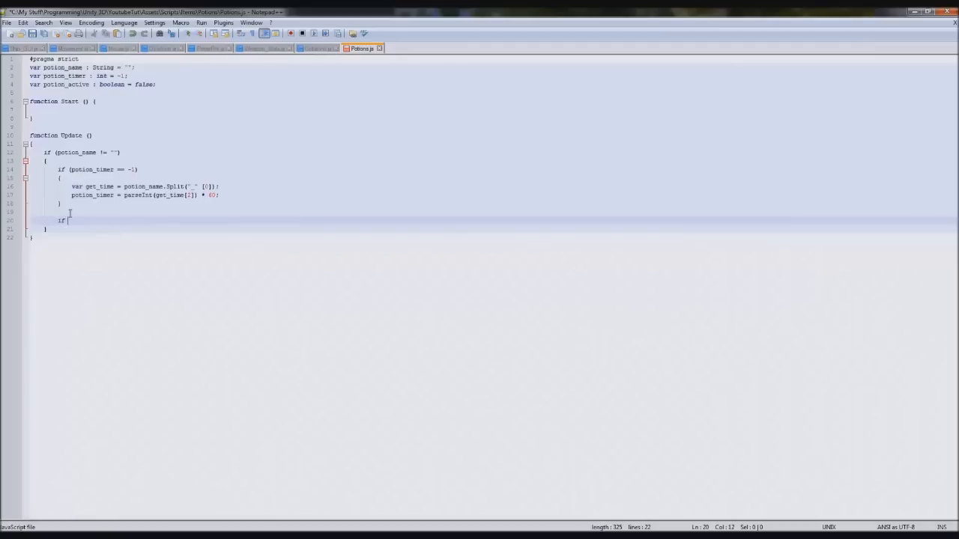
text((potion_active == true))
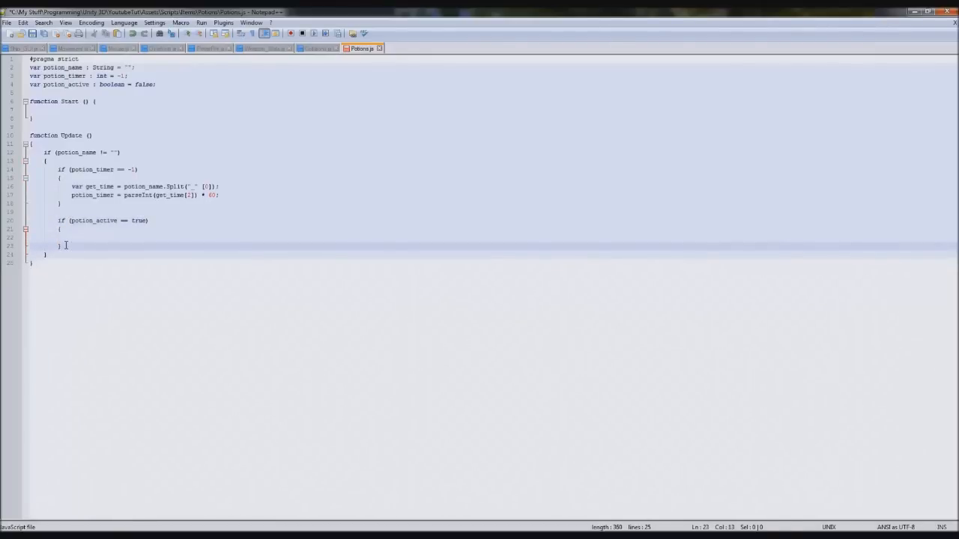
double_click(143, 84)
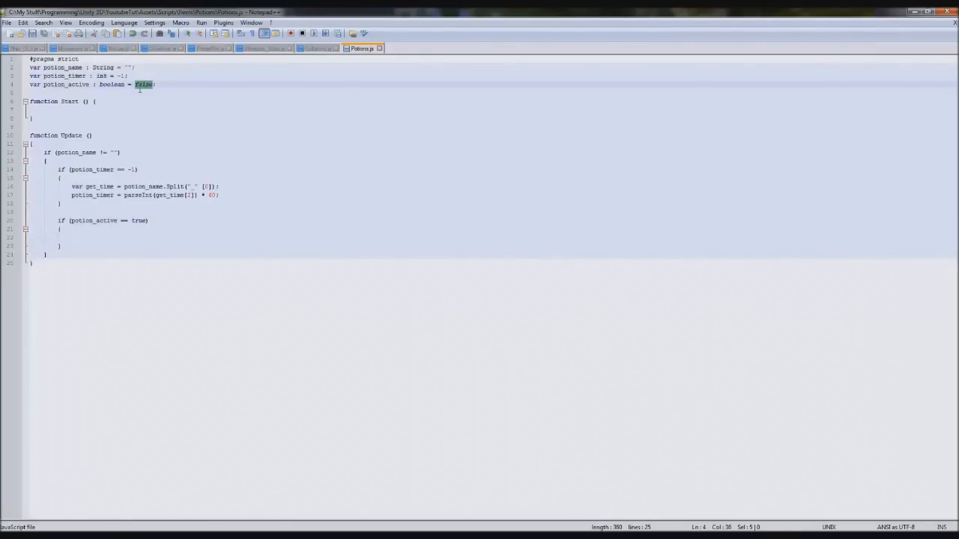
text(true)
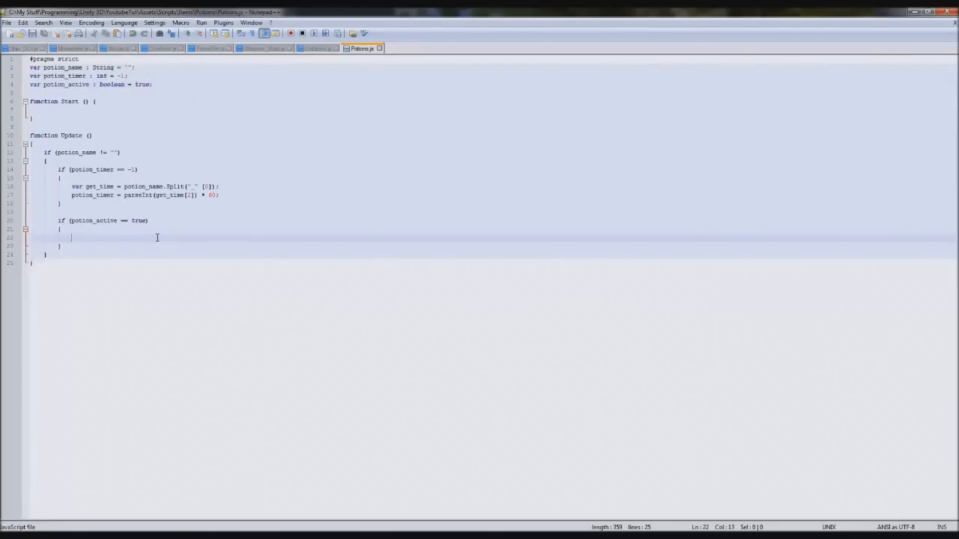
mouse_move(269, 260)
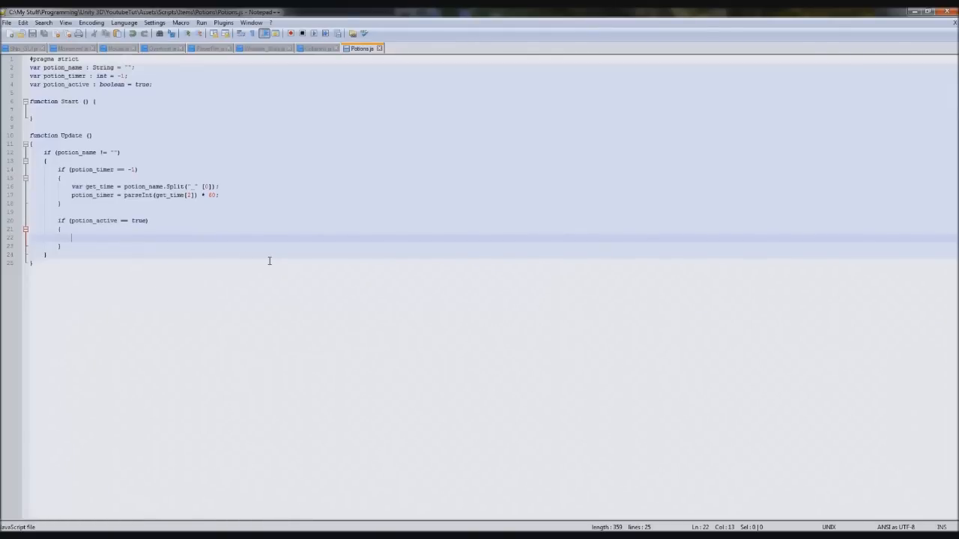
Step: Start an if (potion_name == "Speed_Potion_10") check inside the active-potion block
text(if ()
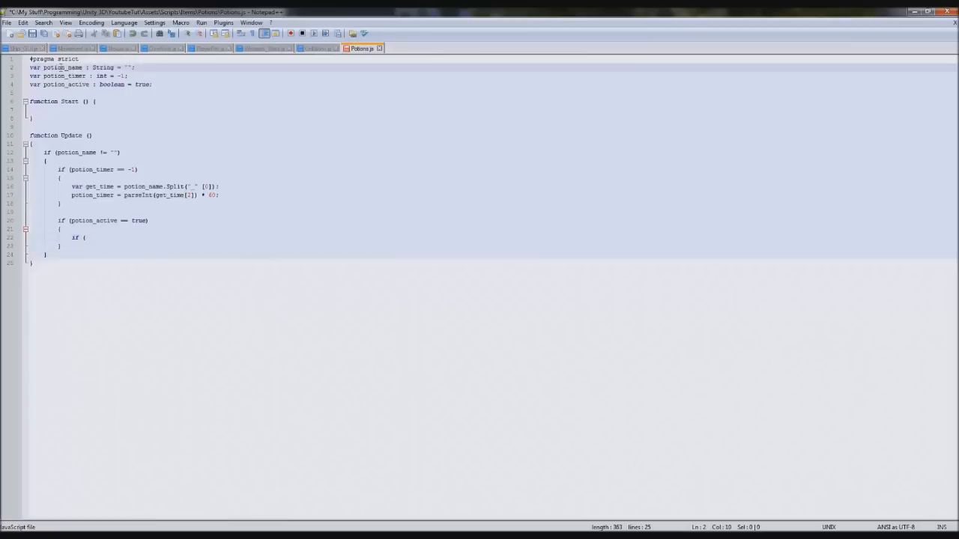
text(potion_name ==)
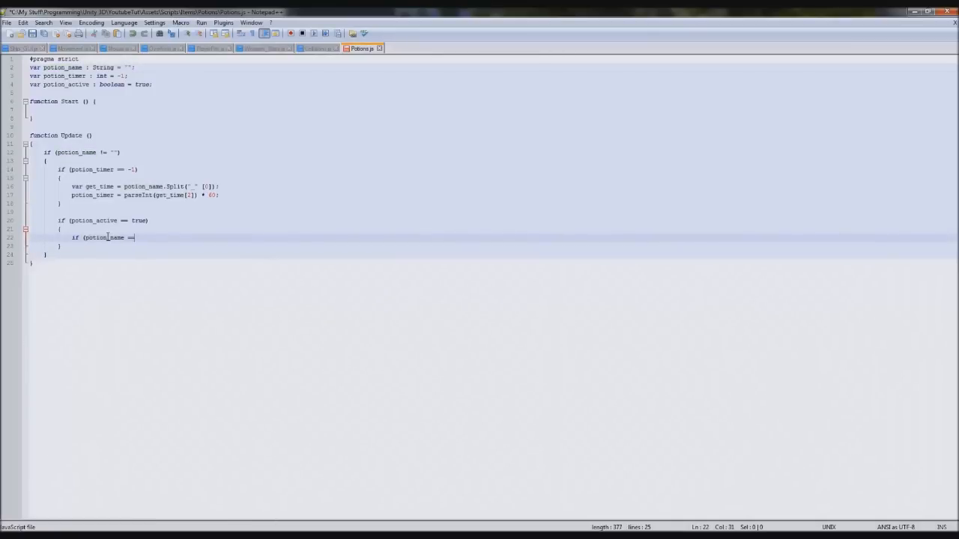
text("Spee)
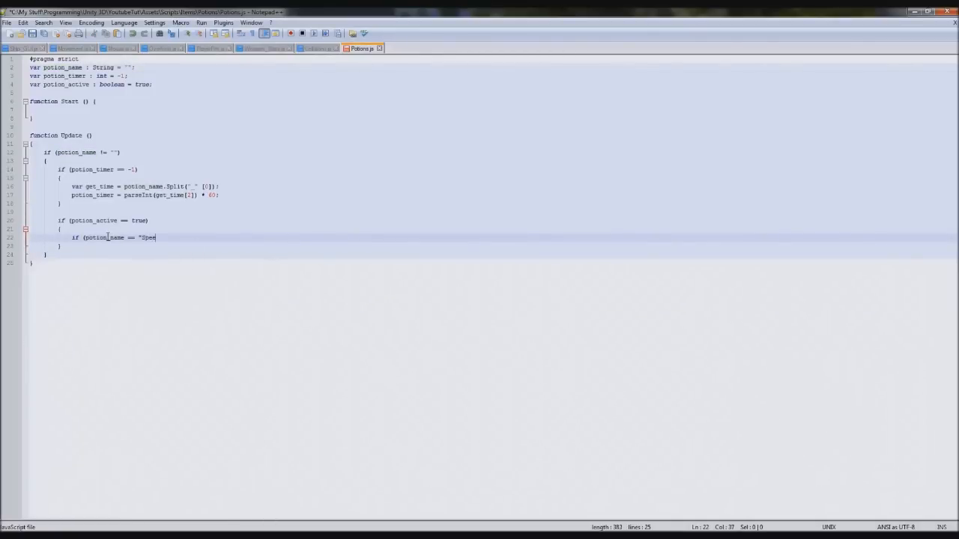
text(d_Potion_10)
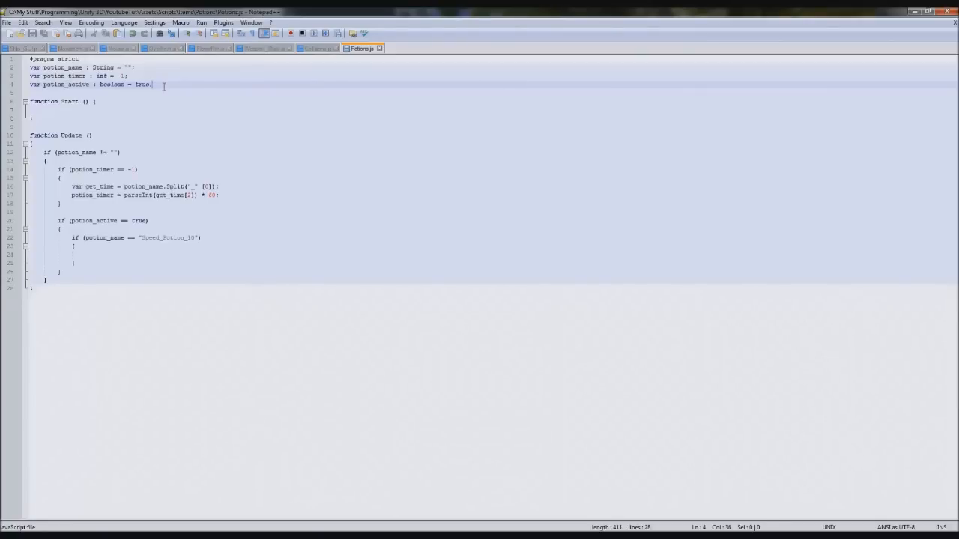
Step: Declare private var stats : Player_Stats at the top of Potions.js
text(private var)
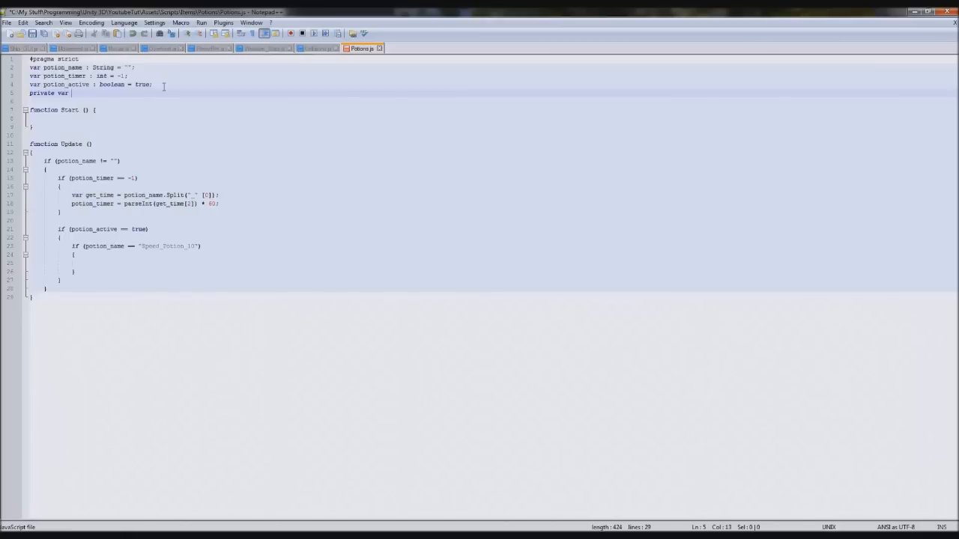
text(stats :)
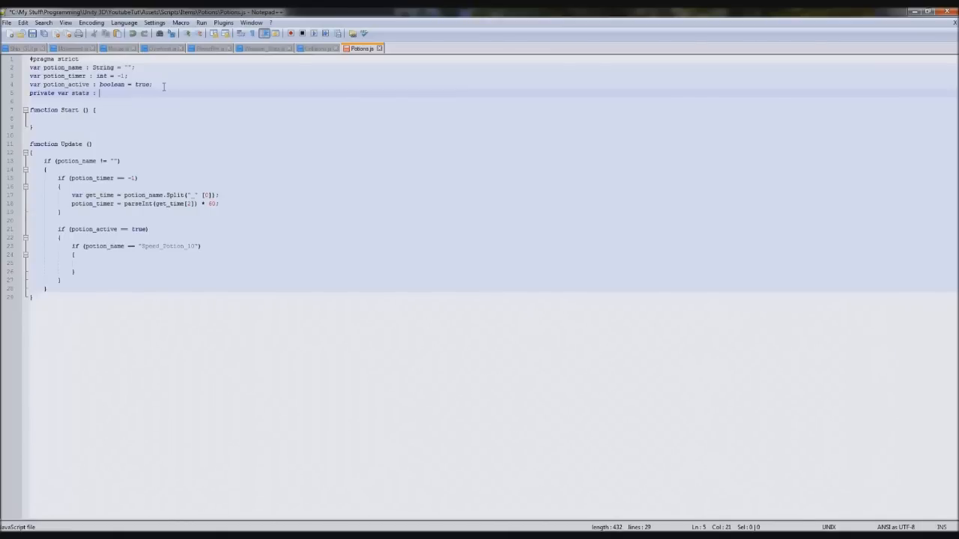
text(Player_Stats;)
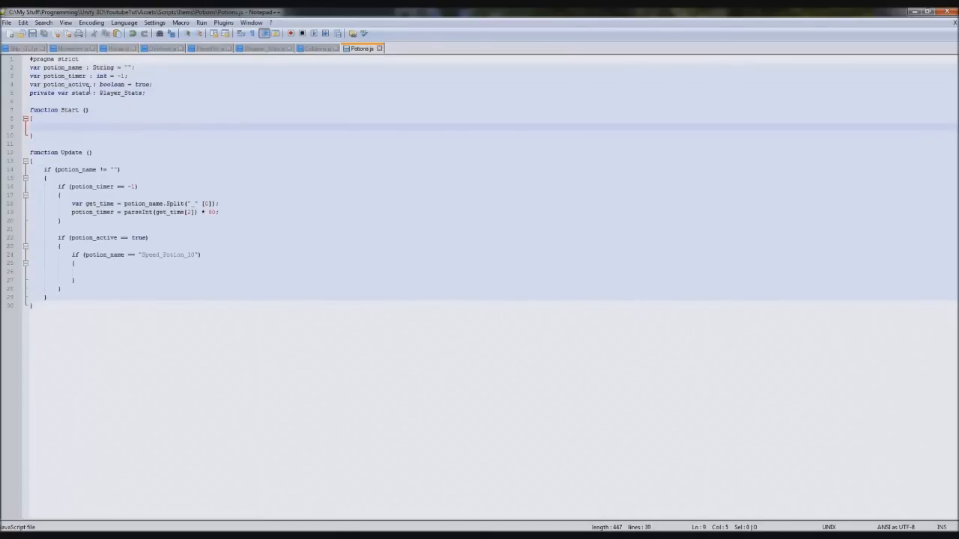
Step: In Start, assign stats = gameObject.Find("MiscScripts").GetComponent(Player_Stats)
text(stats = g)
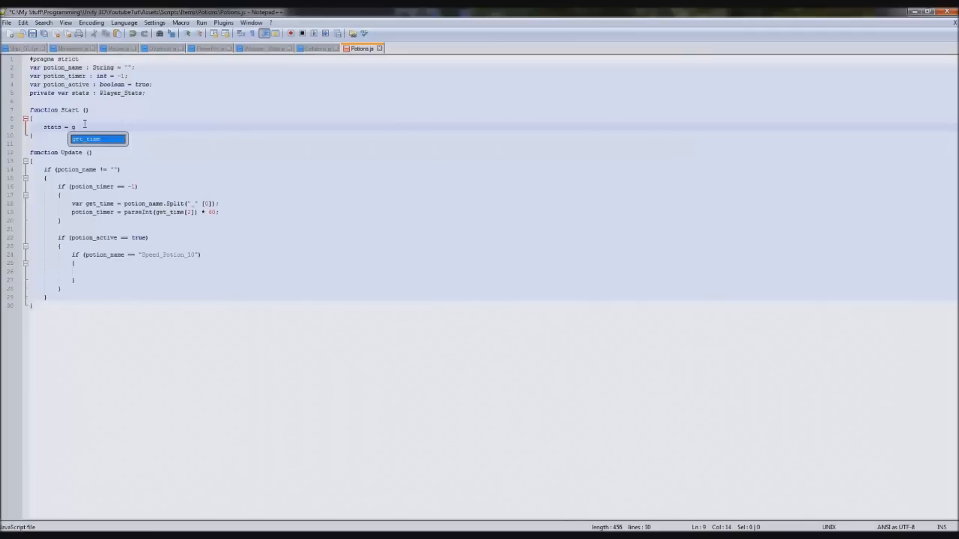
text(ameObject.)
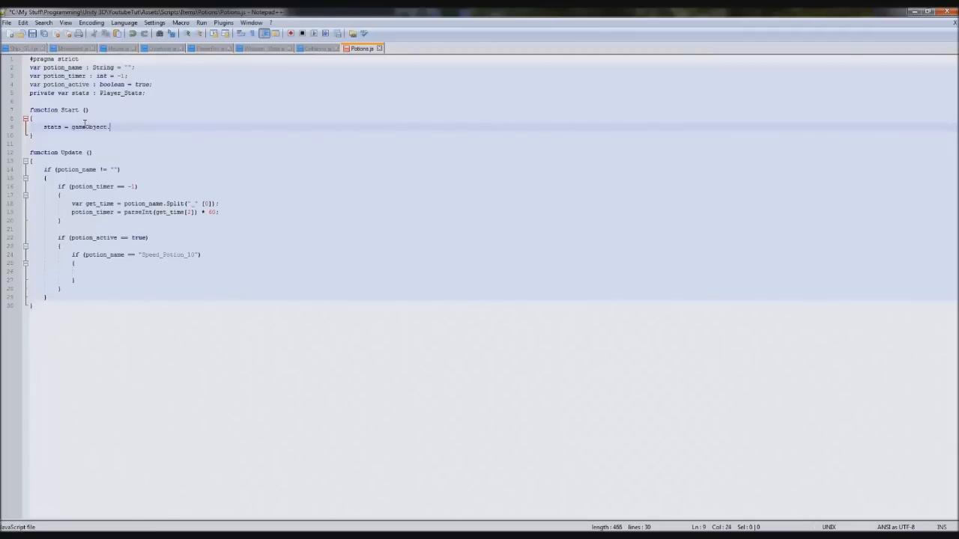
text(.Find("P)
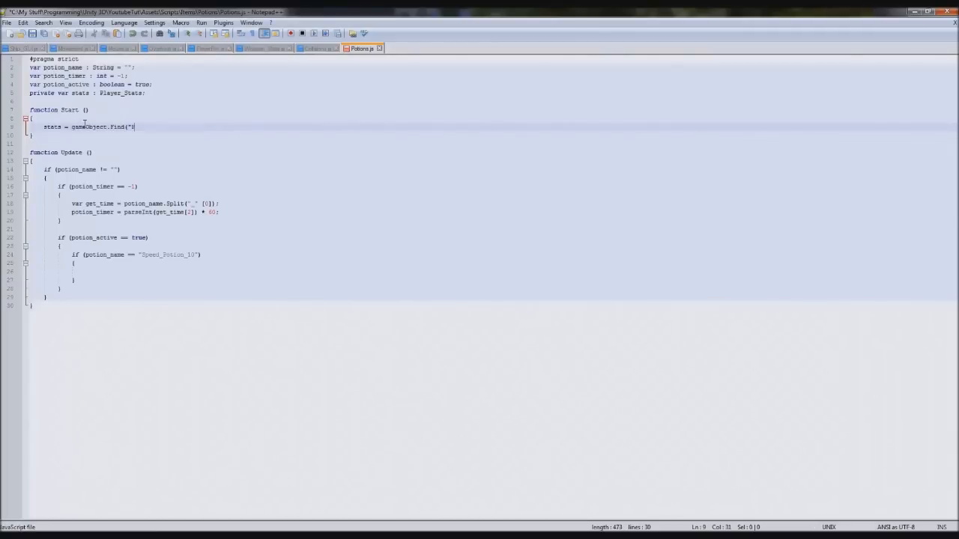
text(MiscScripts")
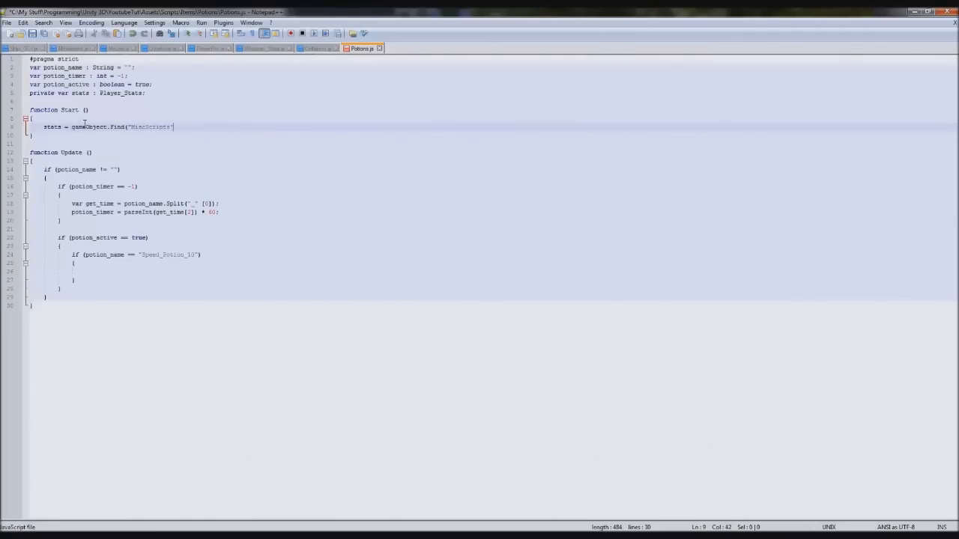
text(.GetC)
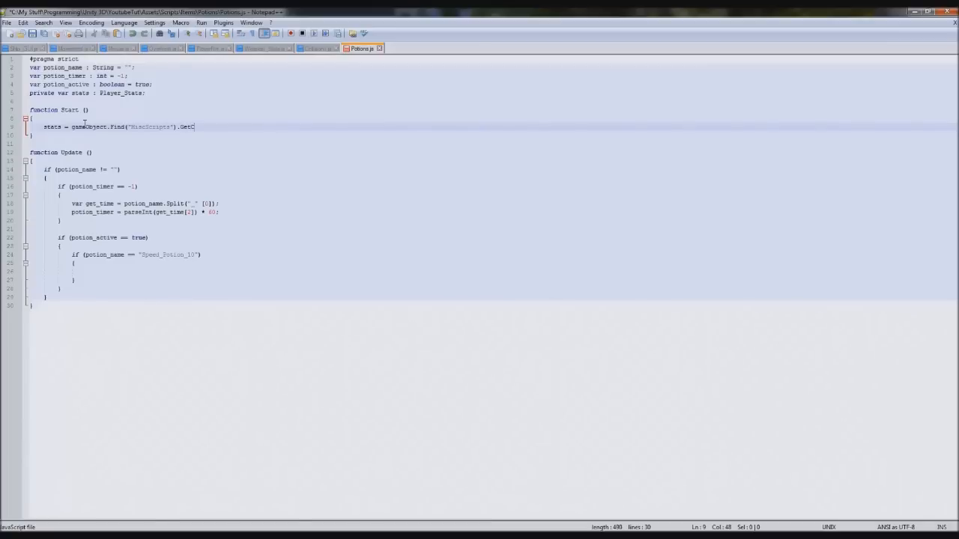
text(omponent(Player_Stats)
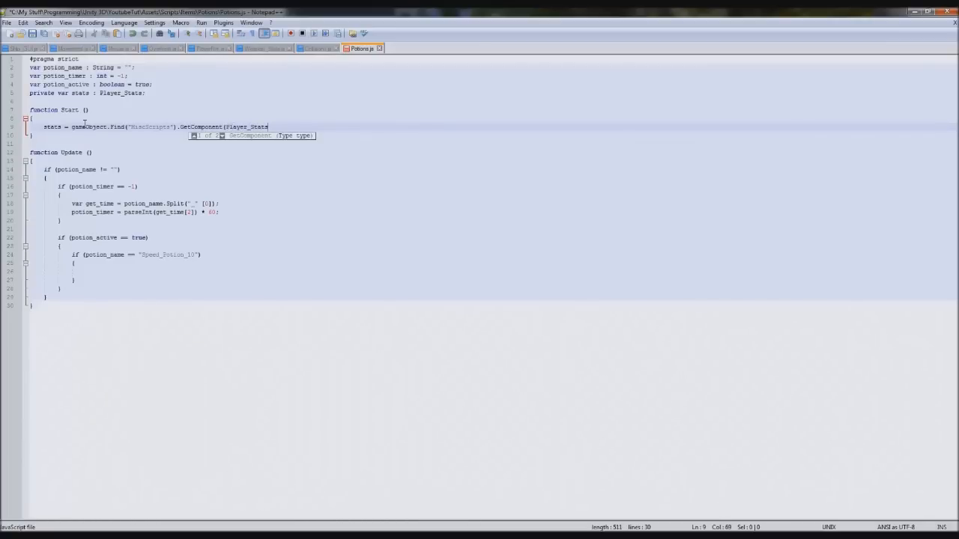
text())
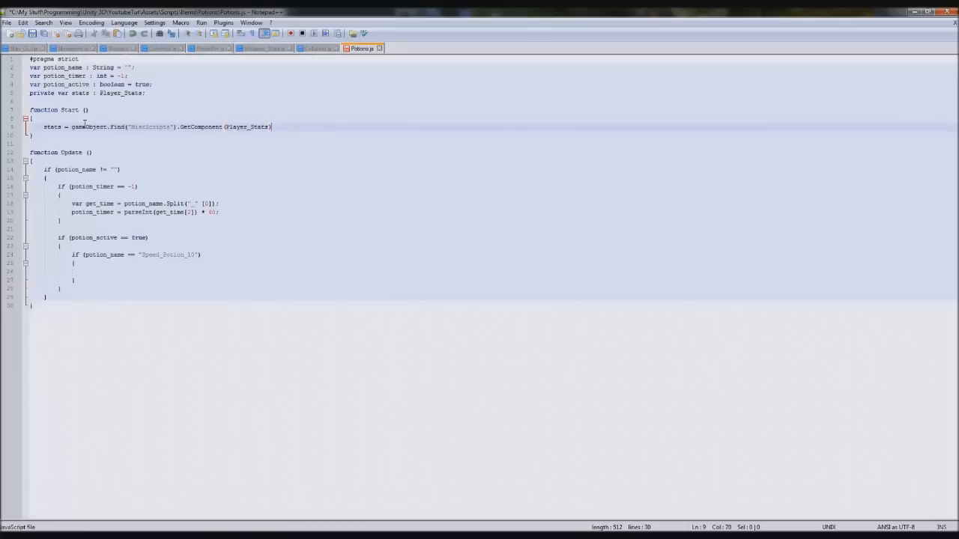
double_click(80, 93)
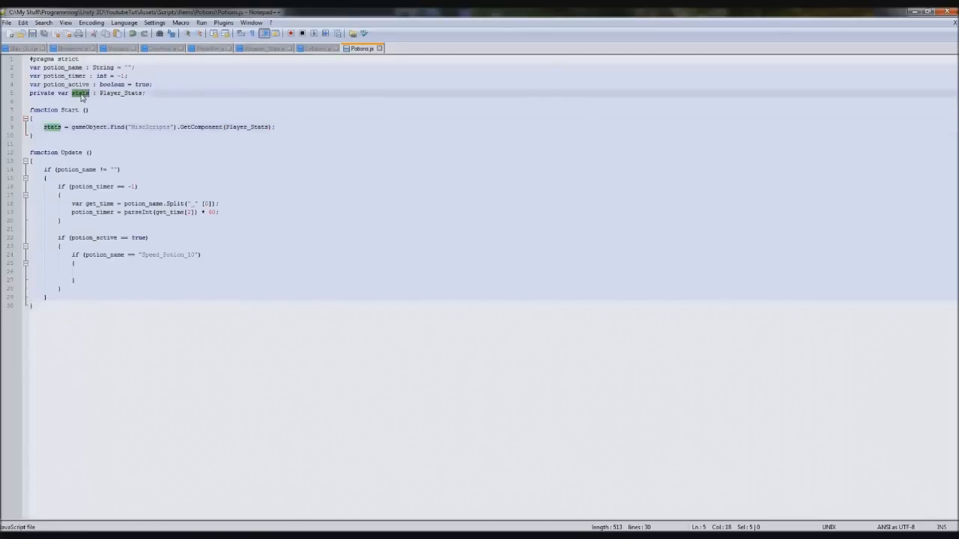
Step: Make the Speed_Potion_10 branch add 5 to stats.Player.running_speed
text(stats)
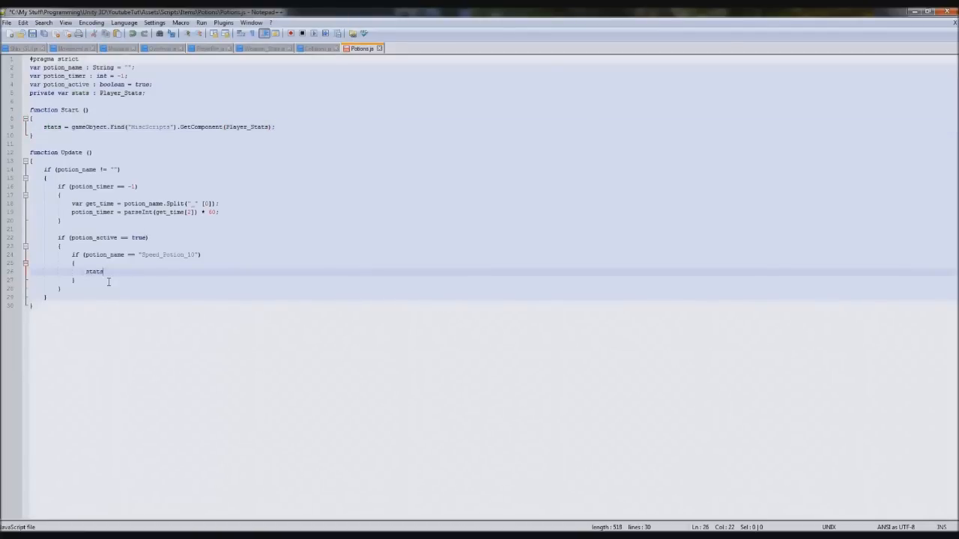
text(.)
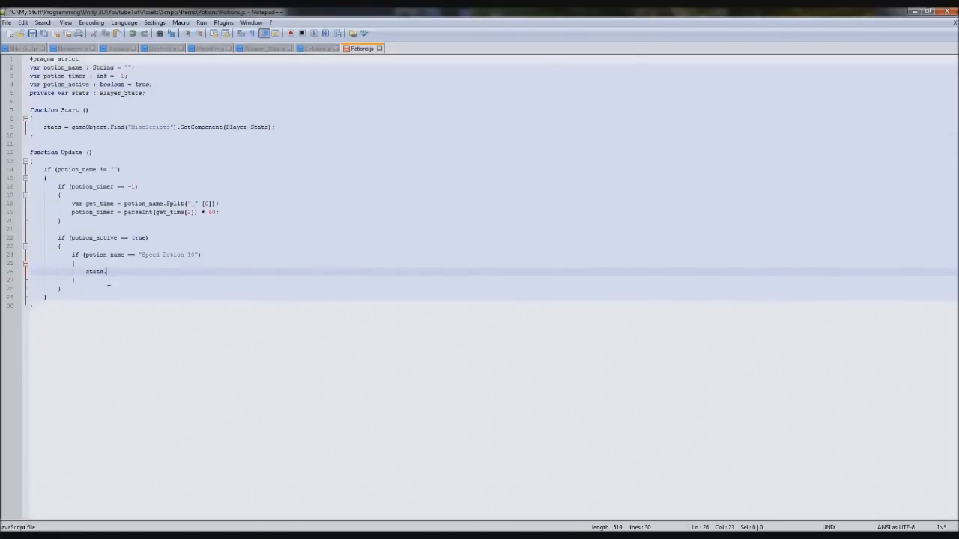
text(Player)
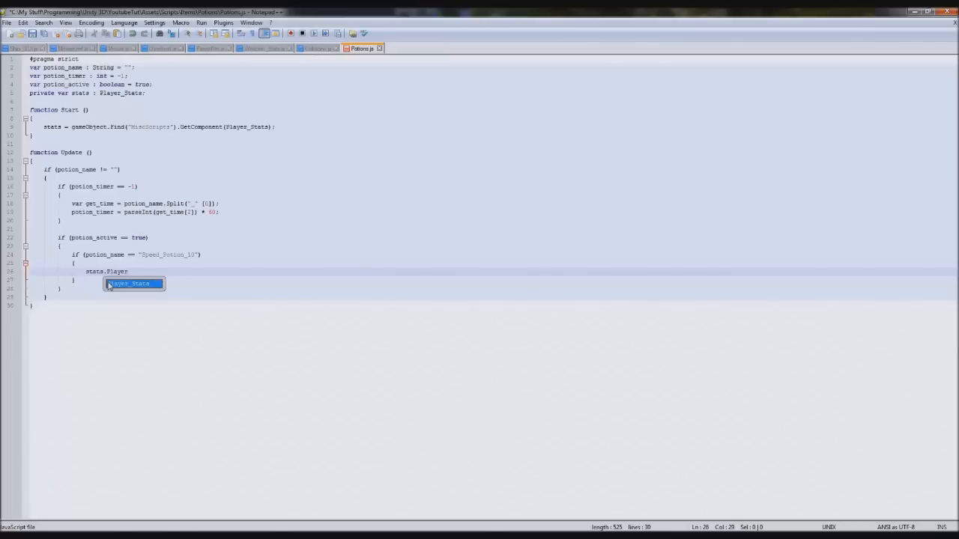
text(running_speed += 5;)
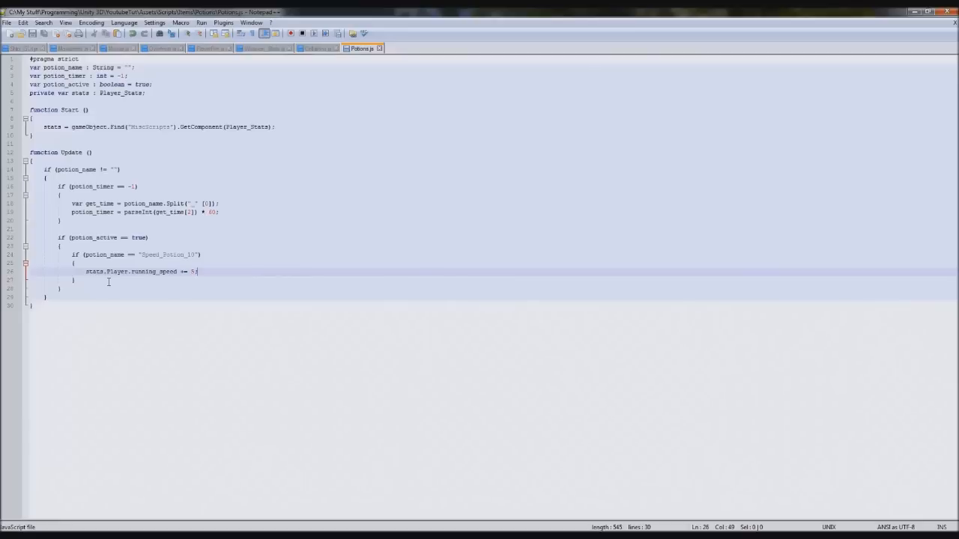
mouse_move(109, 255)
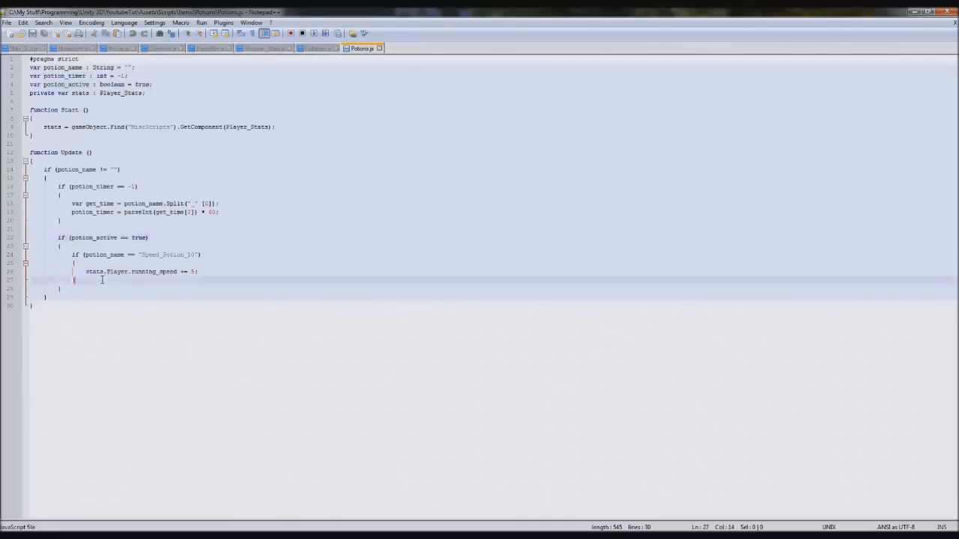
Step: Set potion_active to false afterwards and remove the duplicated speed potion check
text(potion_active = false;)
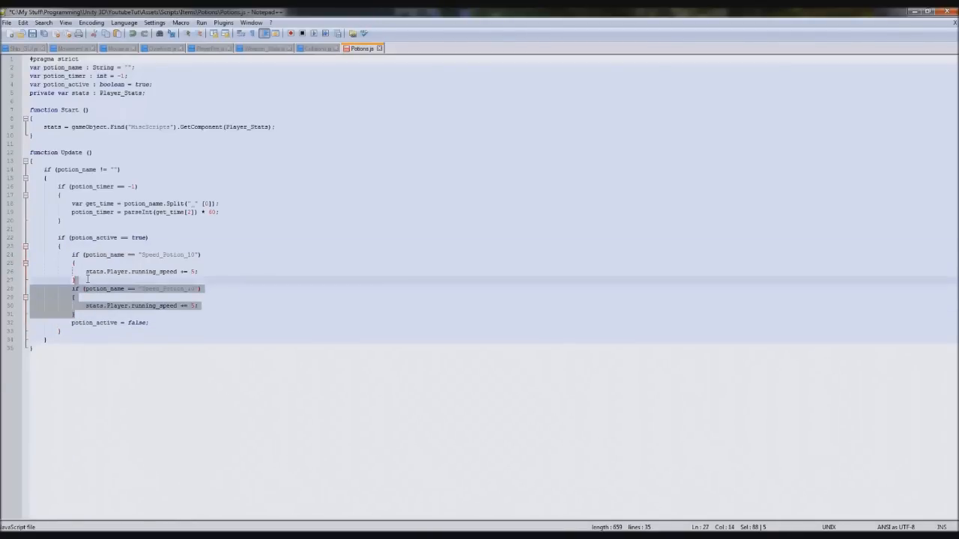
key(Delete)
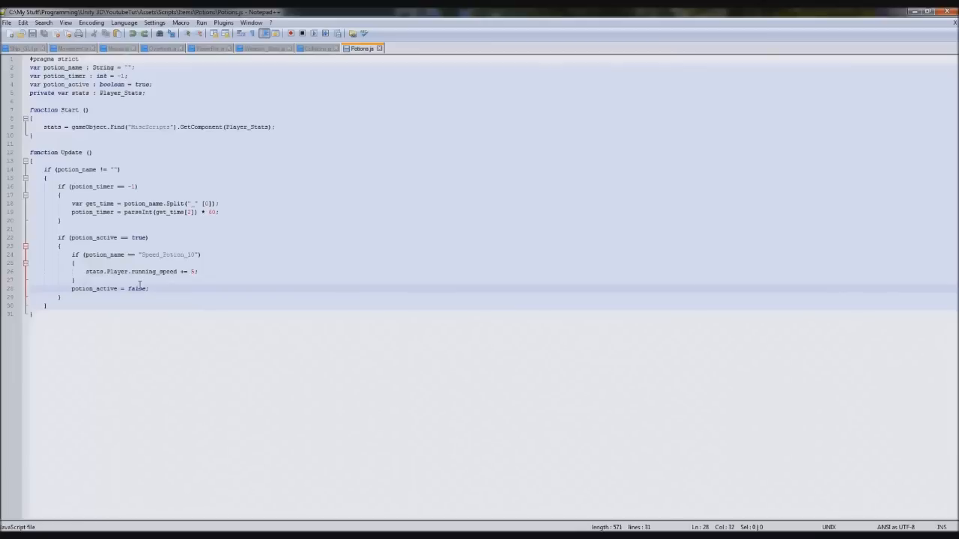
click(64, 296)
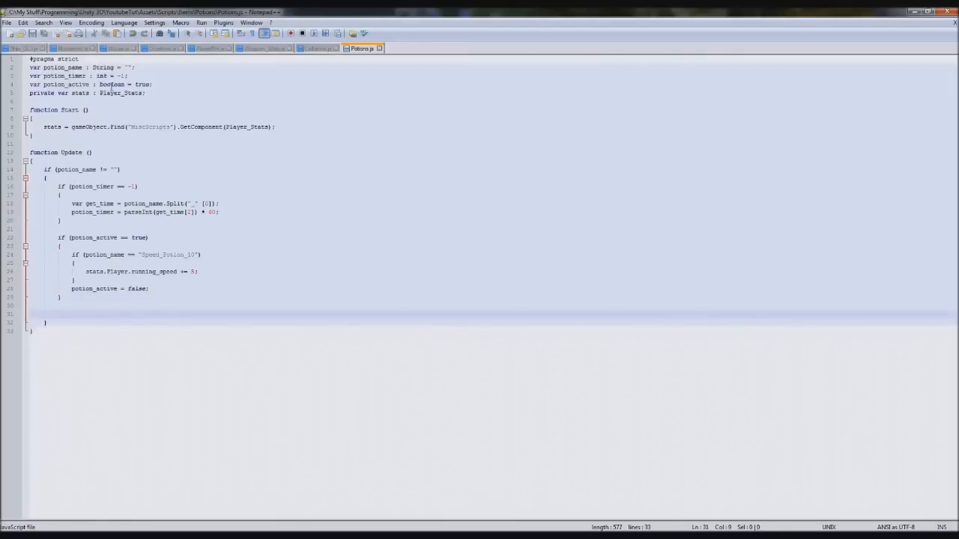
Step: Add potion_timer -= 1 * Time.deltaTime; in Update, with a new line below it
text(potion_timer)
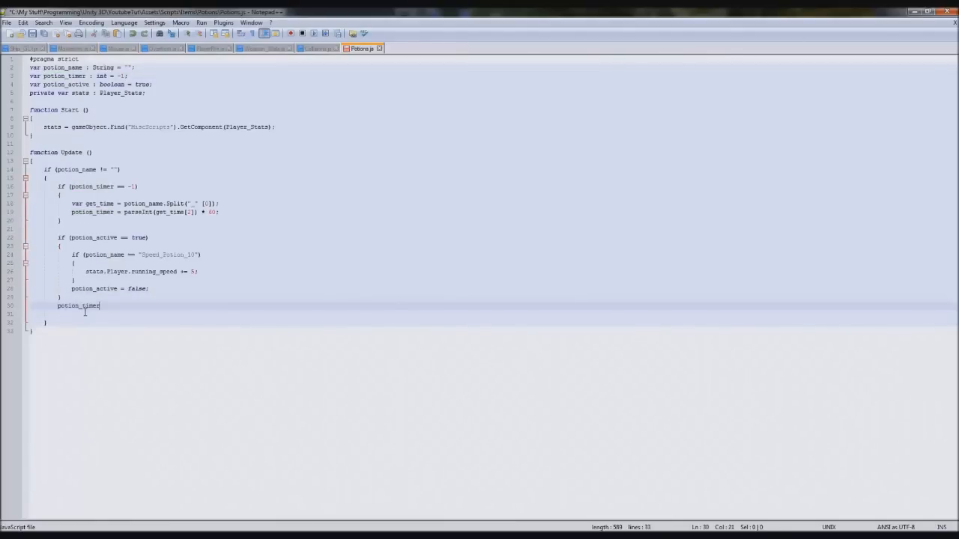
text(-)
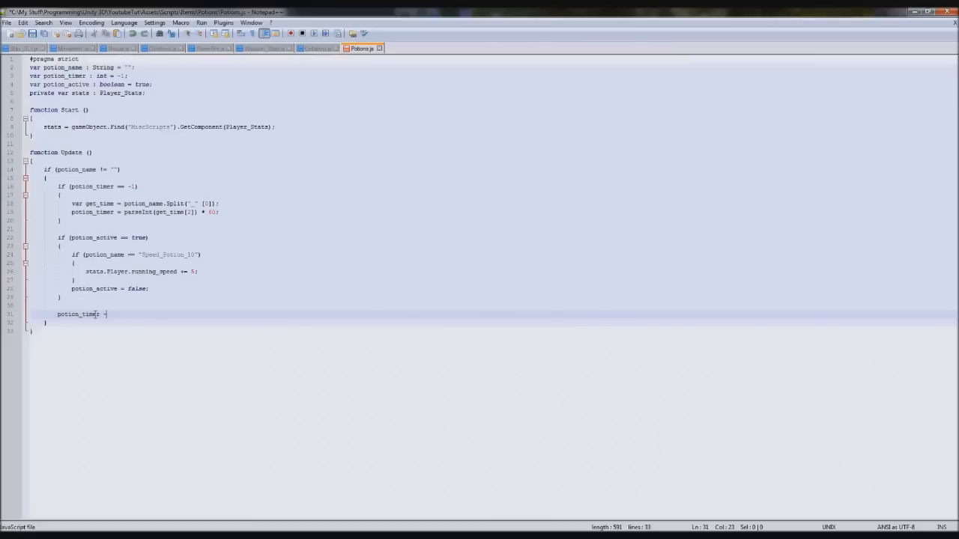
text(= 1 *)
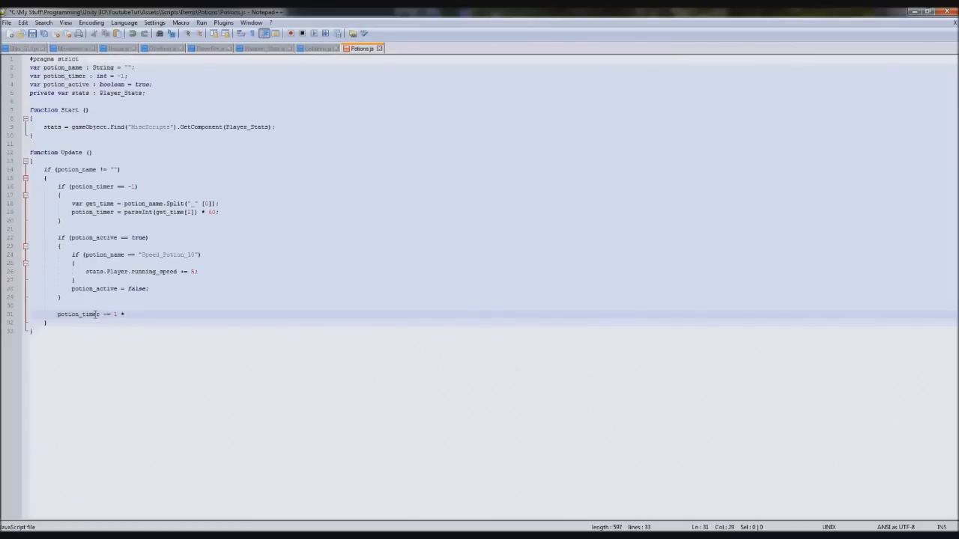
text(Time.deltaTime)
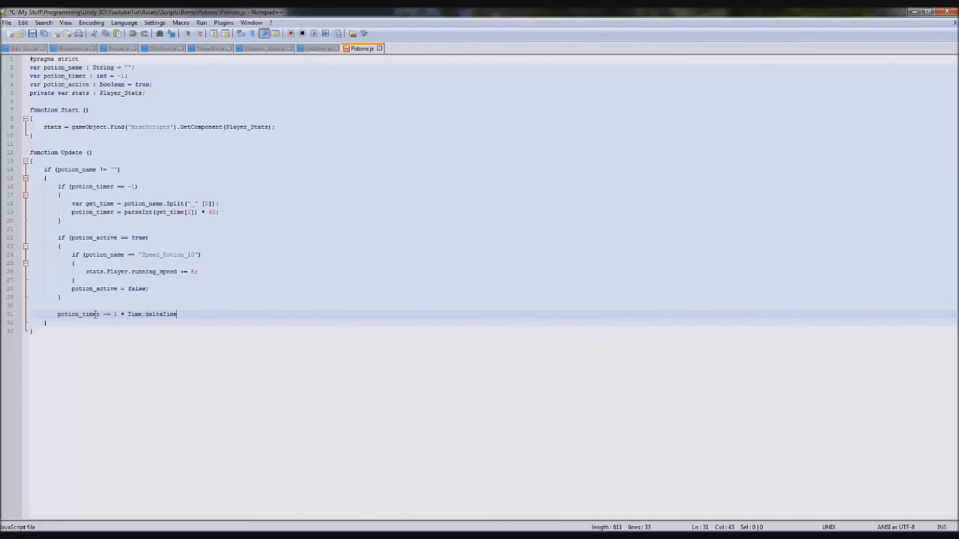
text(;)
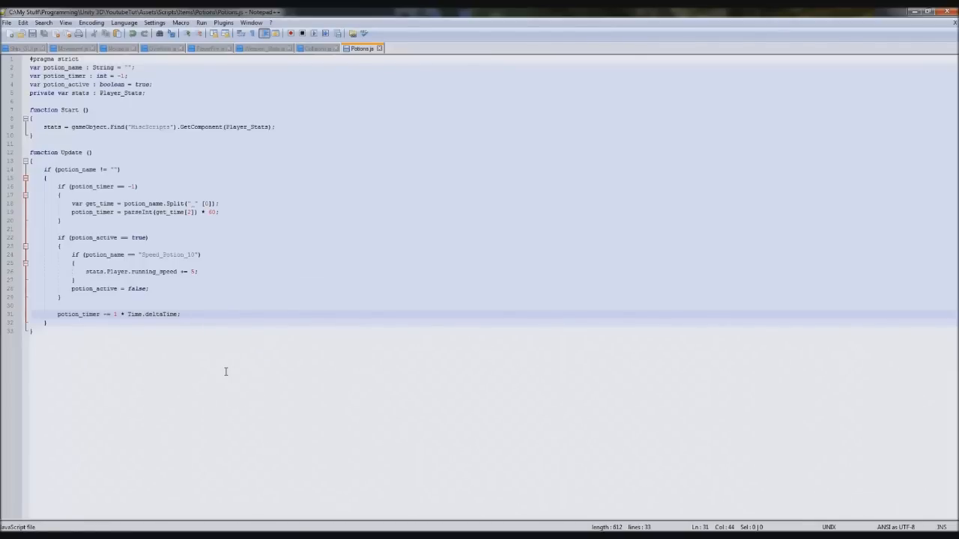
click(213, 203)
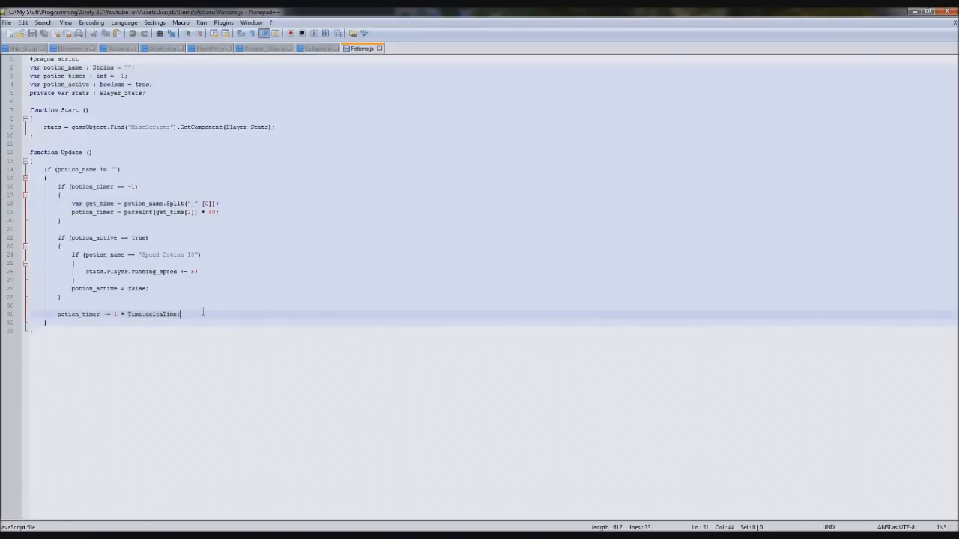
key(Enter)
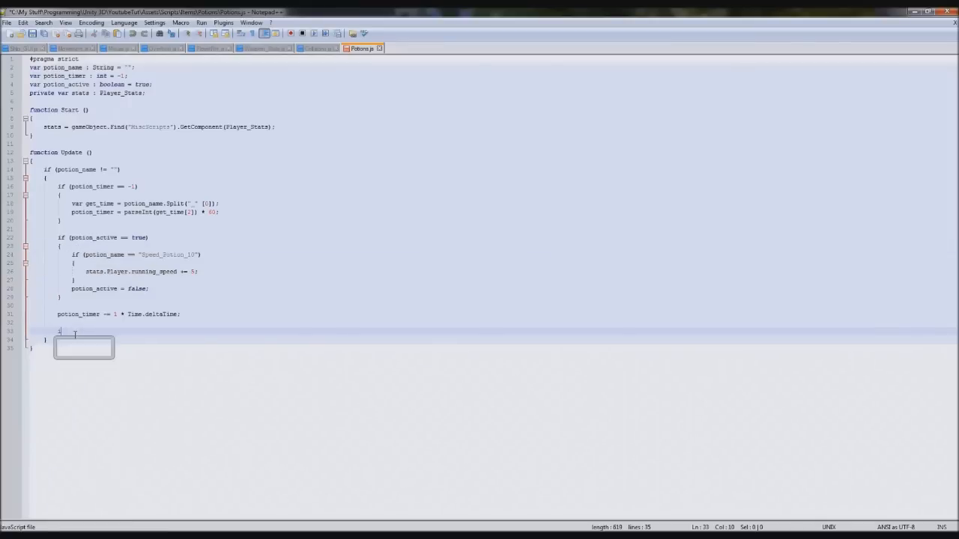
Step: When potion_timer < 1, subtract 5 running speed, destroy the potion, and begin a Gravity_Potion_10 block
text(if (potion_timer < 1)
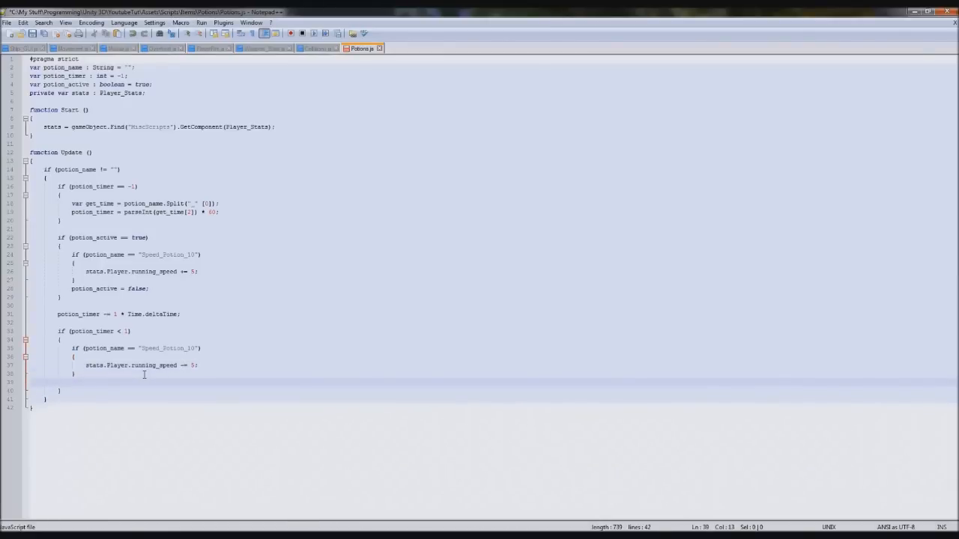
text(Destroy(this.gameObject);)
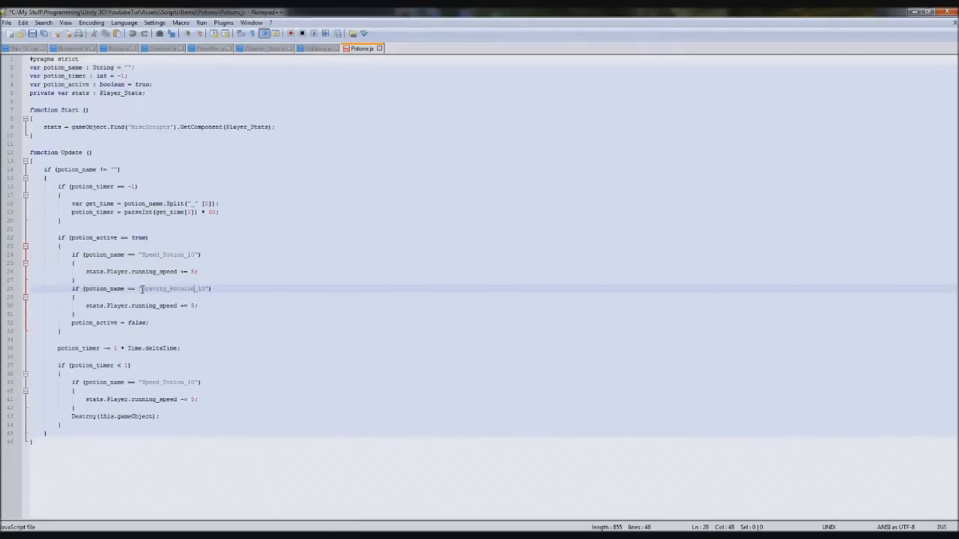
Step: Make the Gravity_Potion_10 blocks use jump_height += 10 and -= 10, checking Entity_Stats.js
key(Backspace)
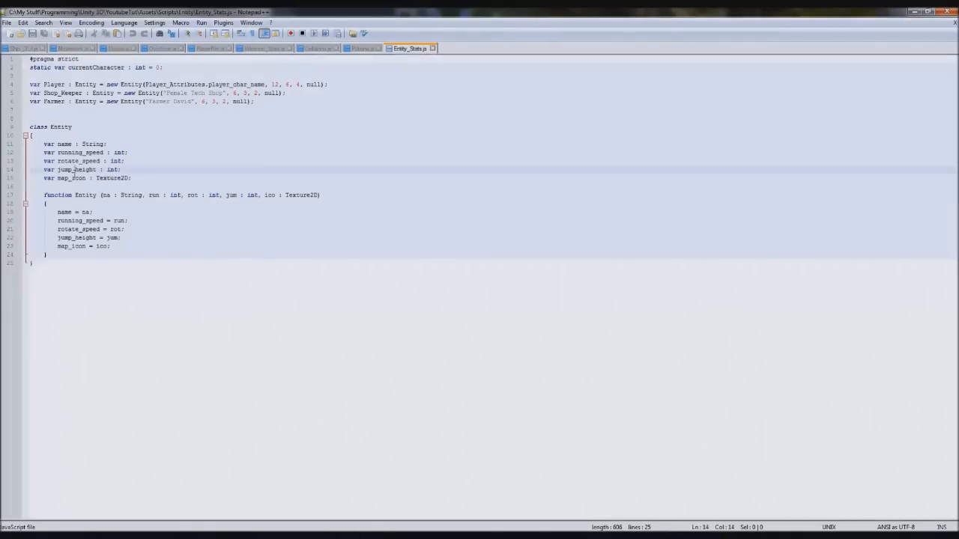
click(360, 48)
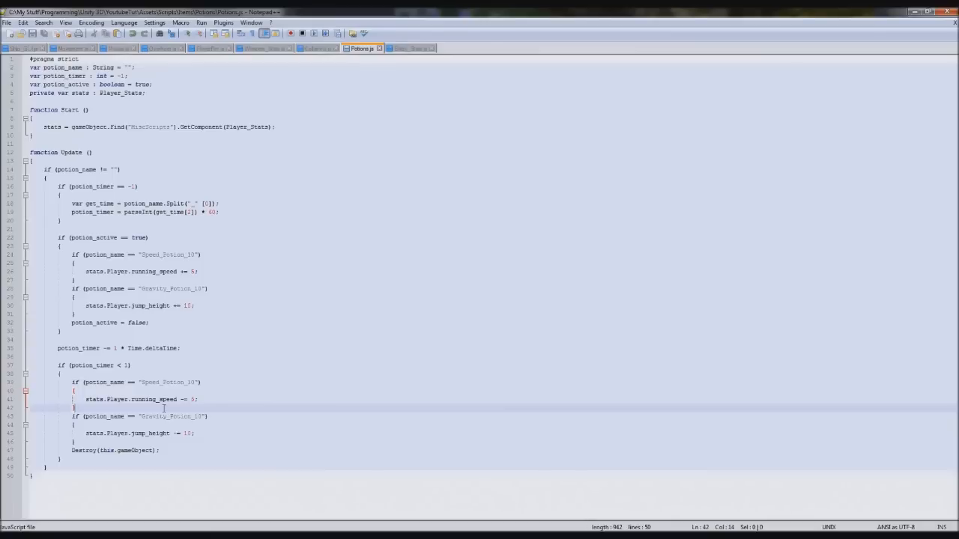
click(411, 48)
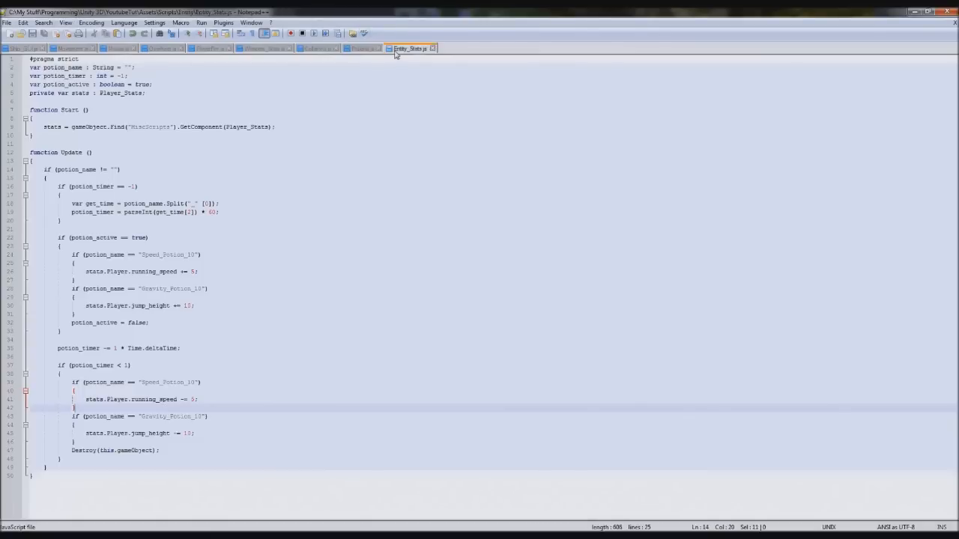
click(411, 48)
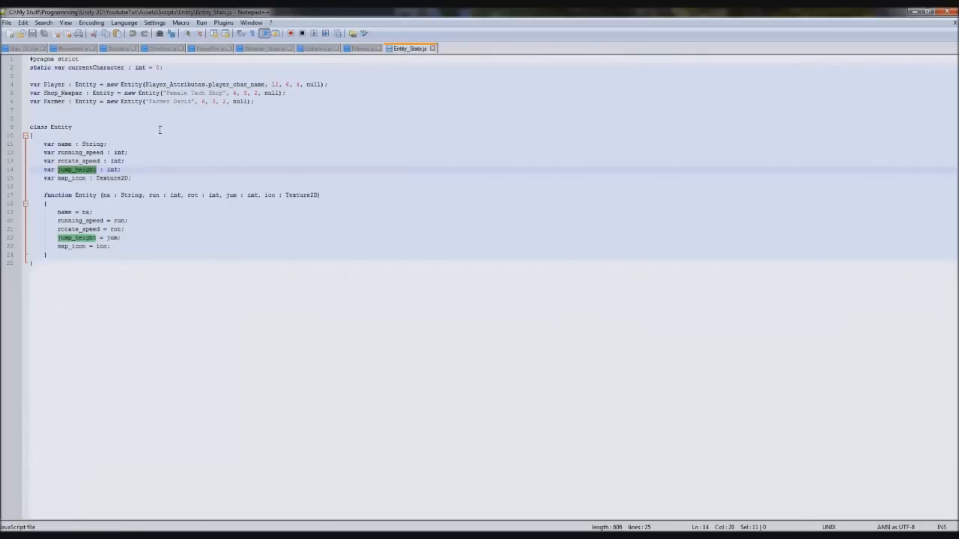
click(361, 48)
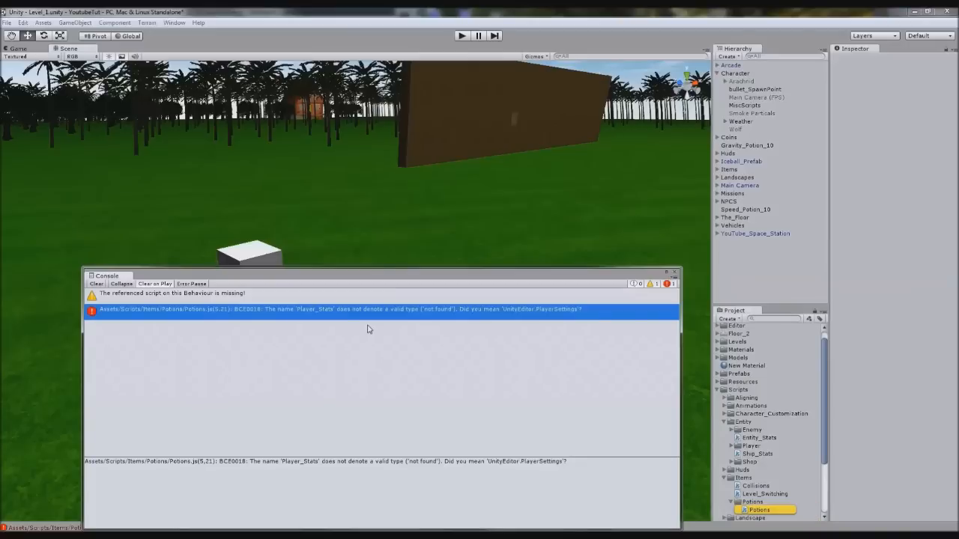
mouse_move(221, 318)
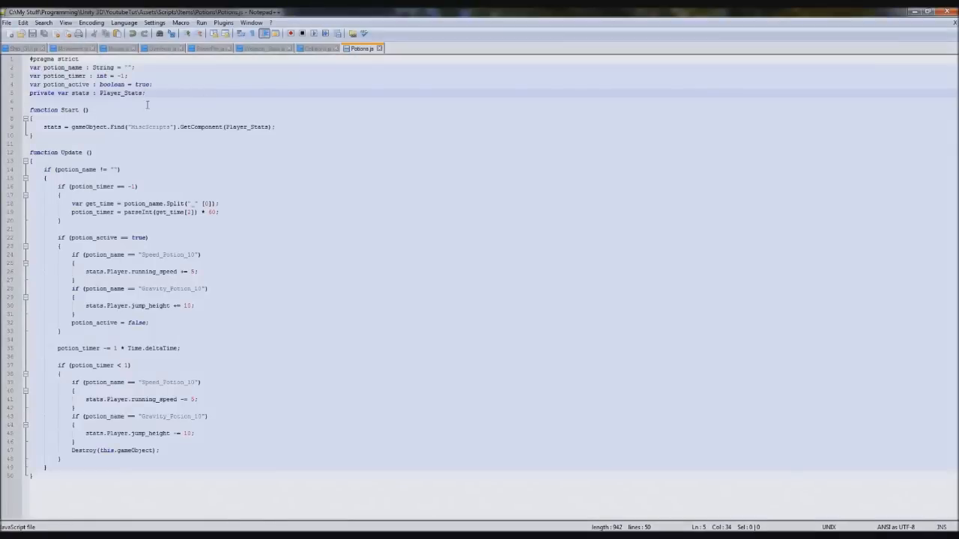
Step: Replace Player_Stats with Entity_Stats in the stats declaration on line 5
double_click(120, 93)
text(Entit)
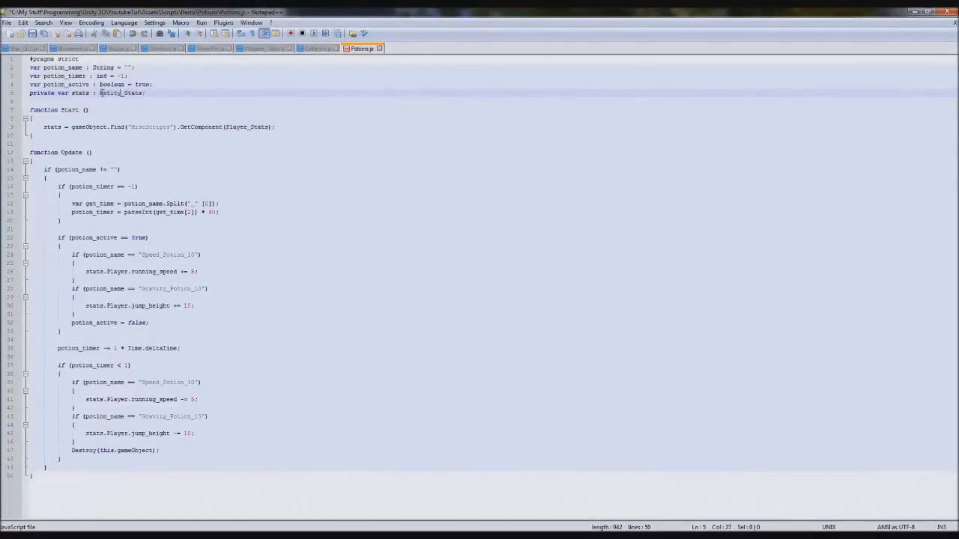
double_click(120, 93)
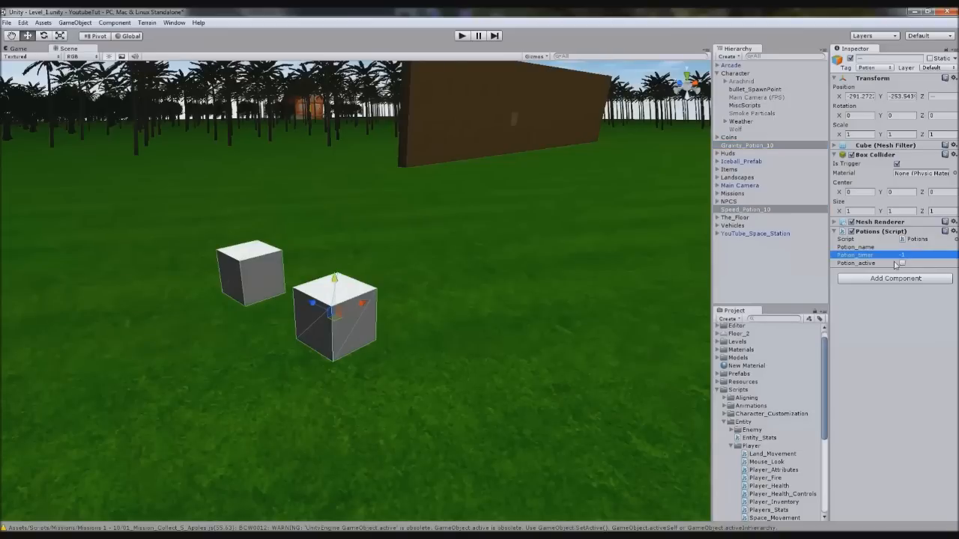
click(728, 137)
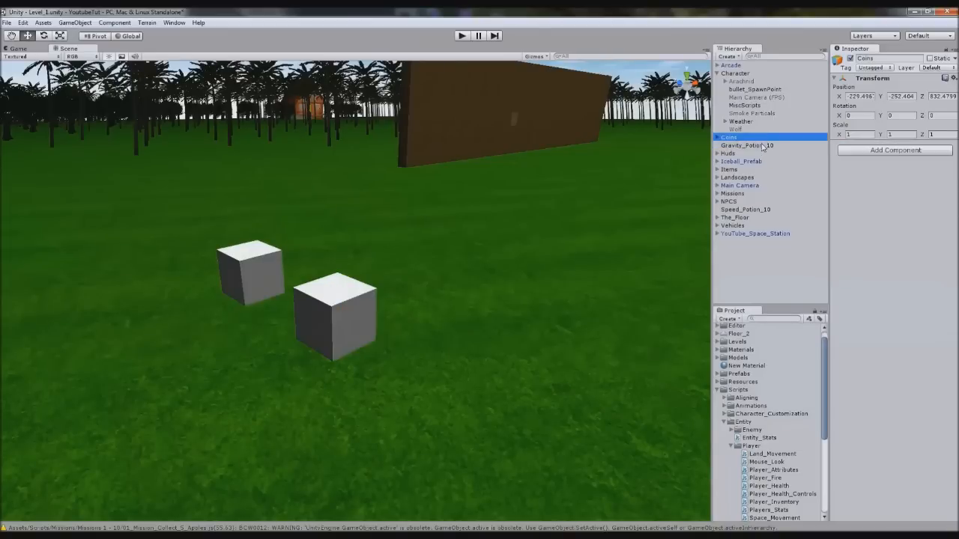
click(745, 209)
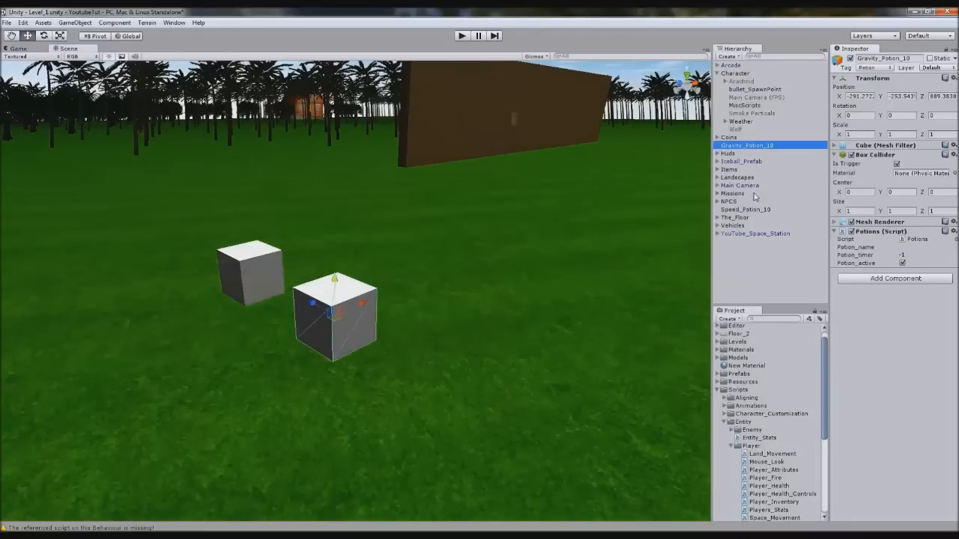
Step: Move the copied Gravity and Speed potion cubes into a new row, then enter Play mode
click(745, 208)
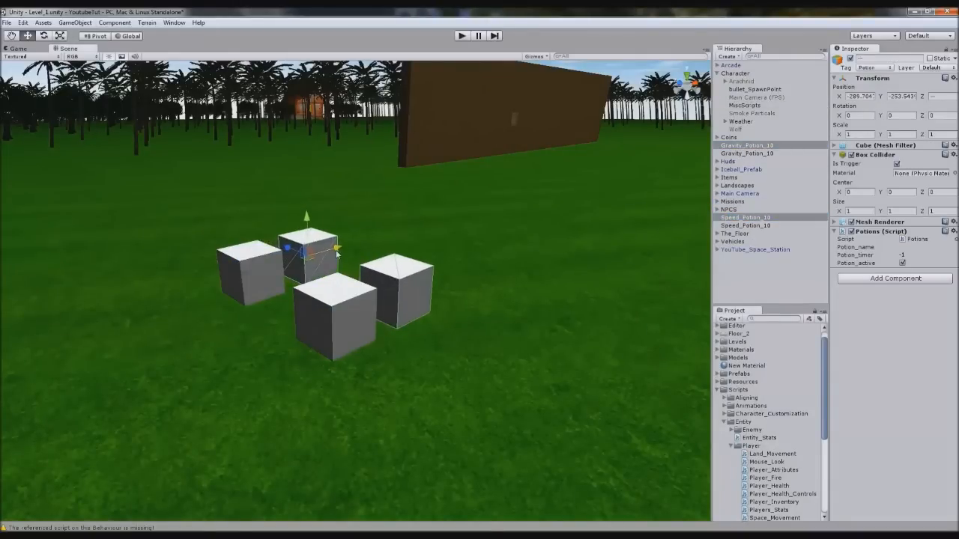
drag(311, 244, 367, 217)
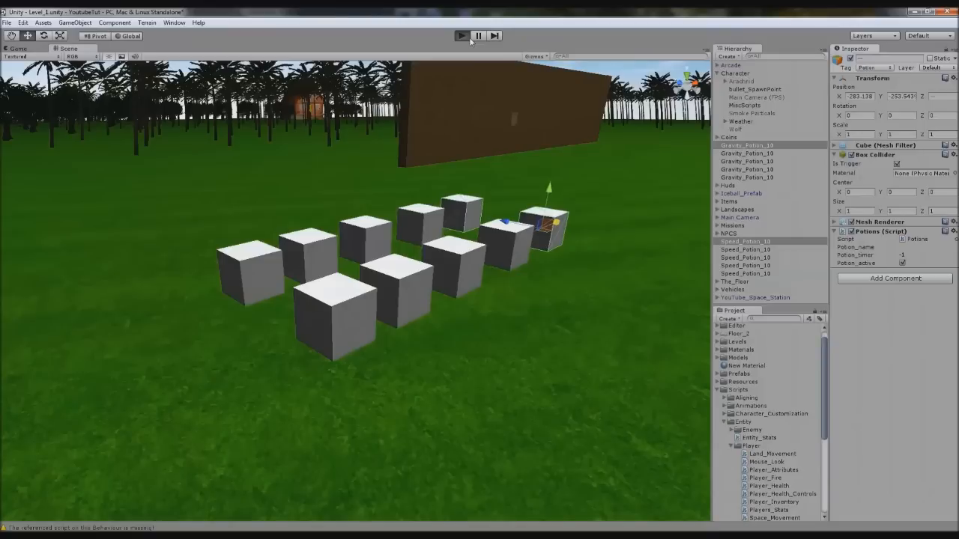
click(461, 35)
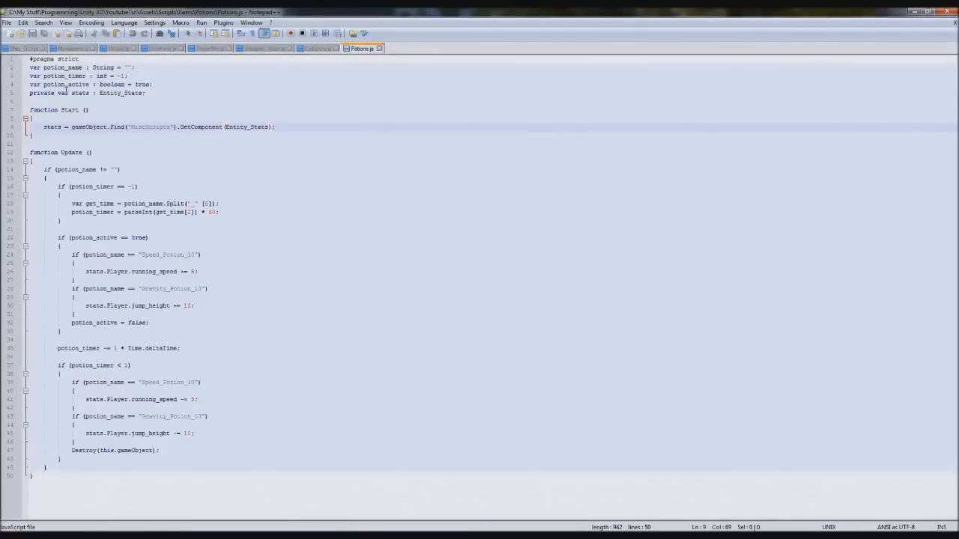
Step: In Collisions.js, set the touched potion's MeshRenderer enabled to false
click(317, 48)
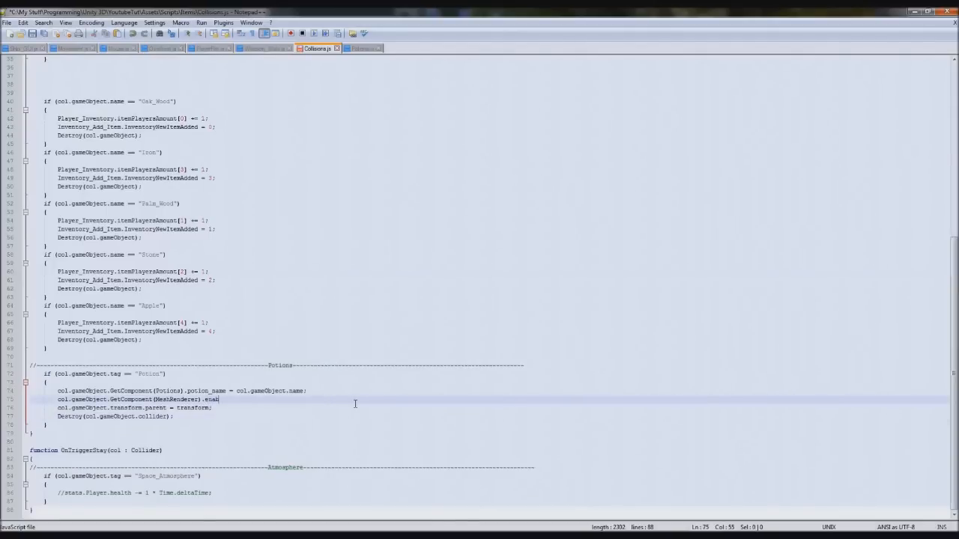
text(= false;)
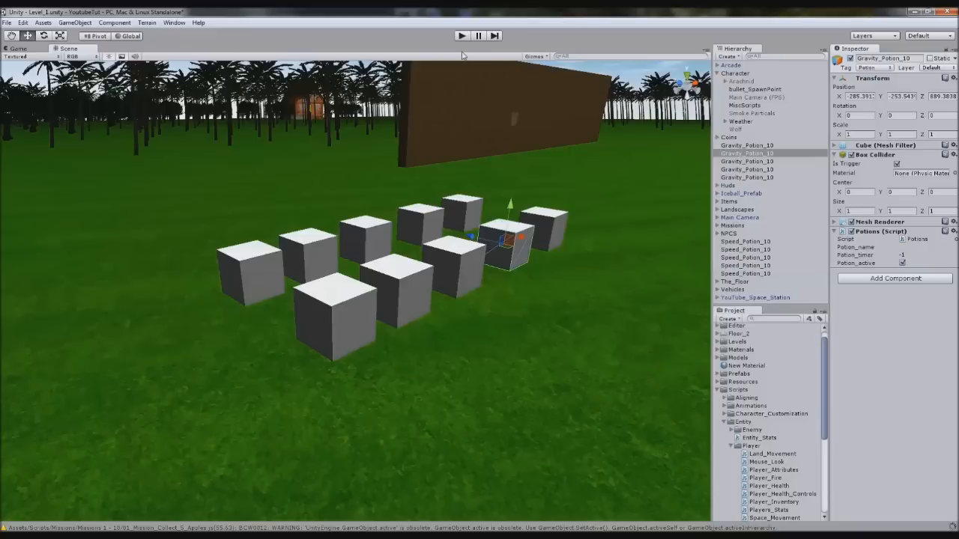
Step: Play the level, collect potions, and inspect the Speed_Potion_10 parented under Character
click(461, 36)
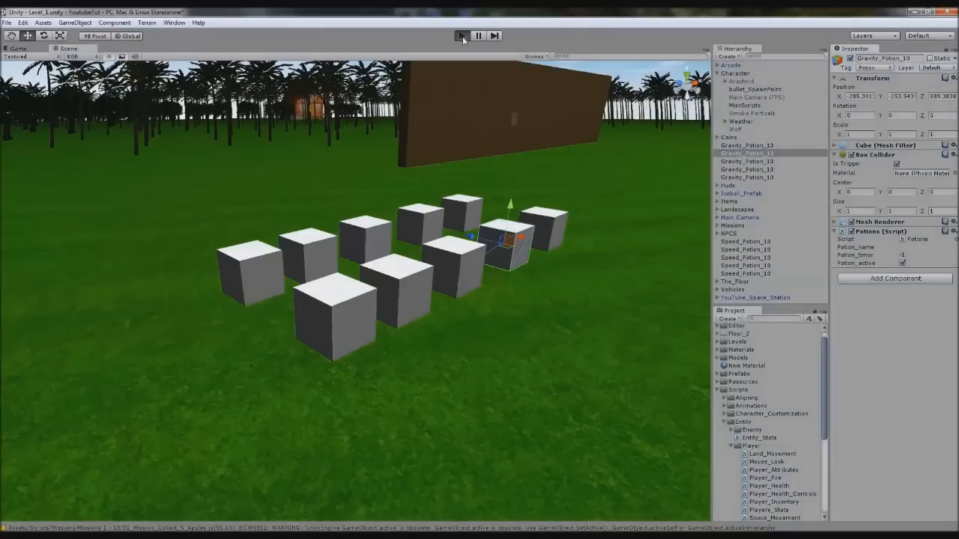
click(462, 36)
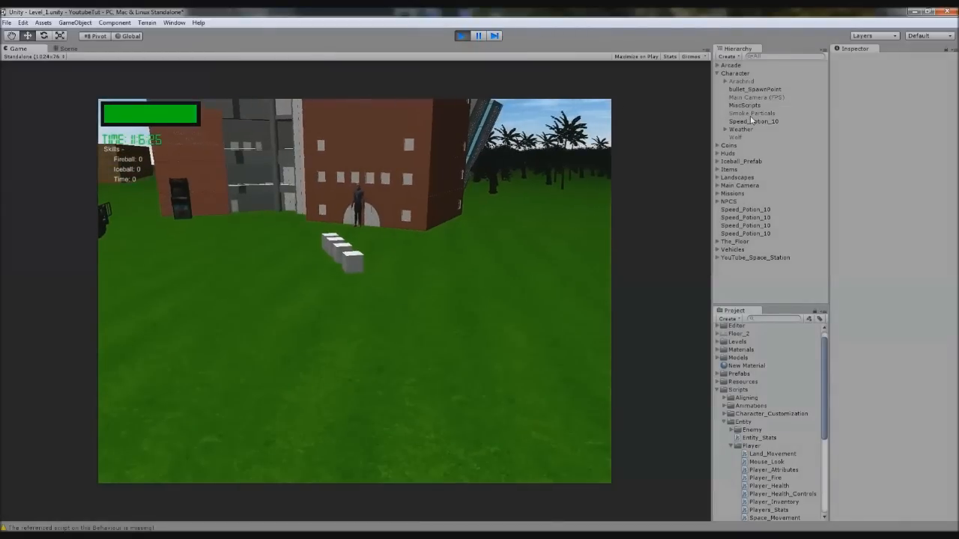
click(753, 121)
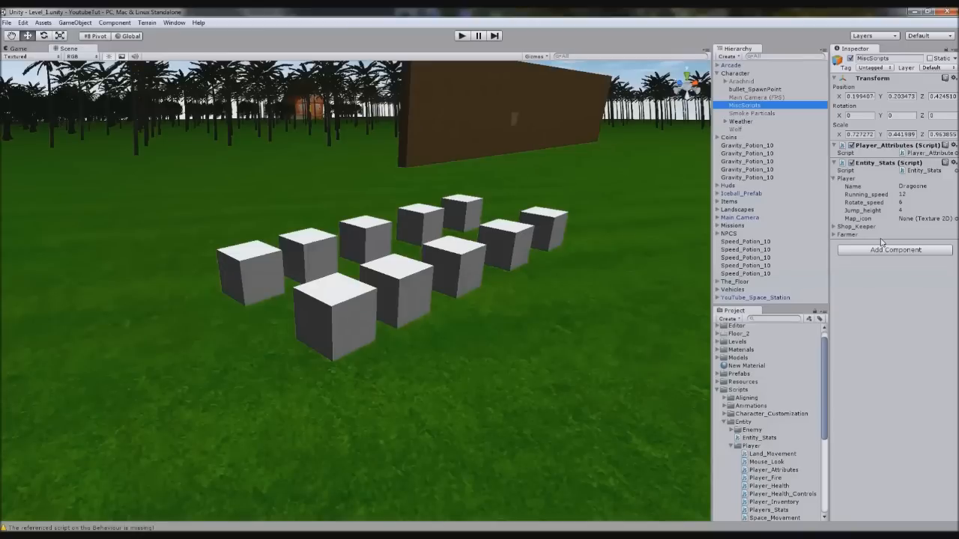
mouse_move(403, 109)
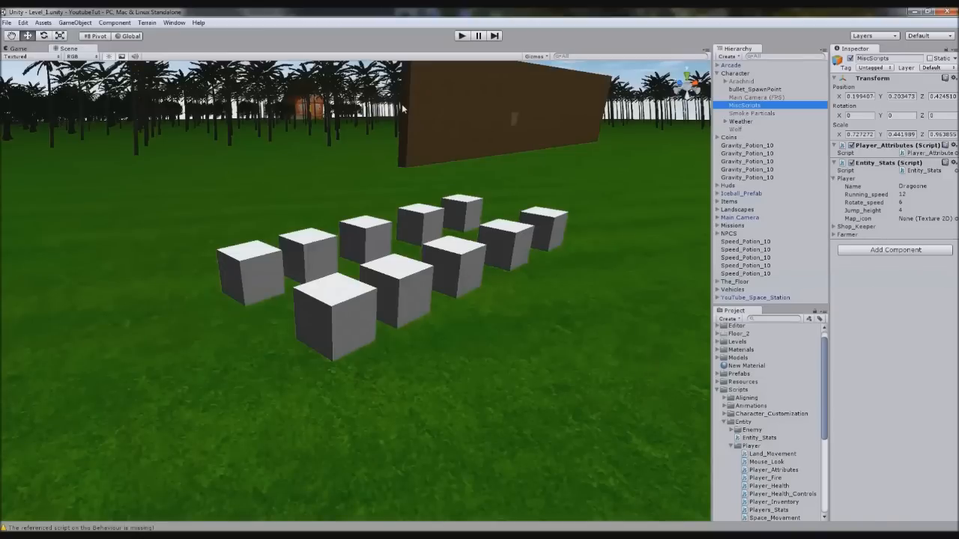